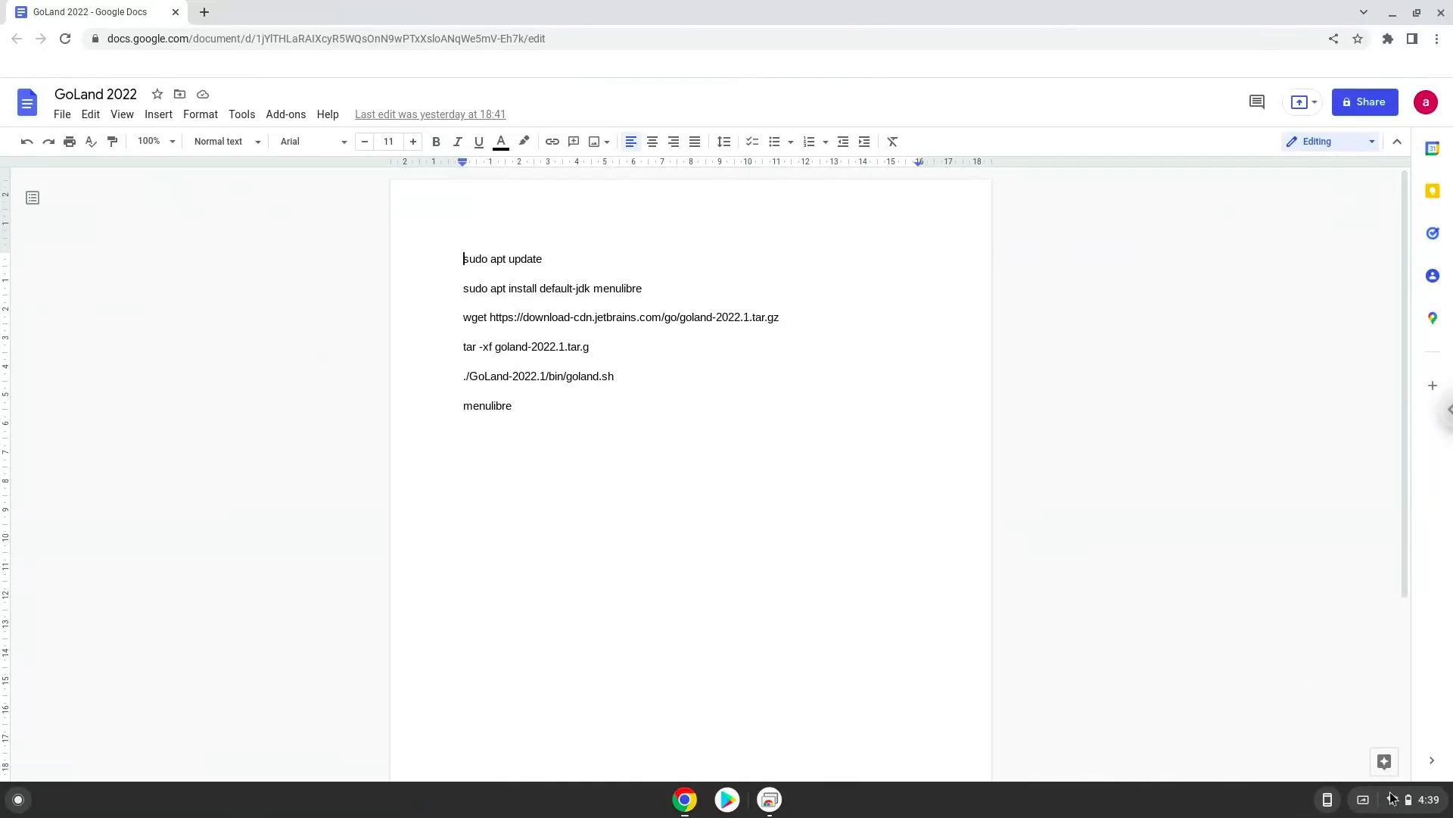
# Bring up the ChromeOS quick settings panel from the shelf status area
pyautogui.click(1390, 800)
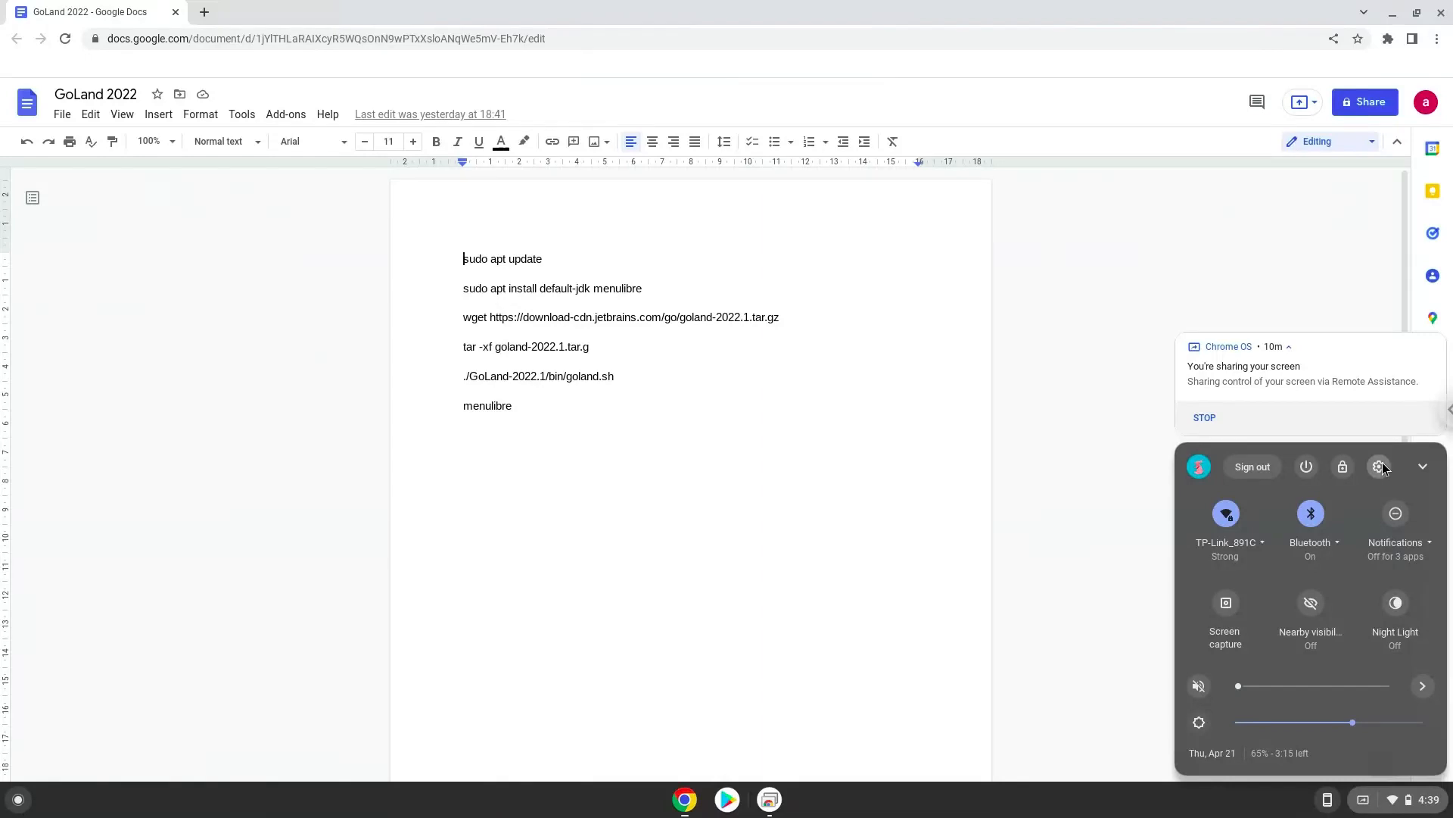
# Go to Settings > Advanced > Developers to reach the Linux development environment option
pyautogui.click(1378, 466)
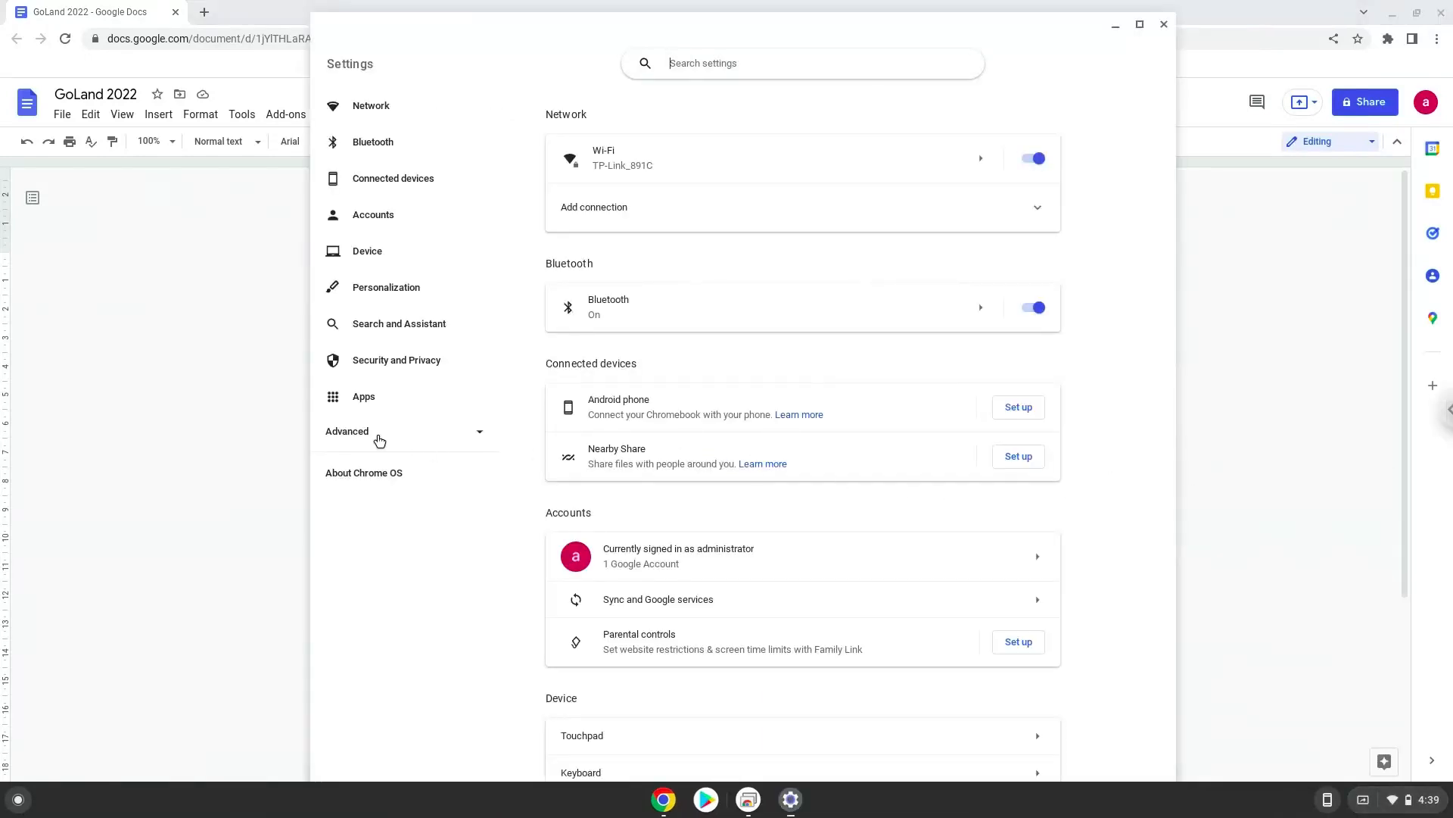
pyautogui.click(348, 431)
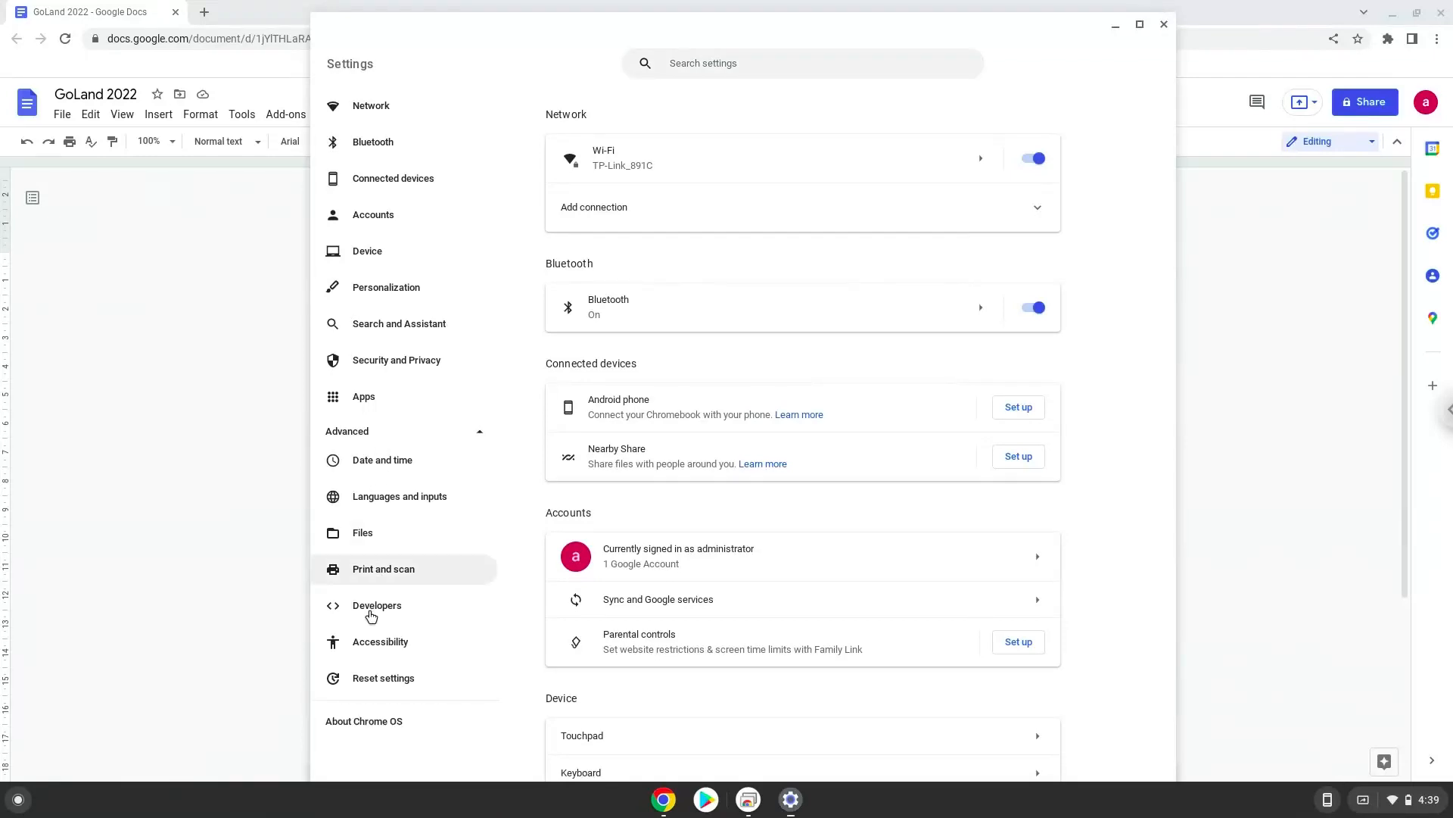
pyautogui.click(377, 605)
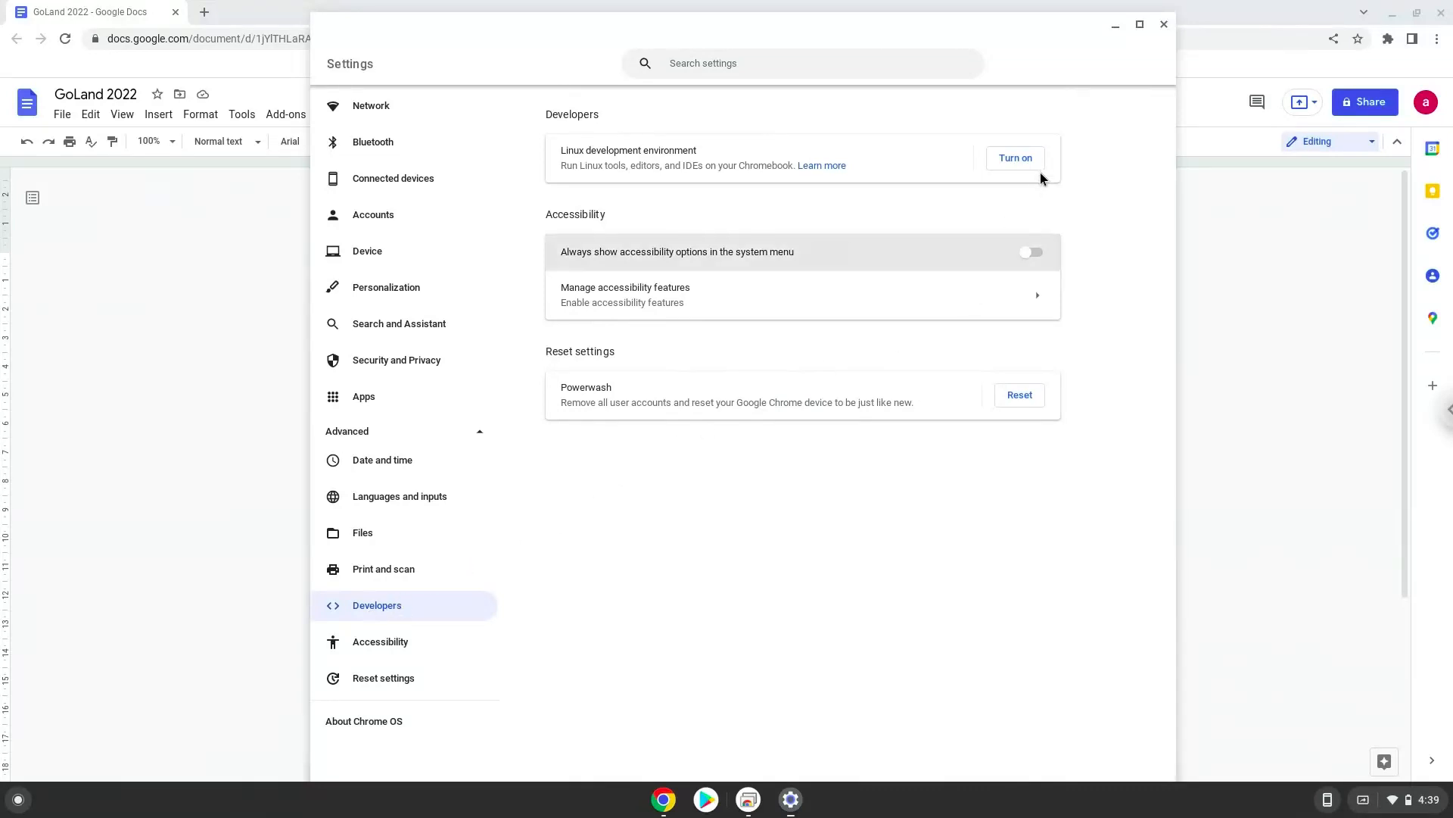
# Turn on and install the Linux development environment, then close the terminal it opens
pyautogui.click(1014, 158)
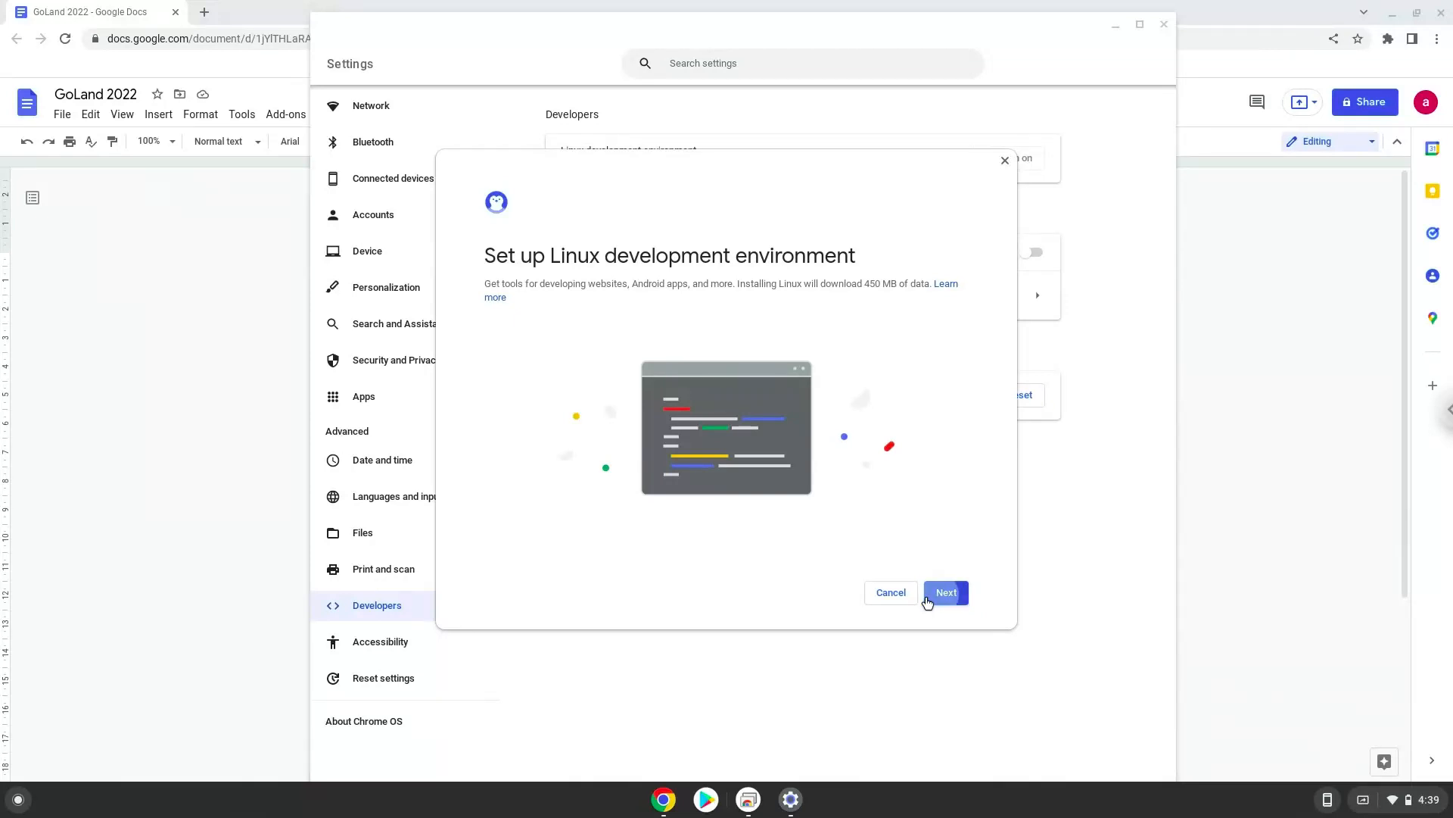
pyautogui.click(945, 592)
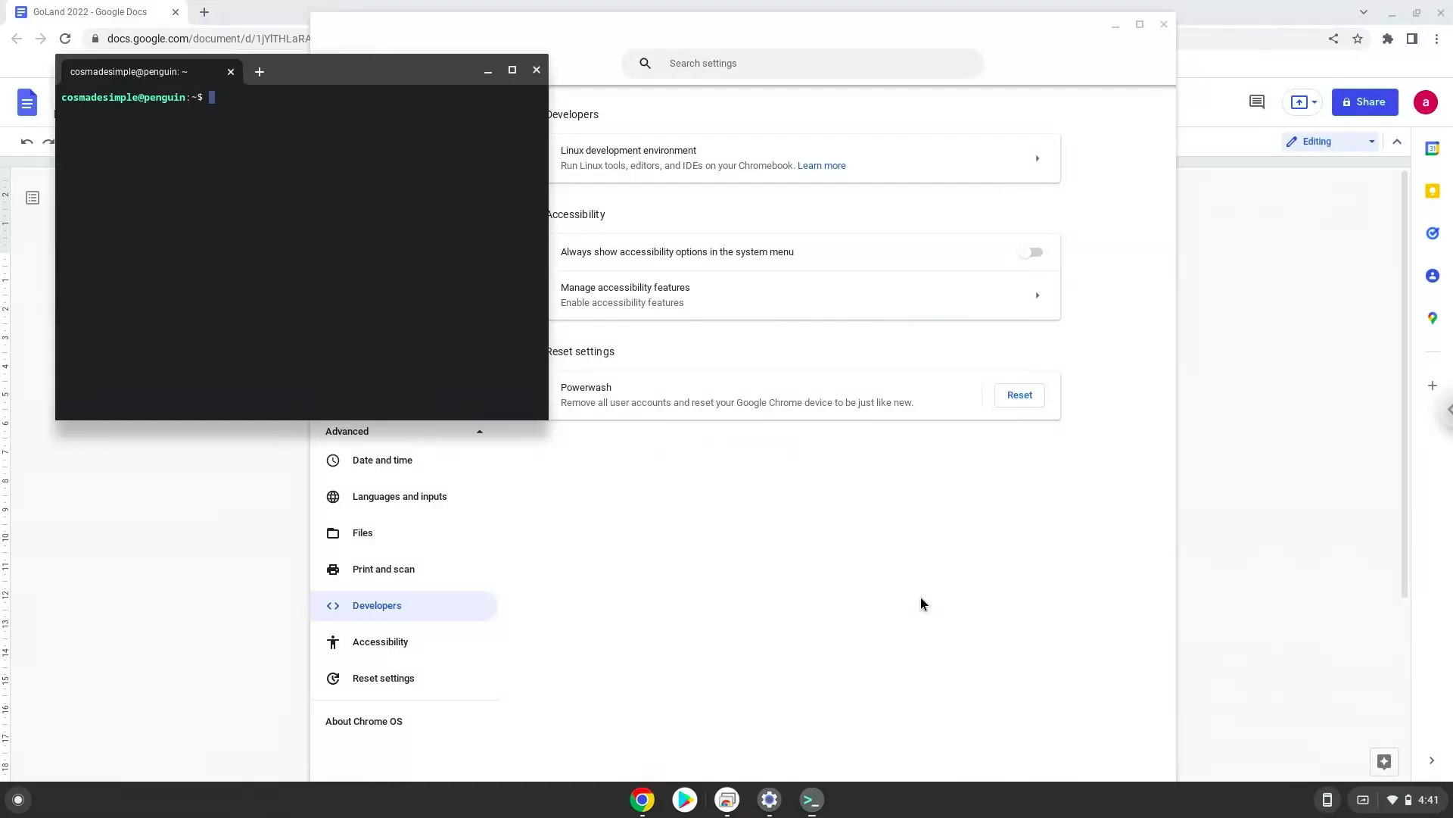
pyautogui.moveTo(704, 267)
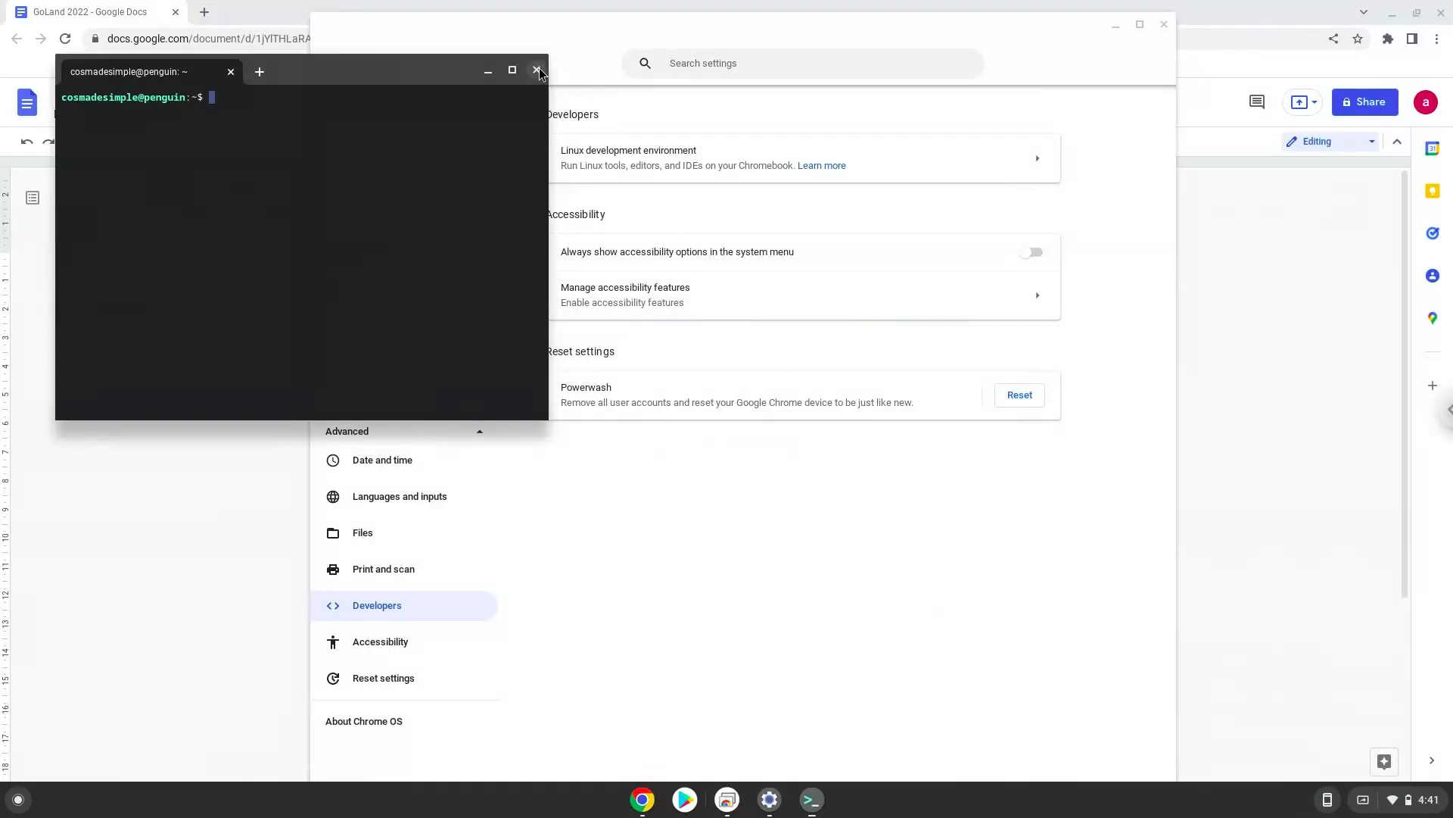
pyautogui.click(536, 71)
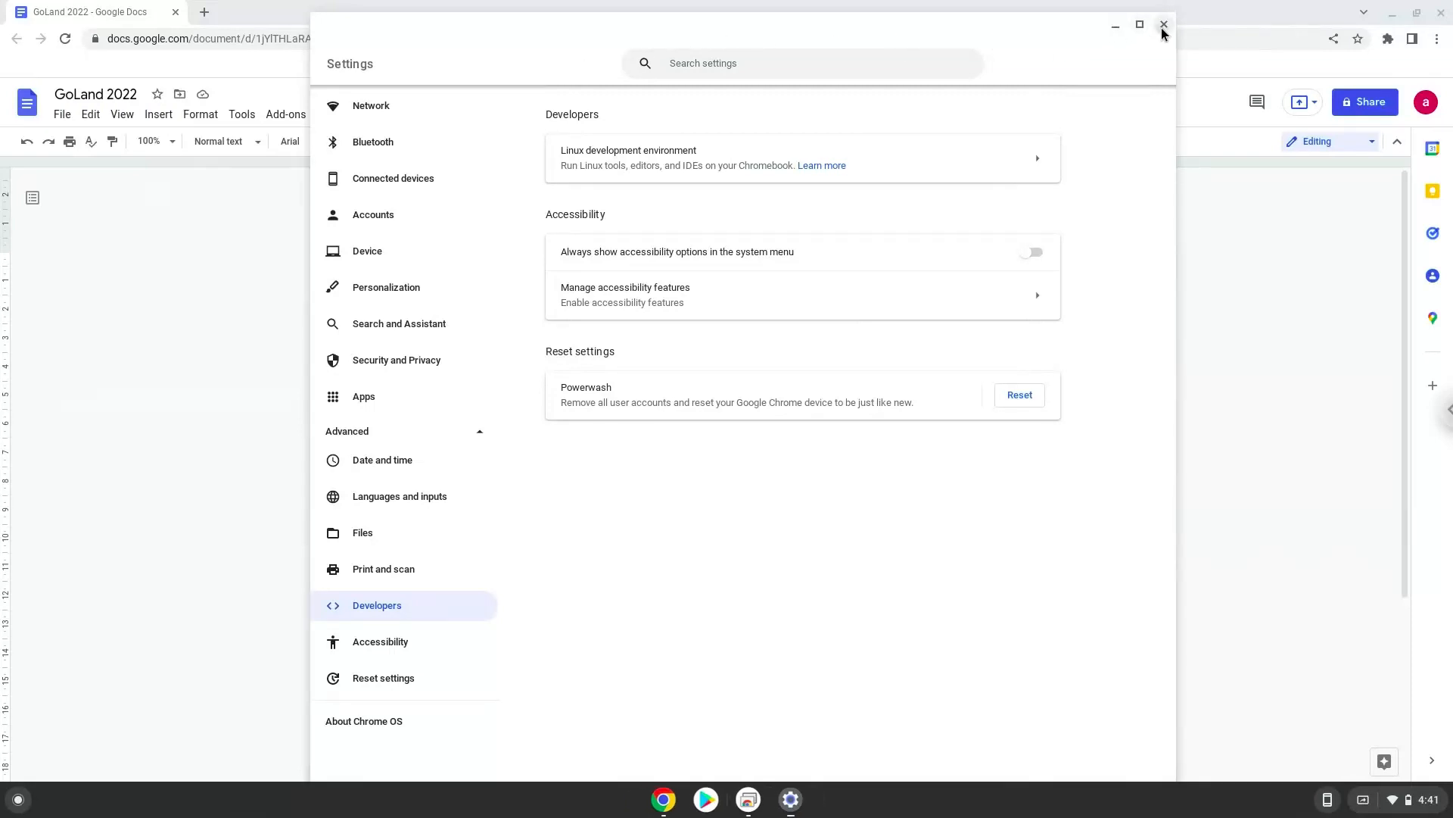
# Close Settings, select the sudo apt update line in Docs and launch Terminal from the app search
pyautogui.click(1164, 24)
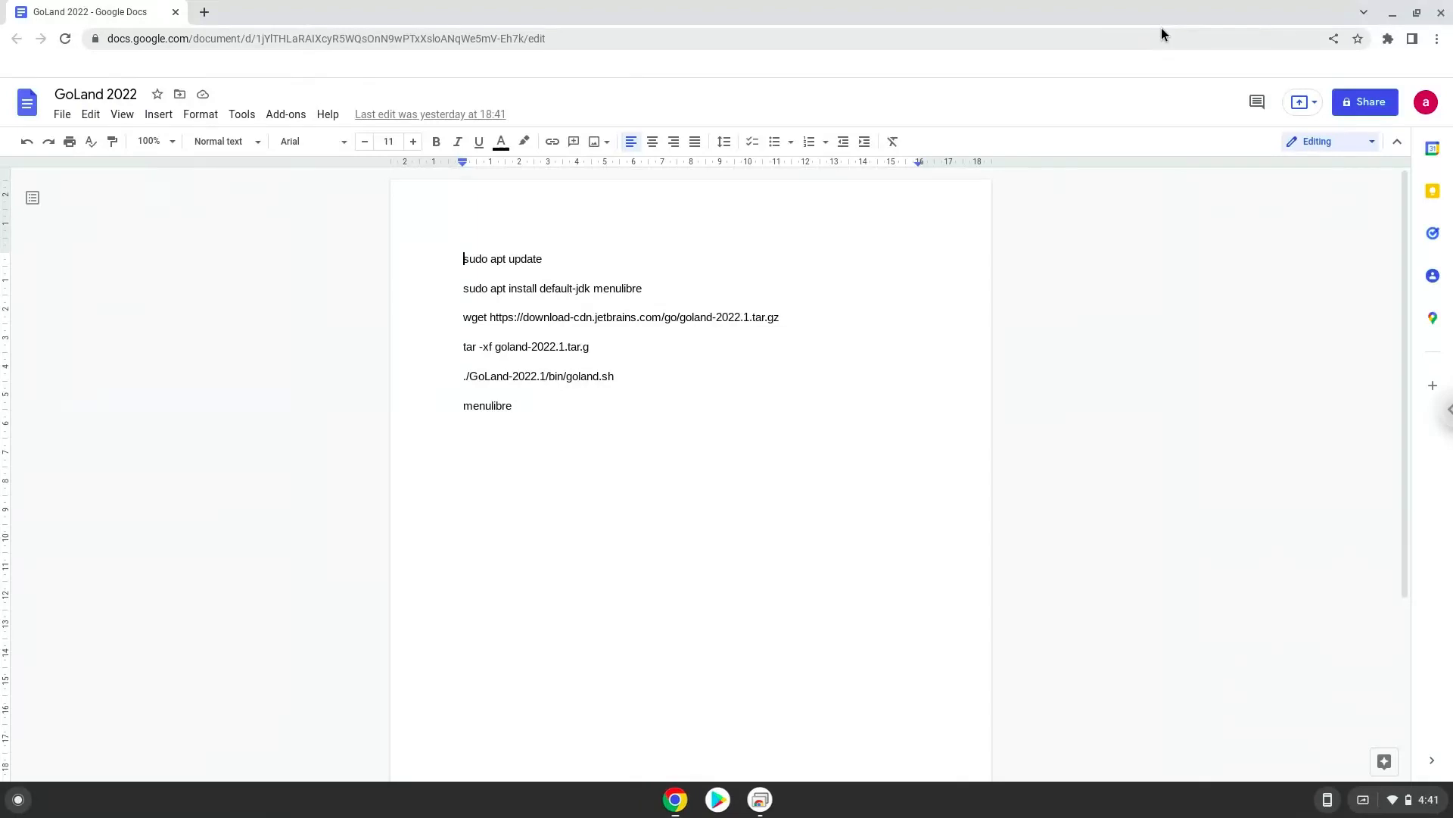
pyautogui.moveTo(1120, 48)
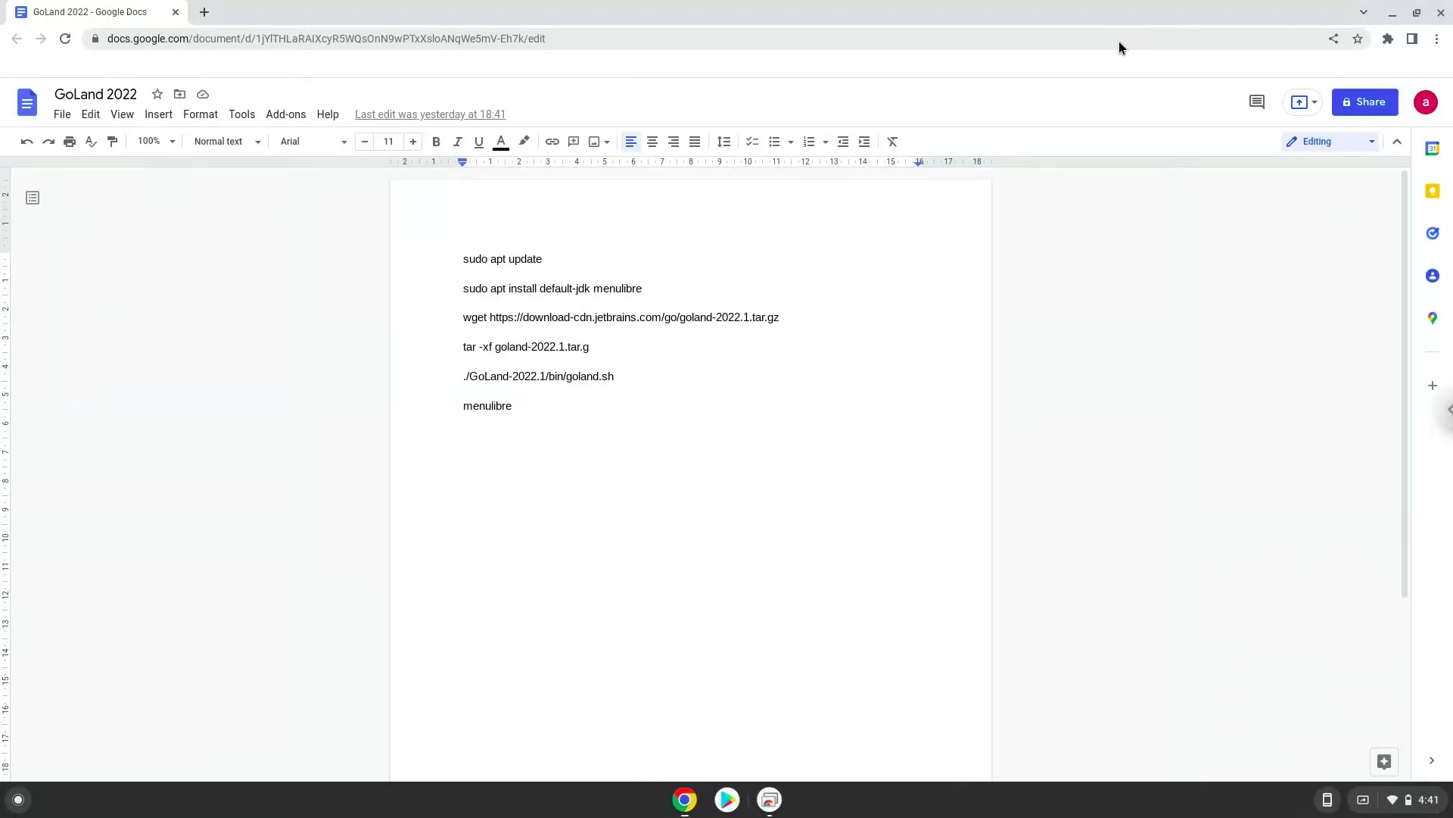
pyautogui.moveTo(522, 259)
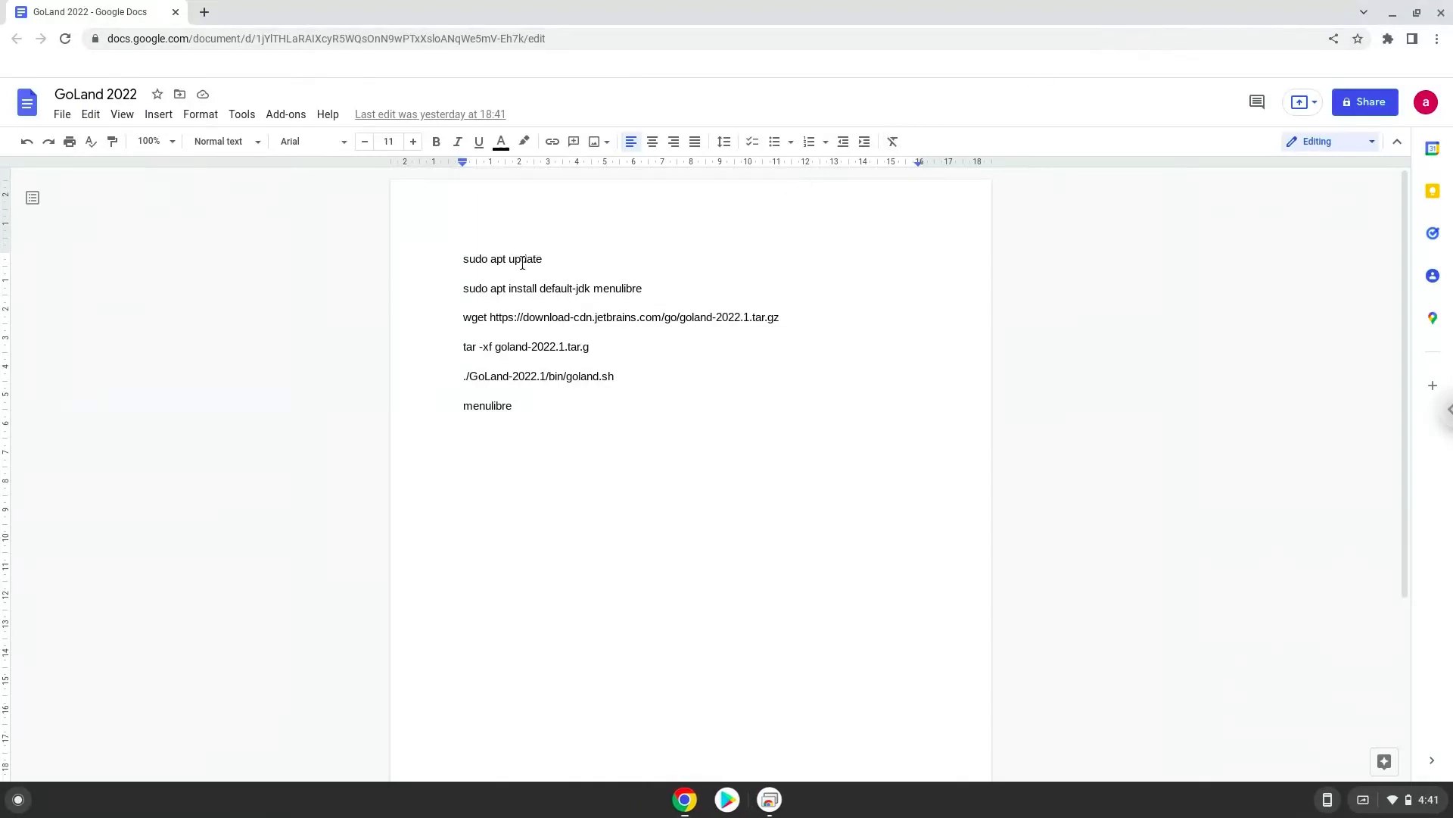
pyautogui.tripleClick(503, 259)
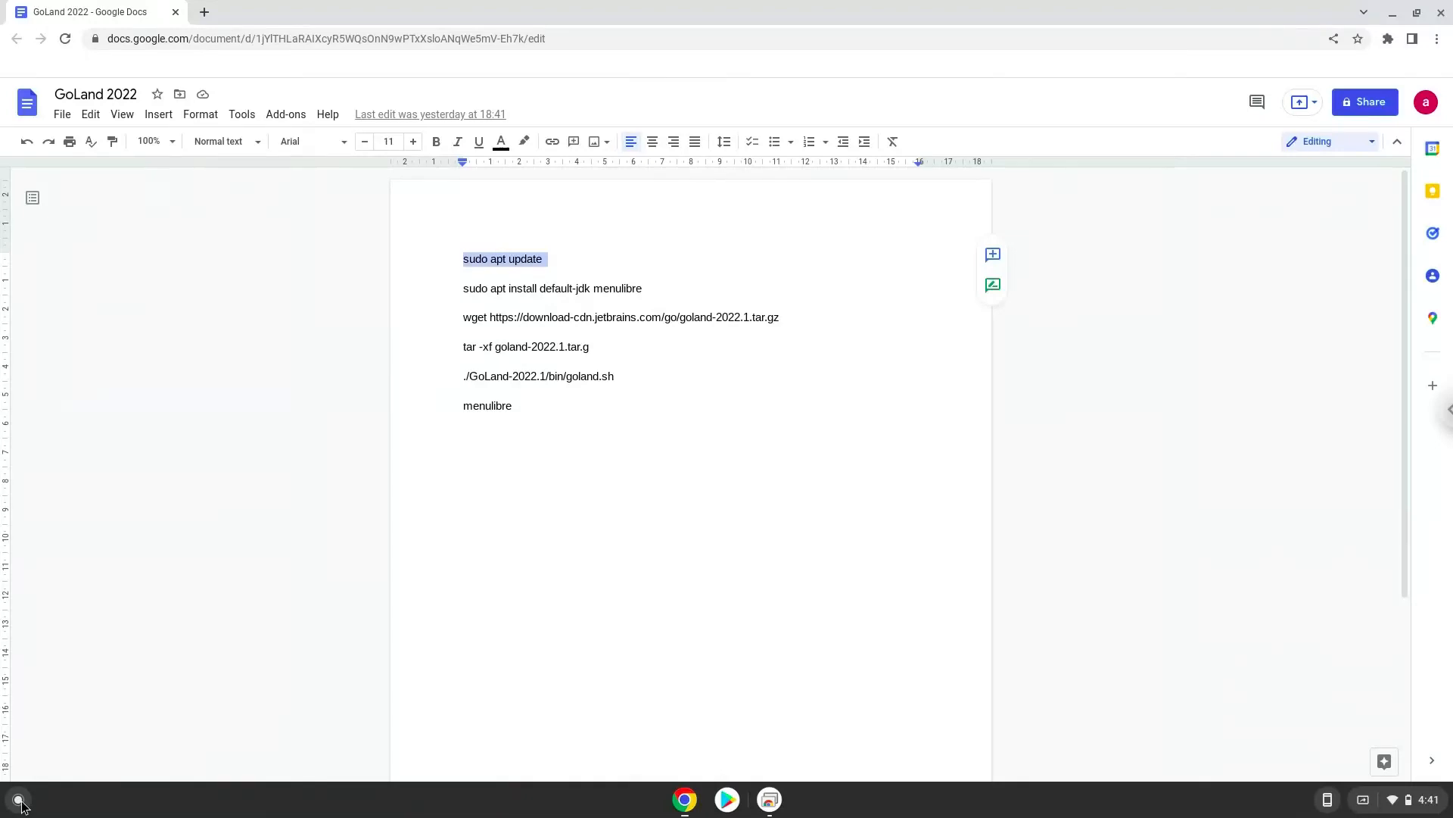
pyautogui.click(18, 799)
pyautogui.write('ter')
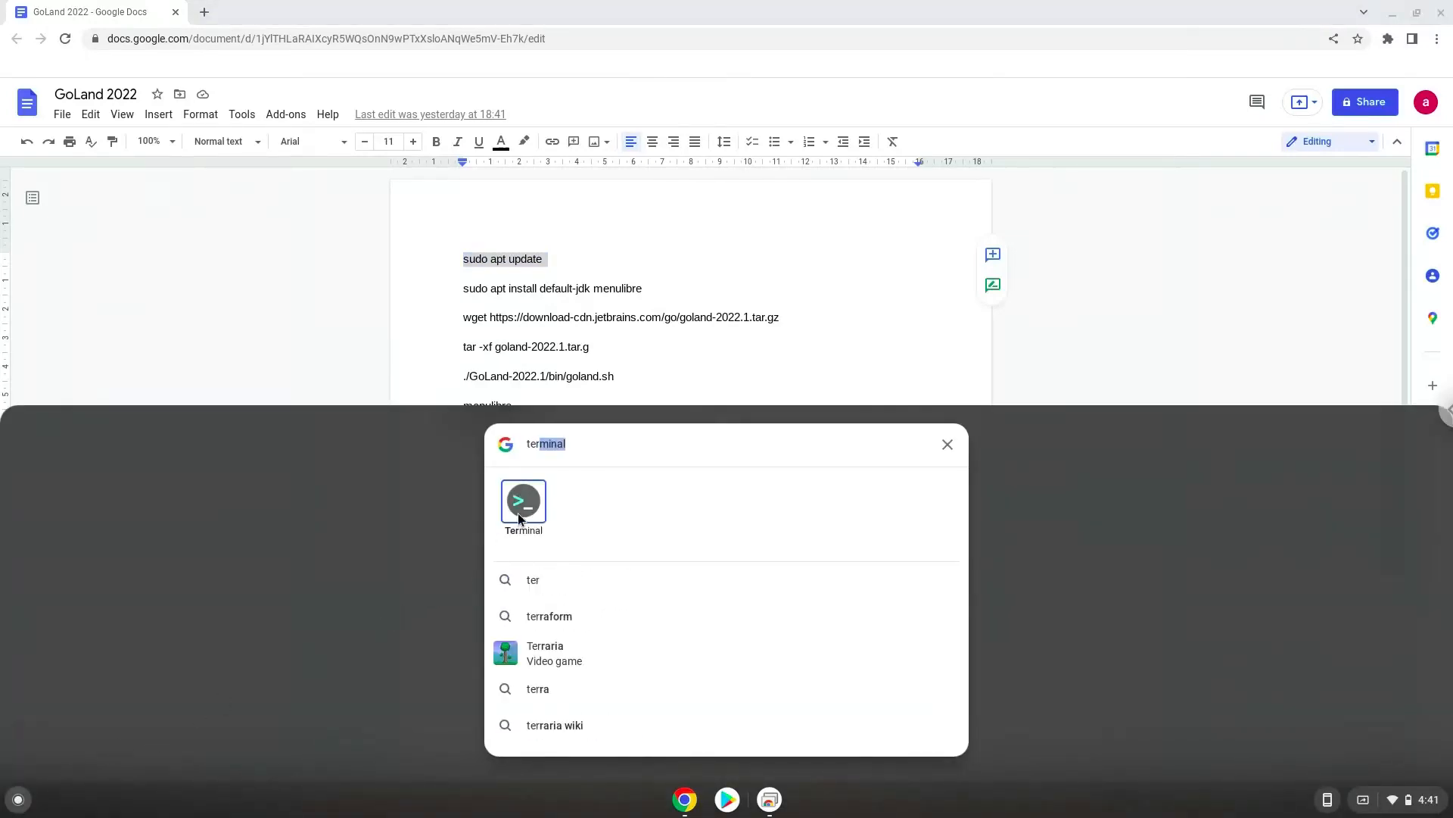
pyautogui.click(523, 501)
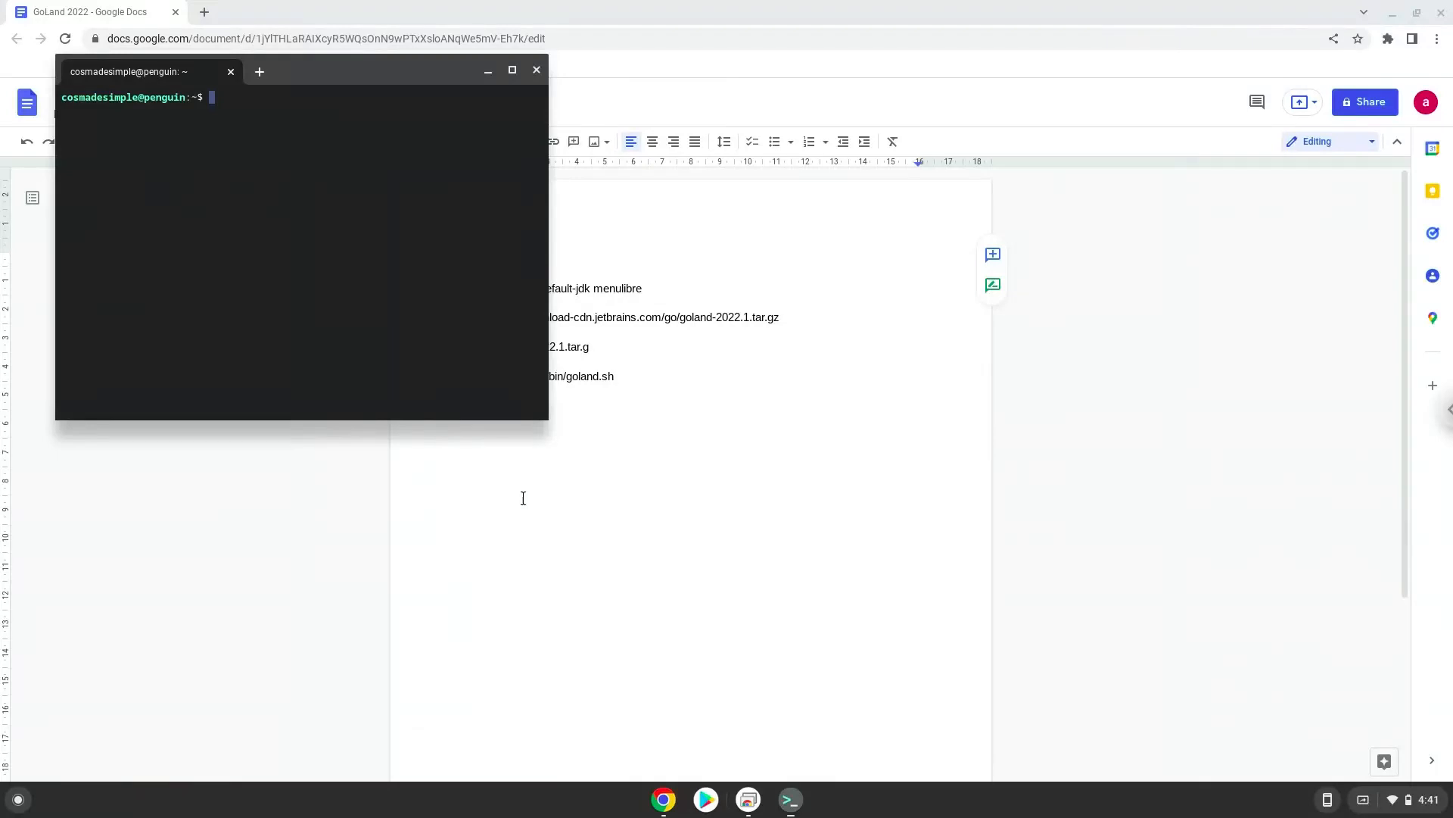
pyautogui.moveTo(354, 72)
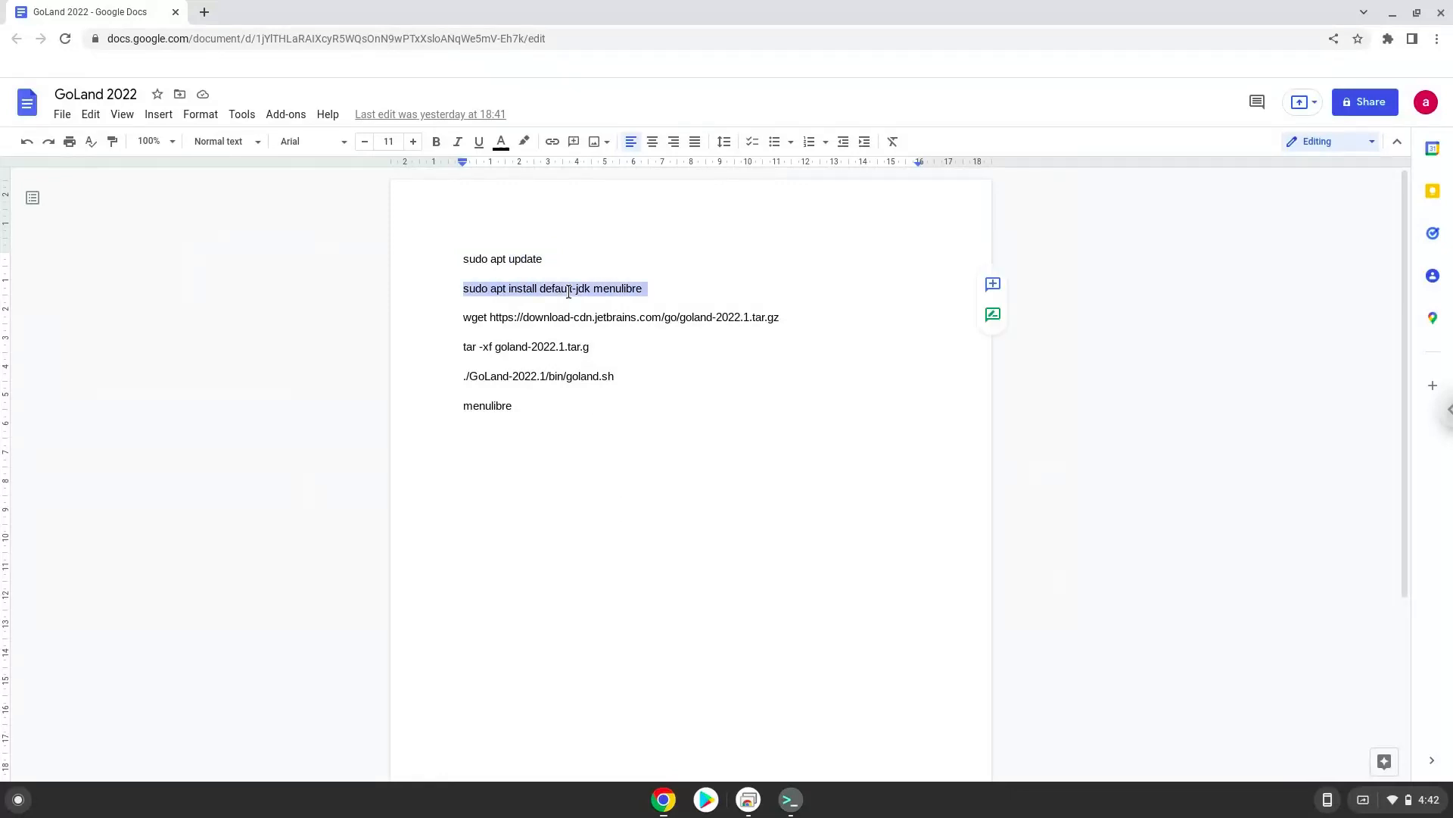
# Copy the install line and run it in Terminal, confirming with Y to install default JDK and menulibre
pyautogui.rightClick(568, 288)
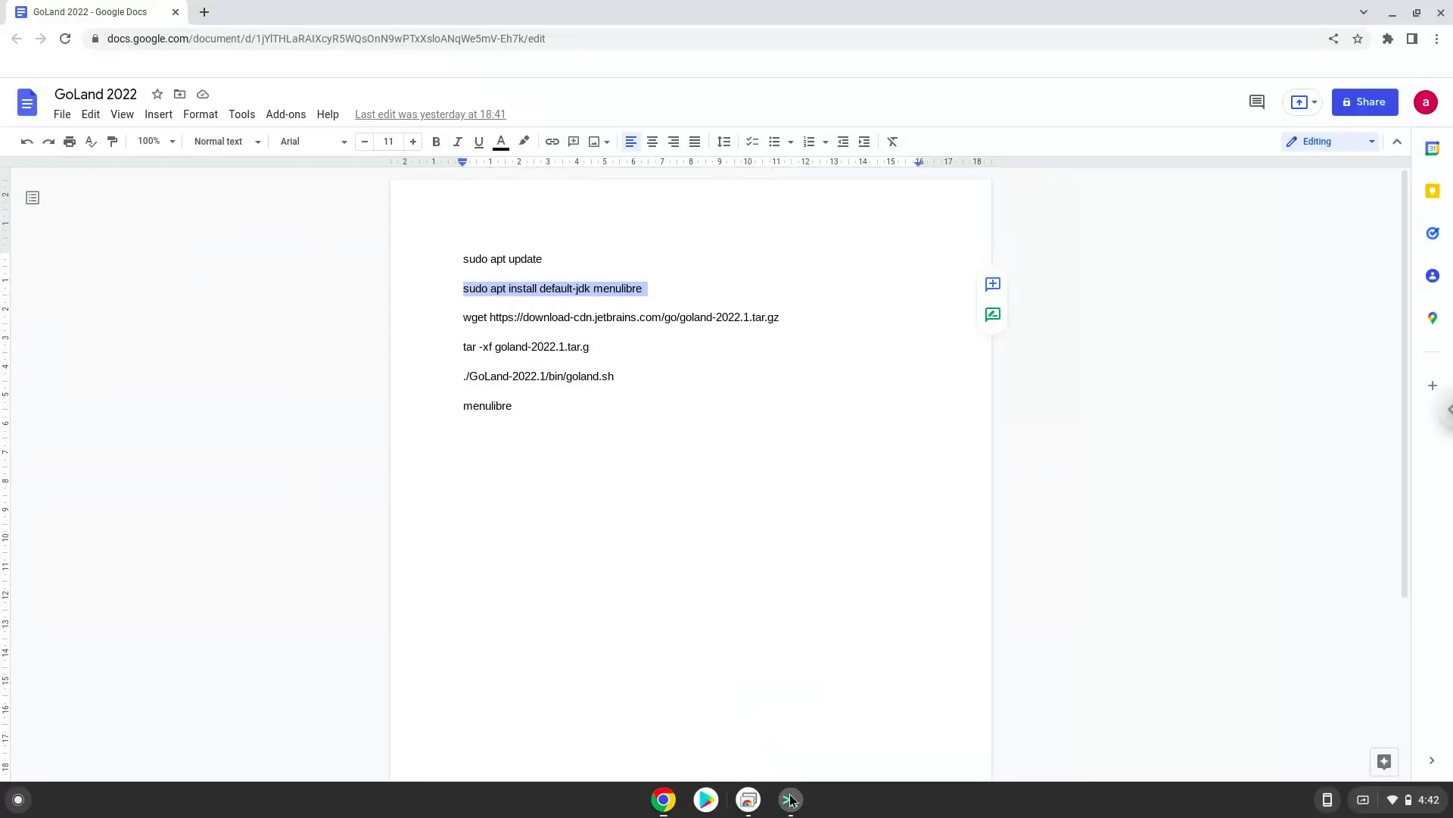
pyautogui.click(789, 799)
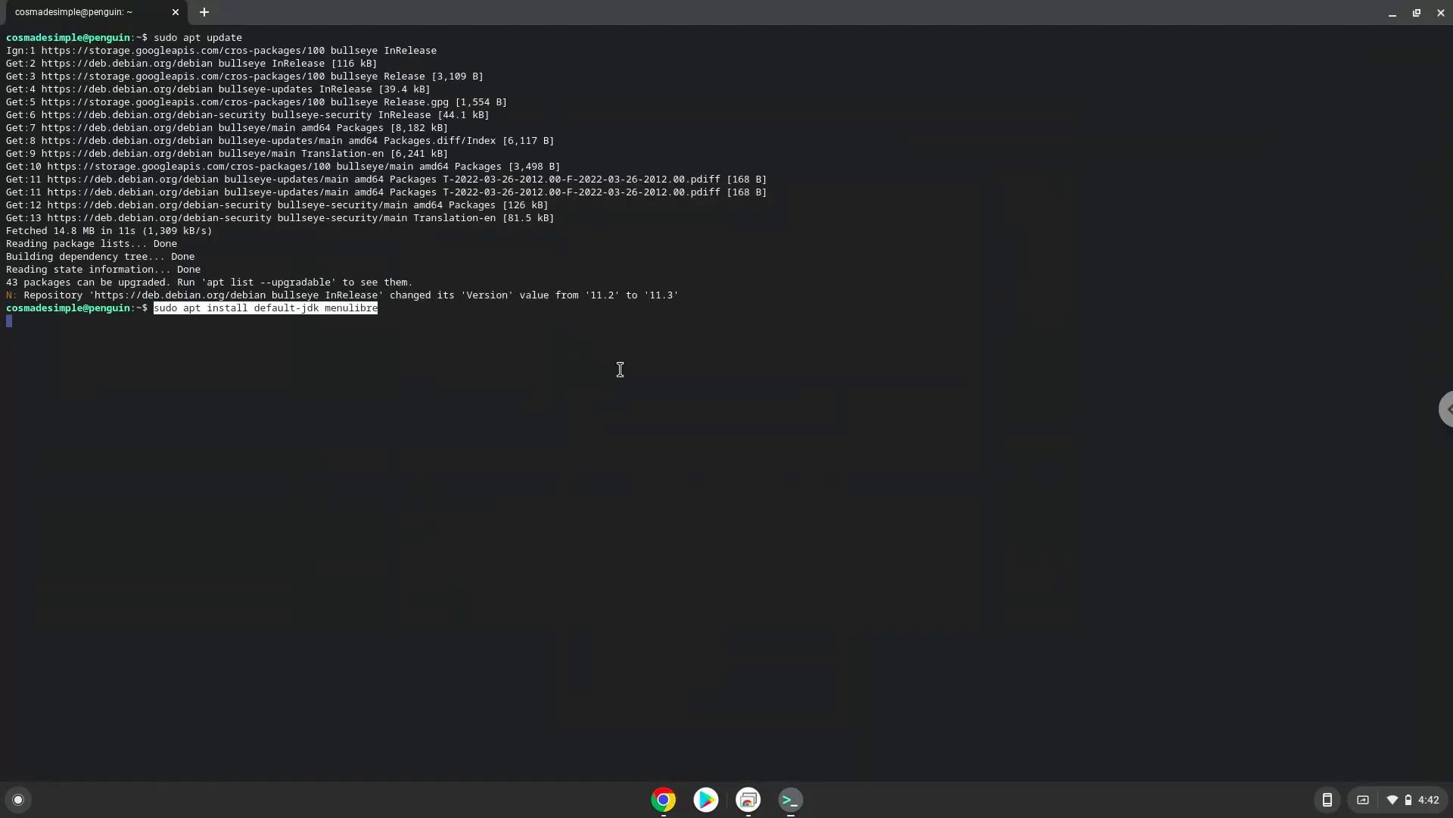
pyautogui.press('Return')
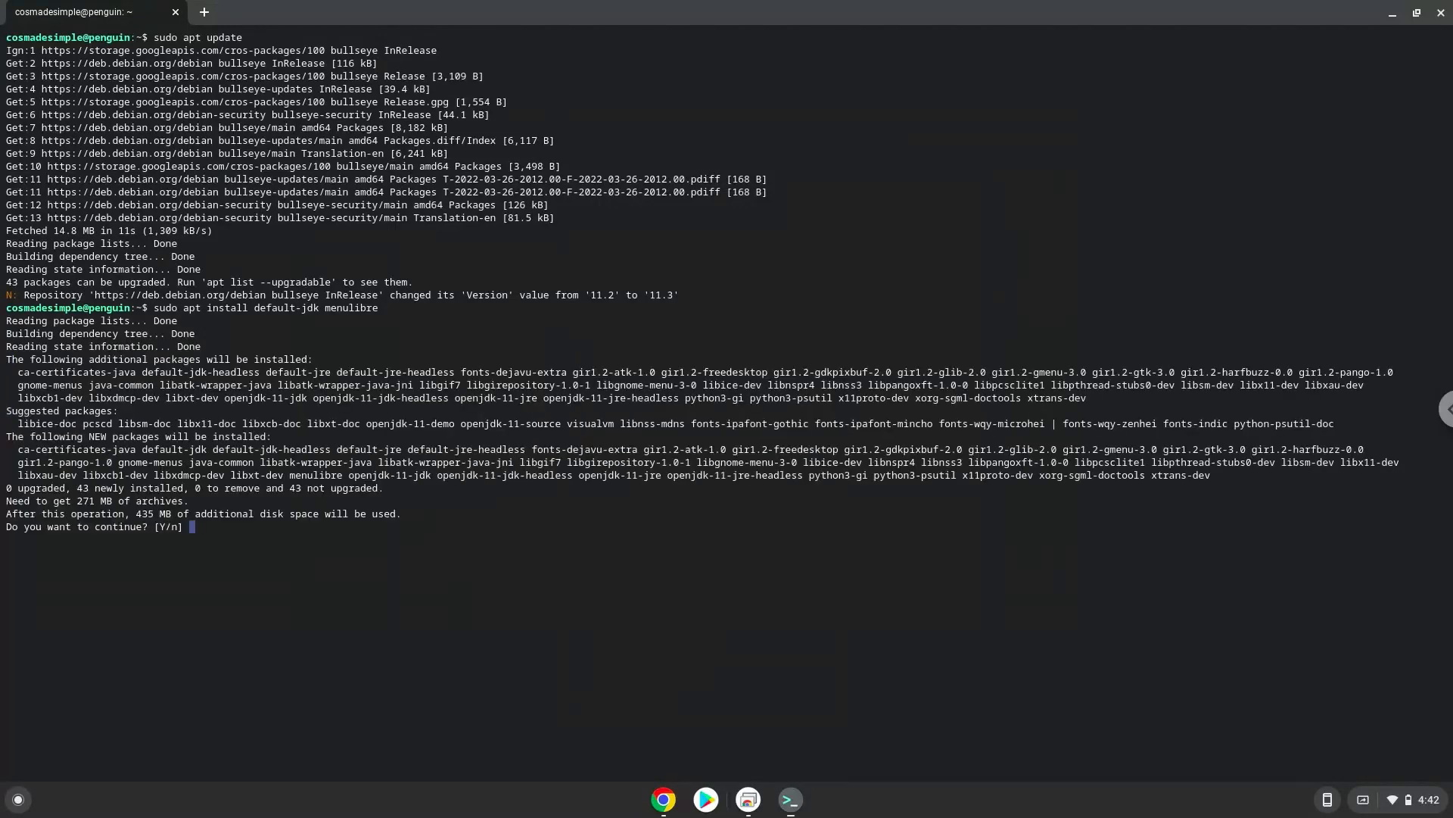
pyautogui.write('Y')
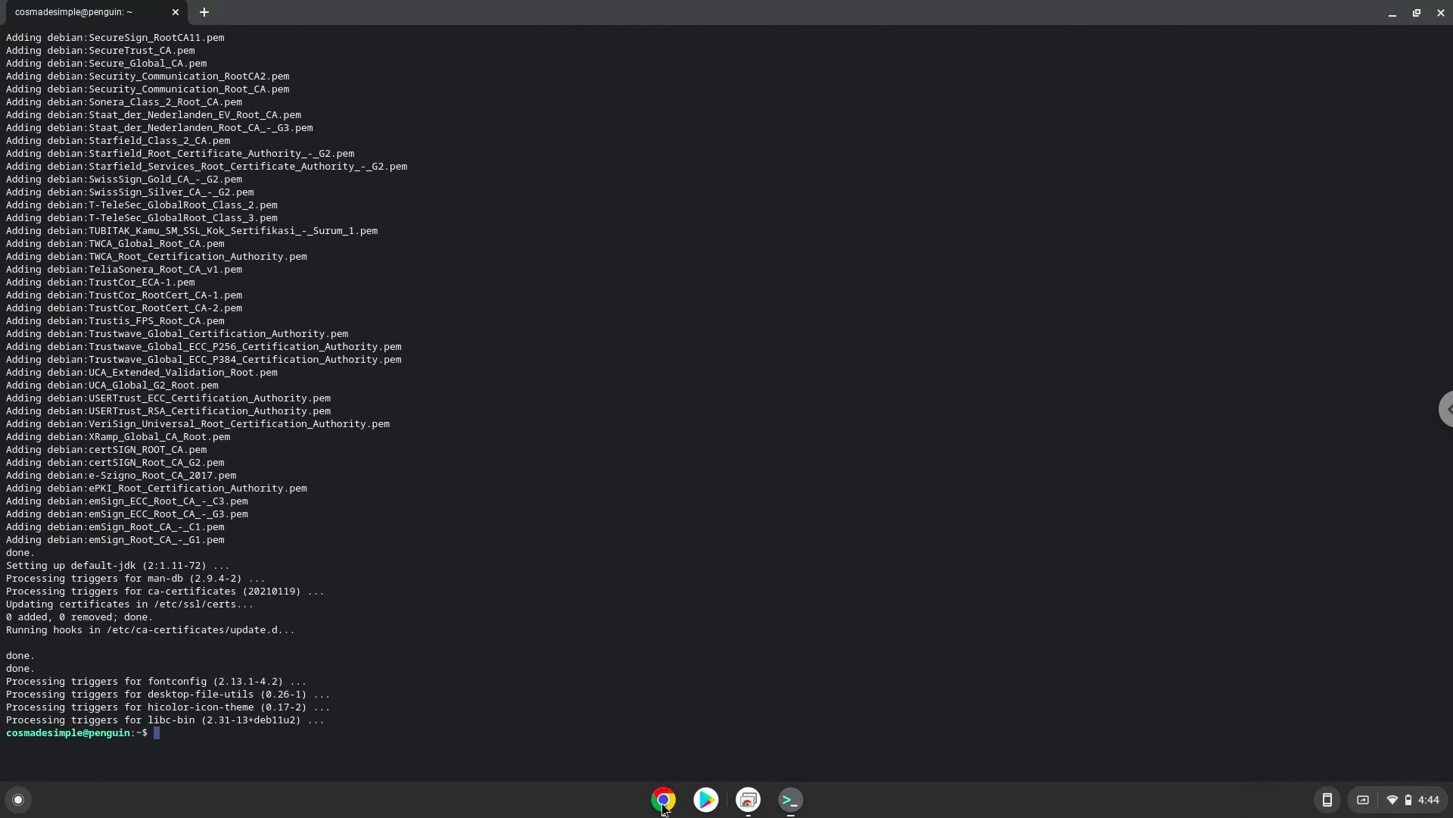
pyautogui.click(663, 798)
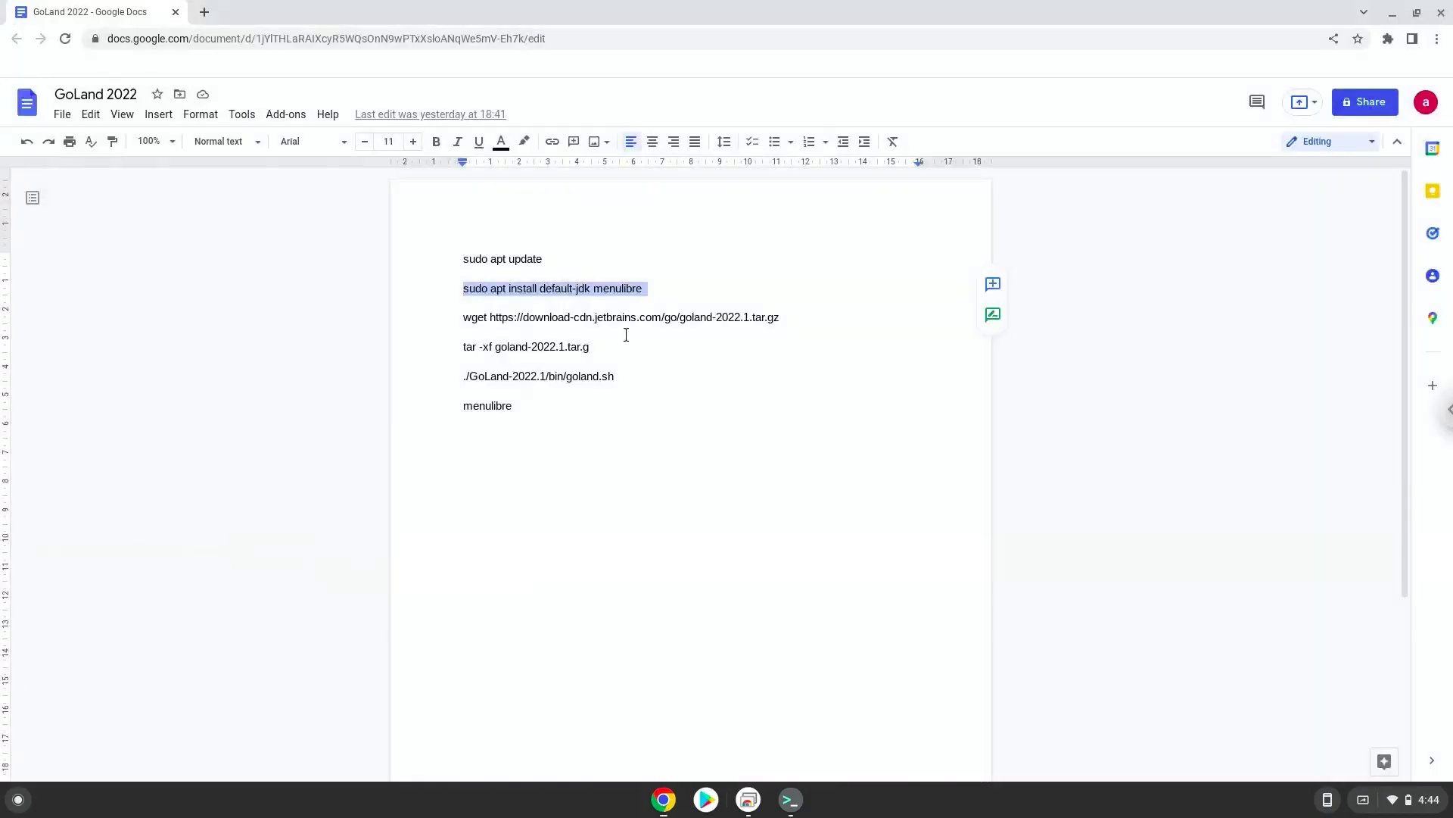
pyautogui.click(621, 317)
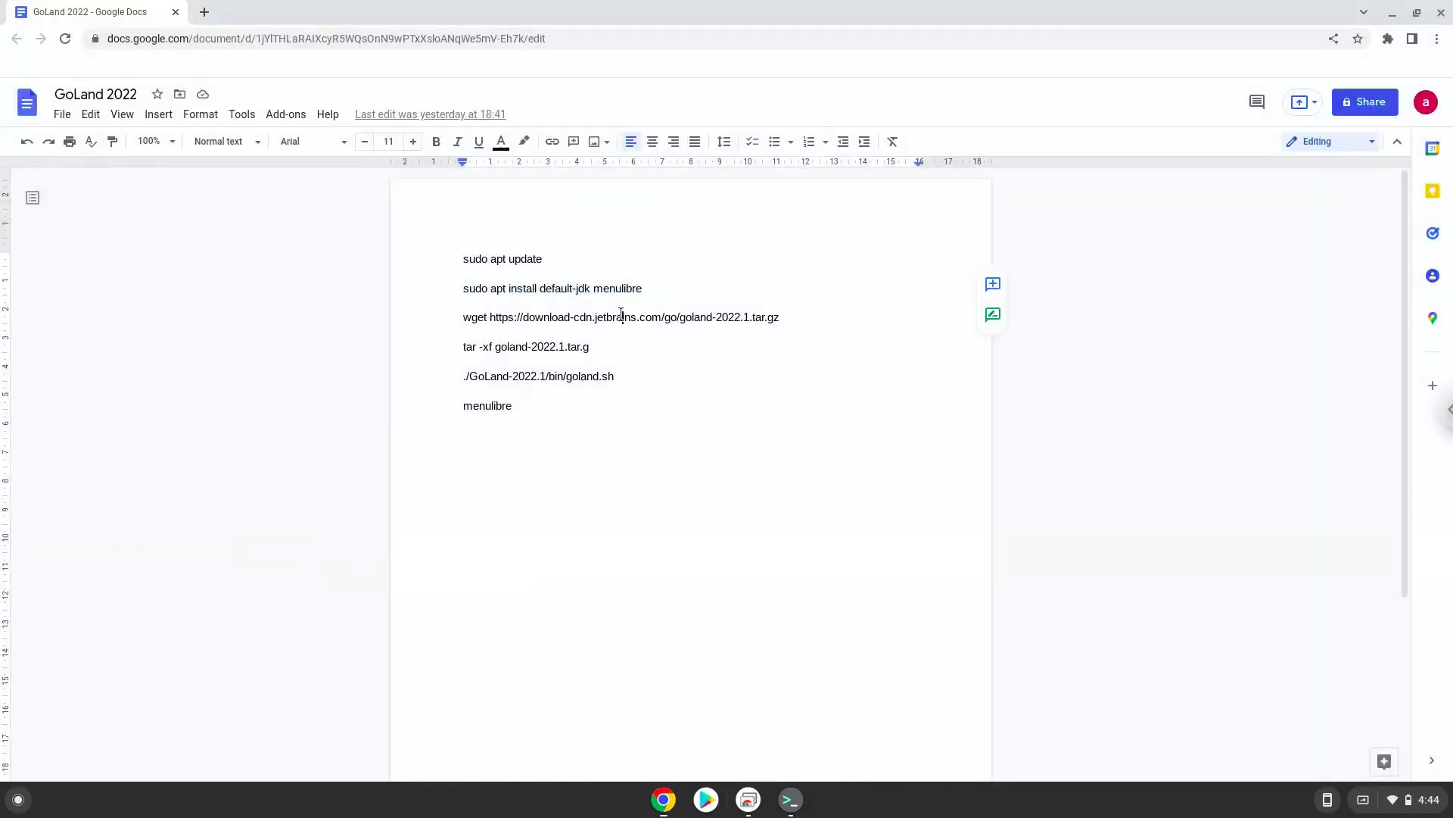
pyautogui.rightClick(619, 316)
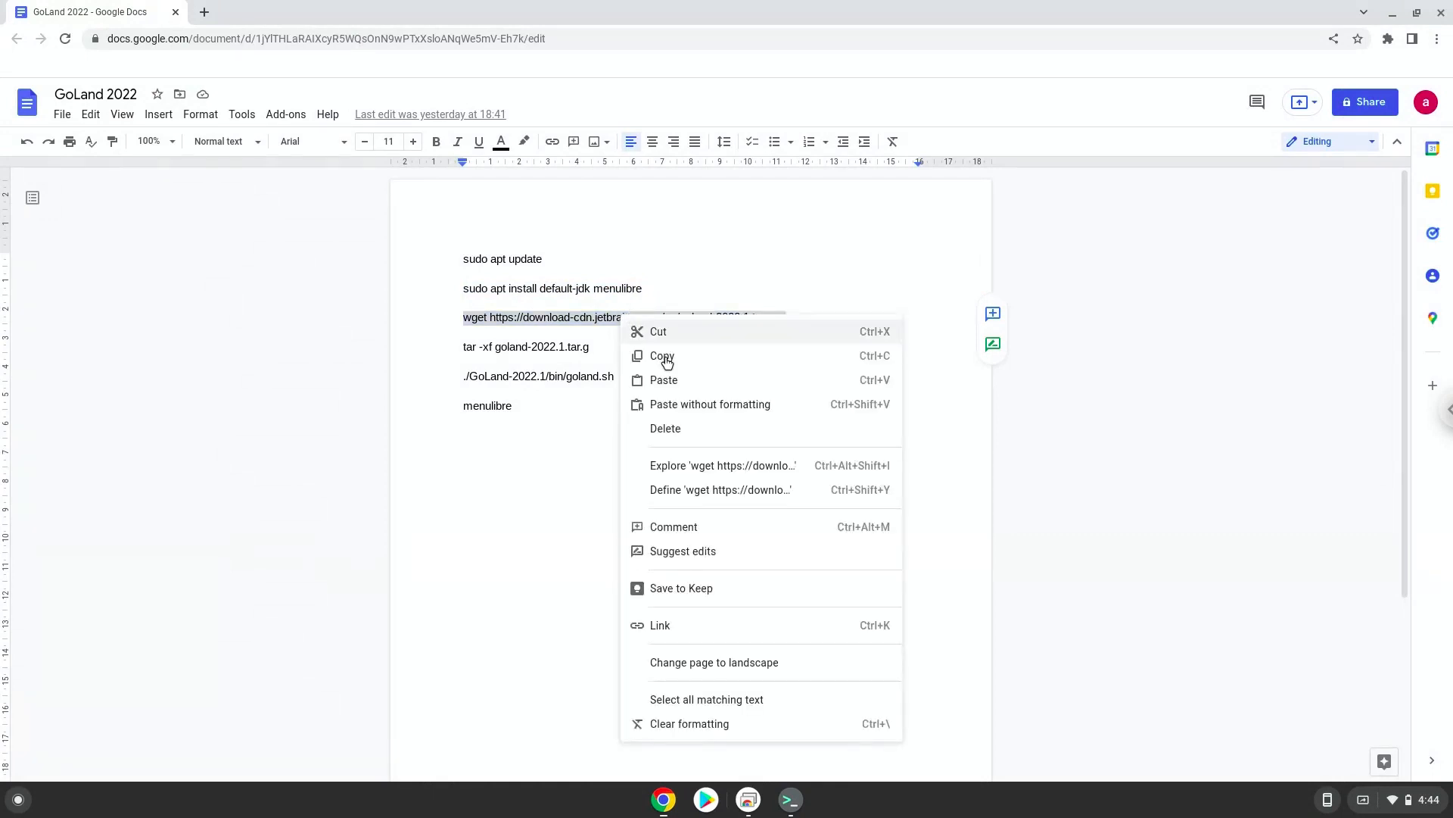
pyautogui.click(661, 355)
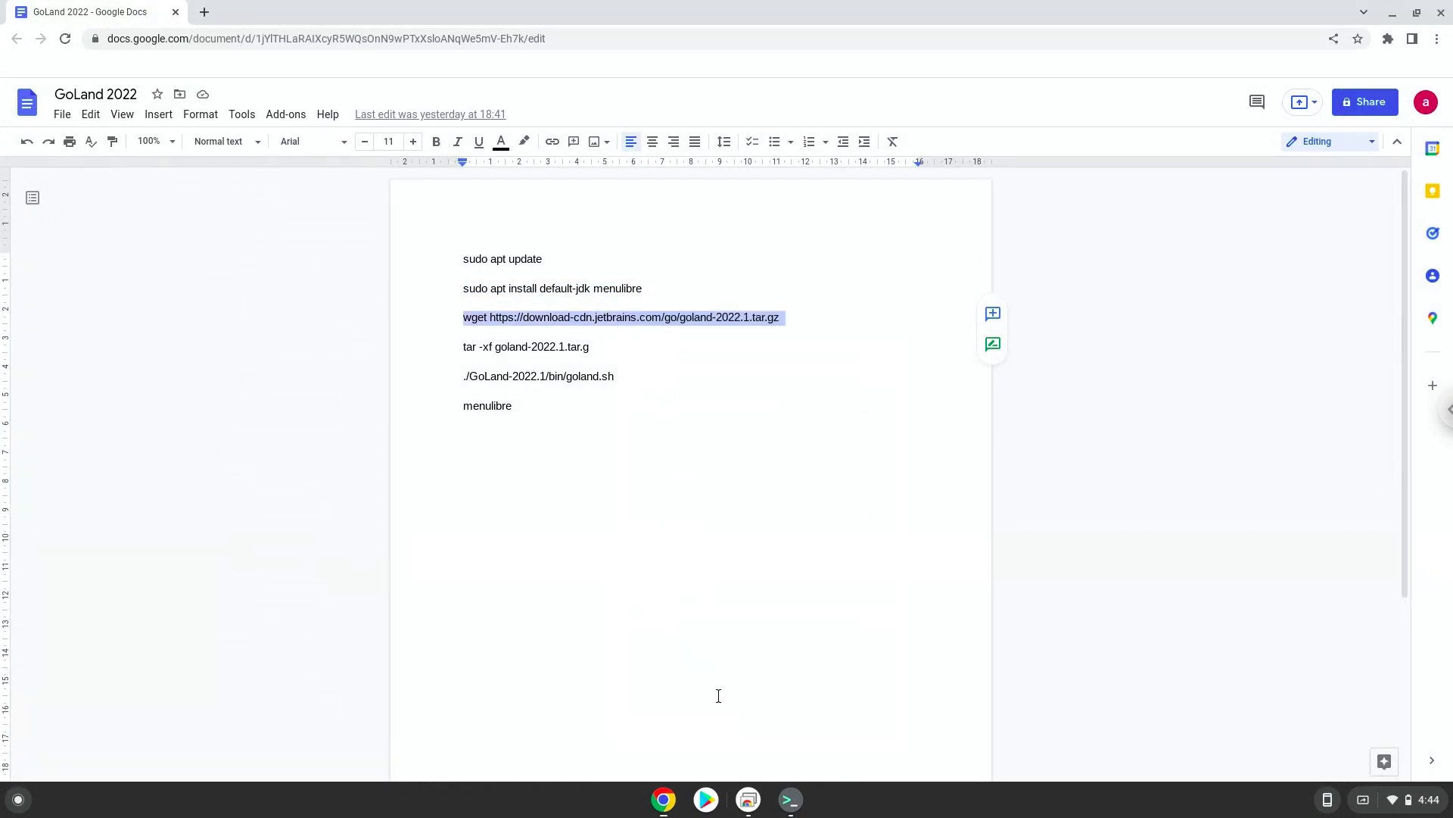
pyautogui.click(789, 798)
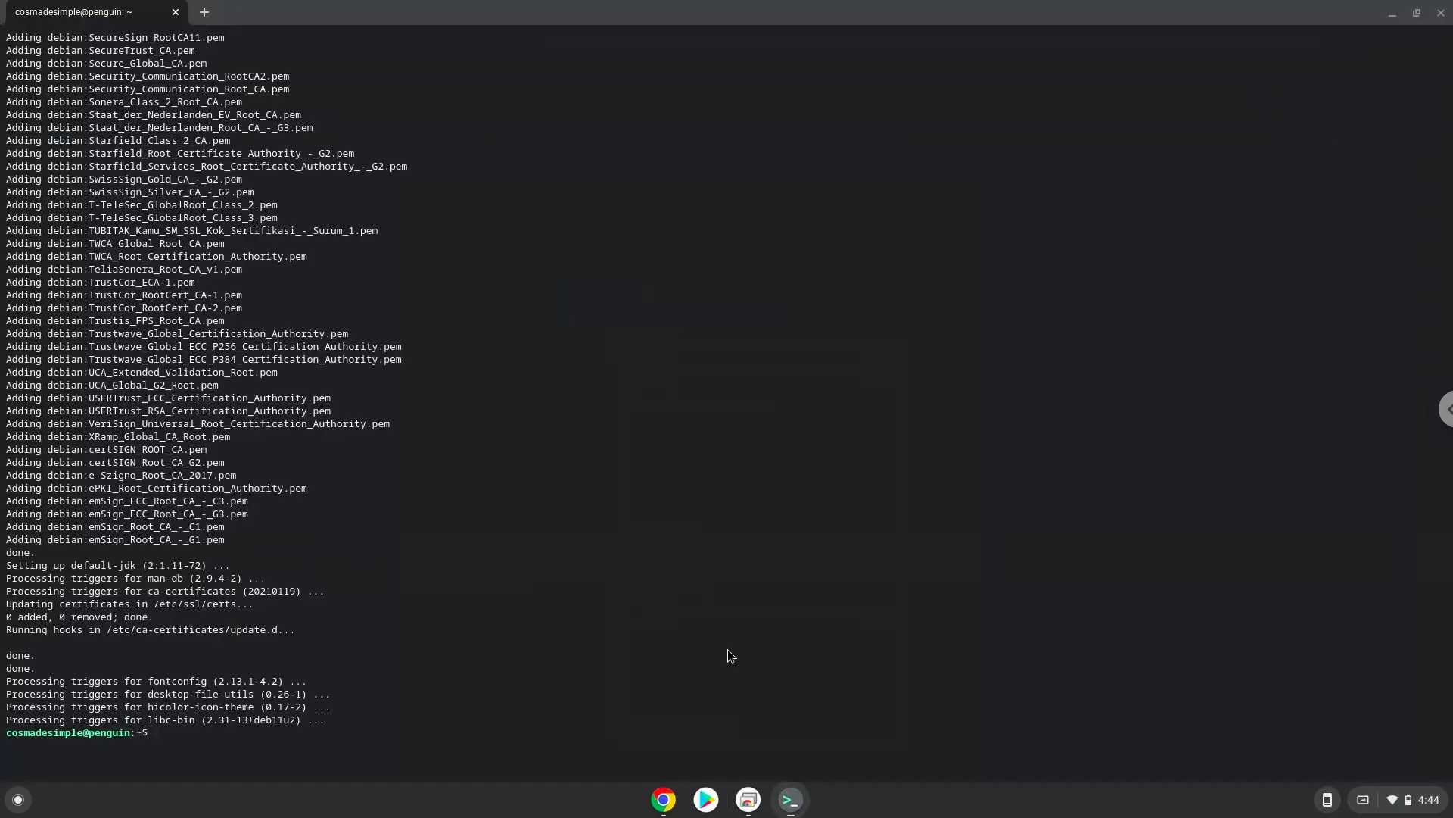
pyautogui.write('wget https://download-cdn.jetbrains.com/go/goland-2022.1.tar.gz')
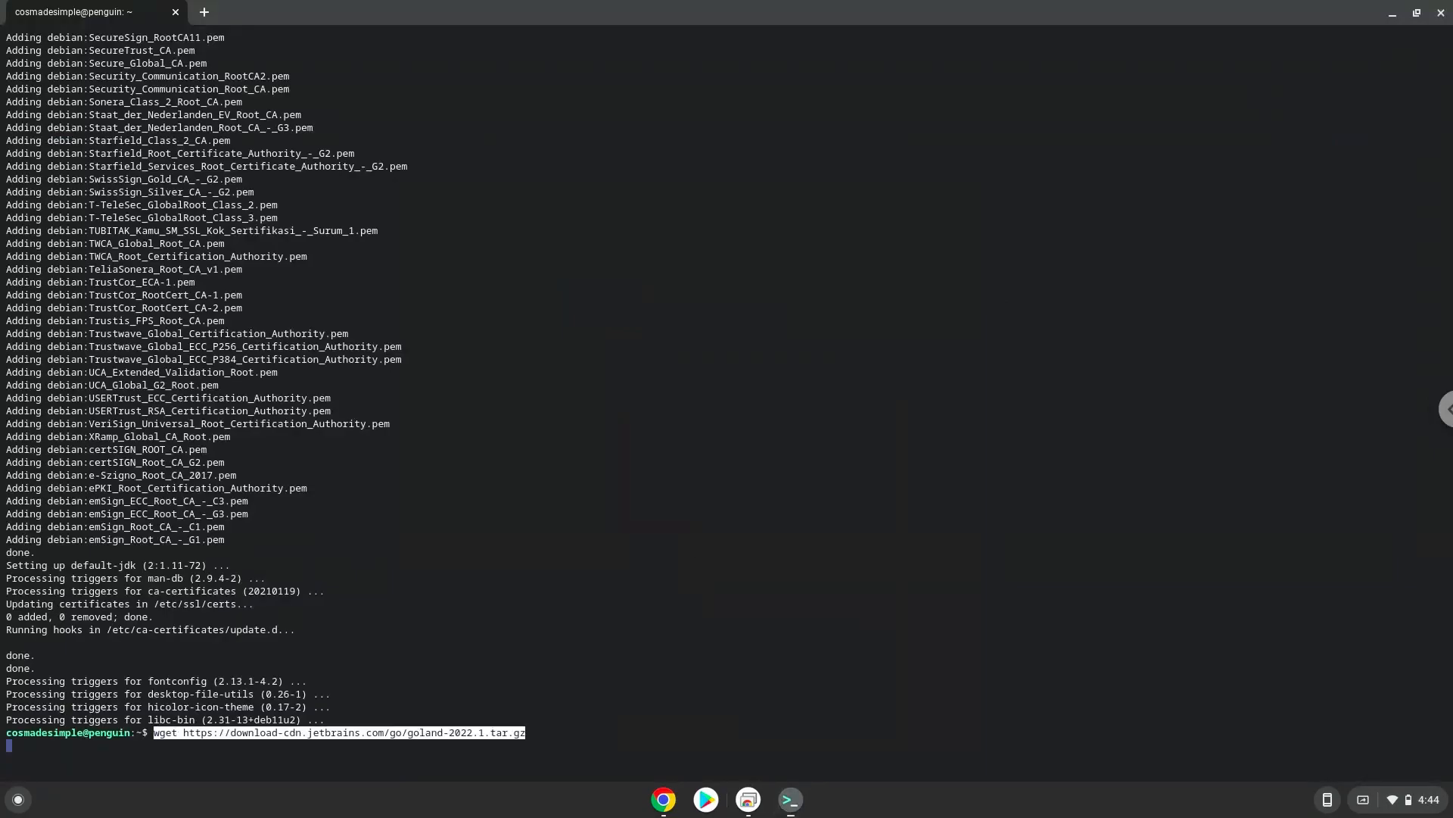
pyautogui.press('Return')
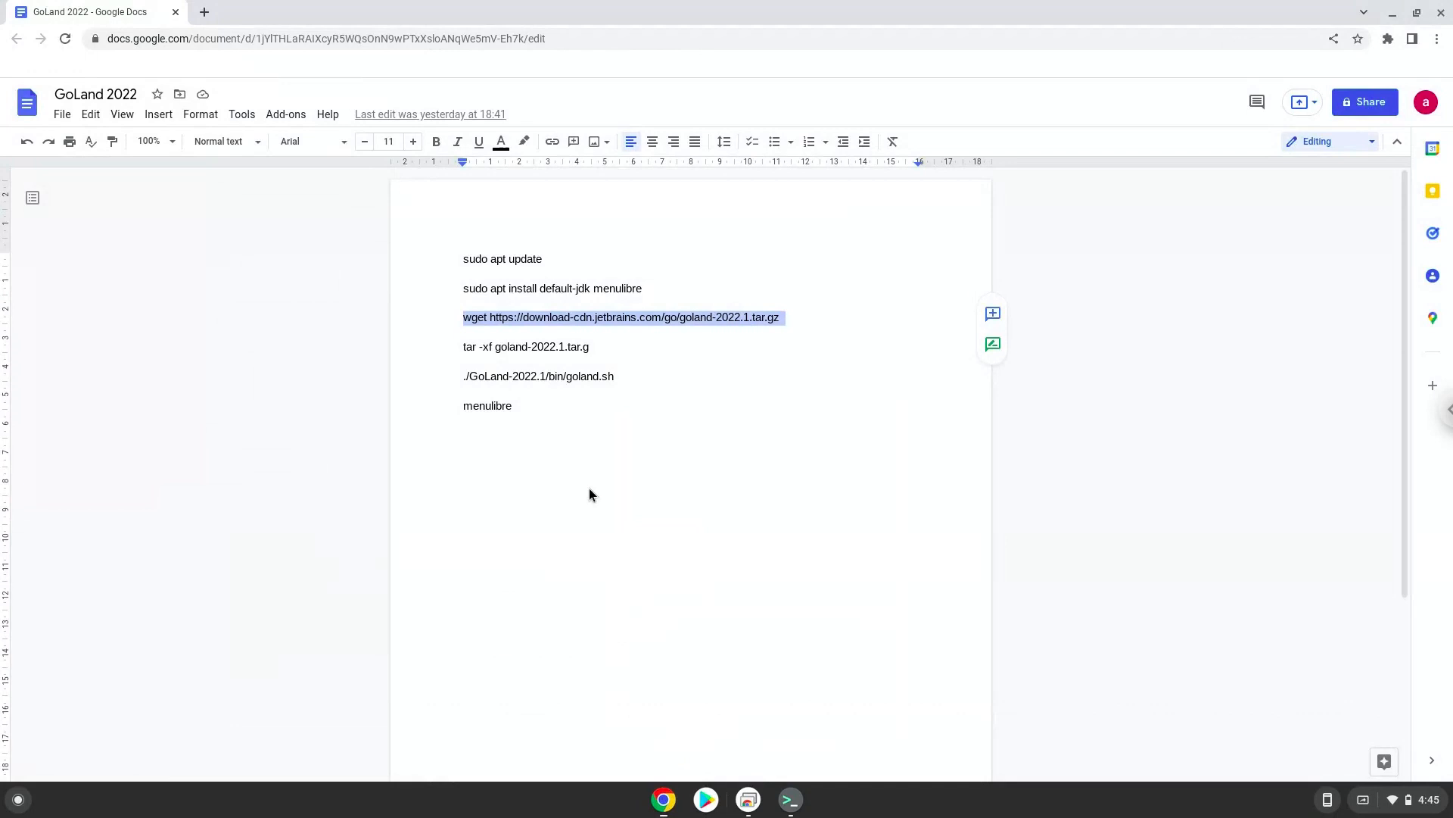
# Fix the tar line to end in .tar.gz, copy it and run the extraction in Terminal
pyautogui.click(589, 345)
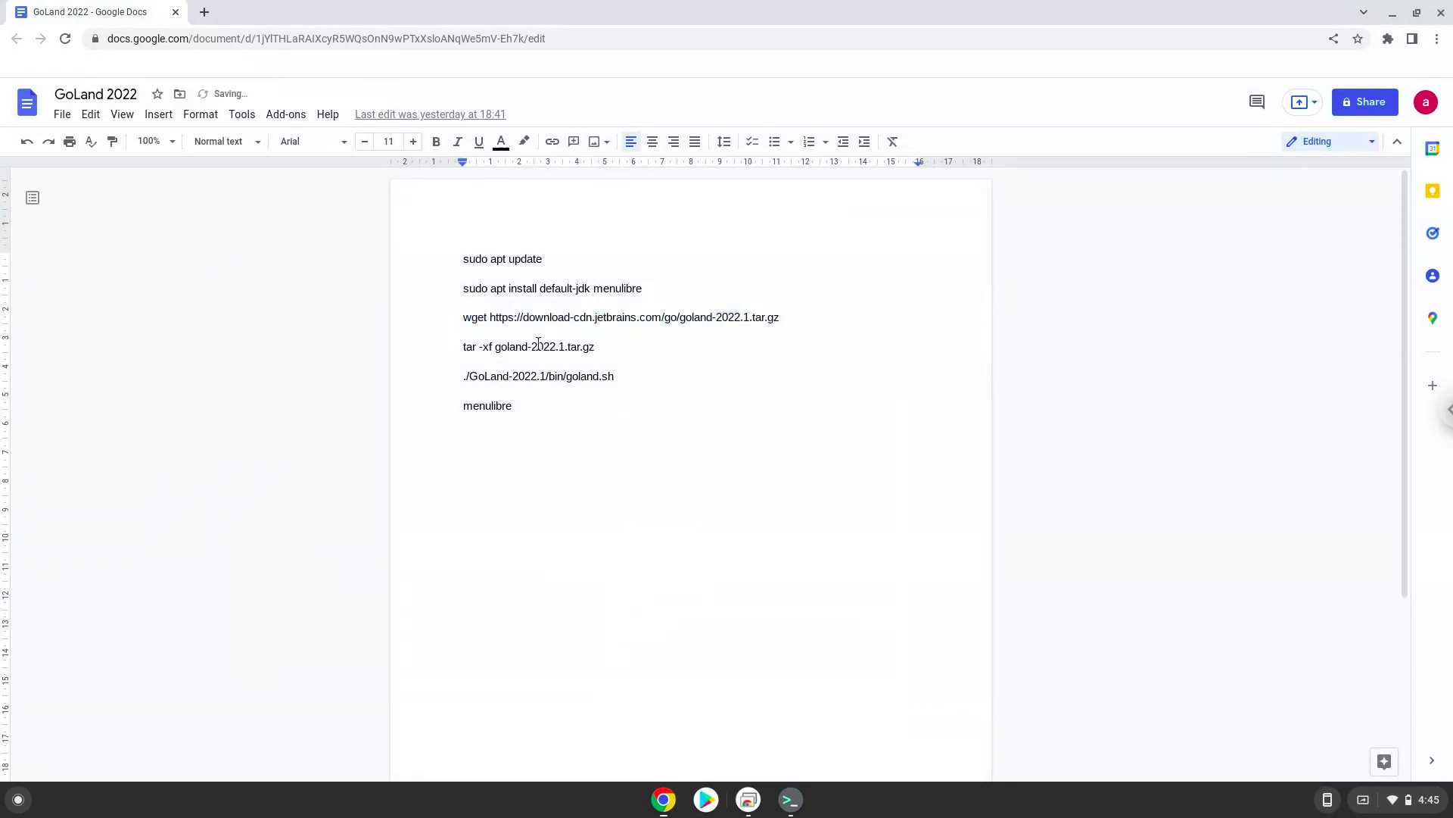
pyautogui.tripleClick(528, 345)
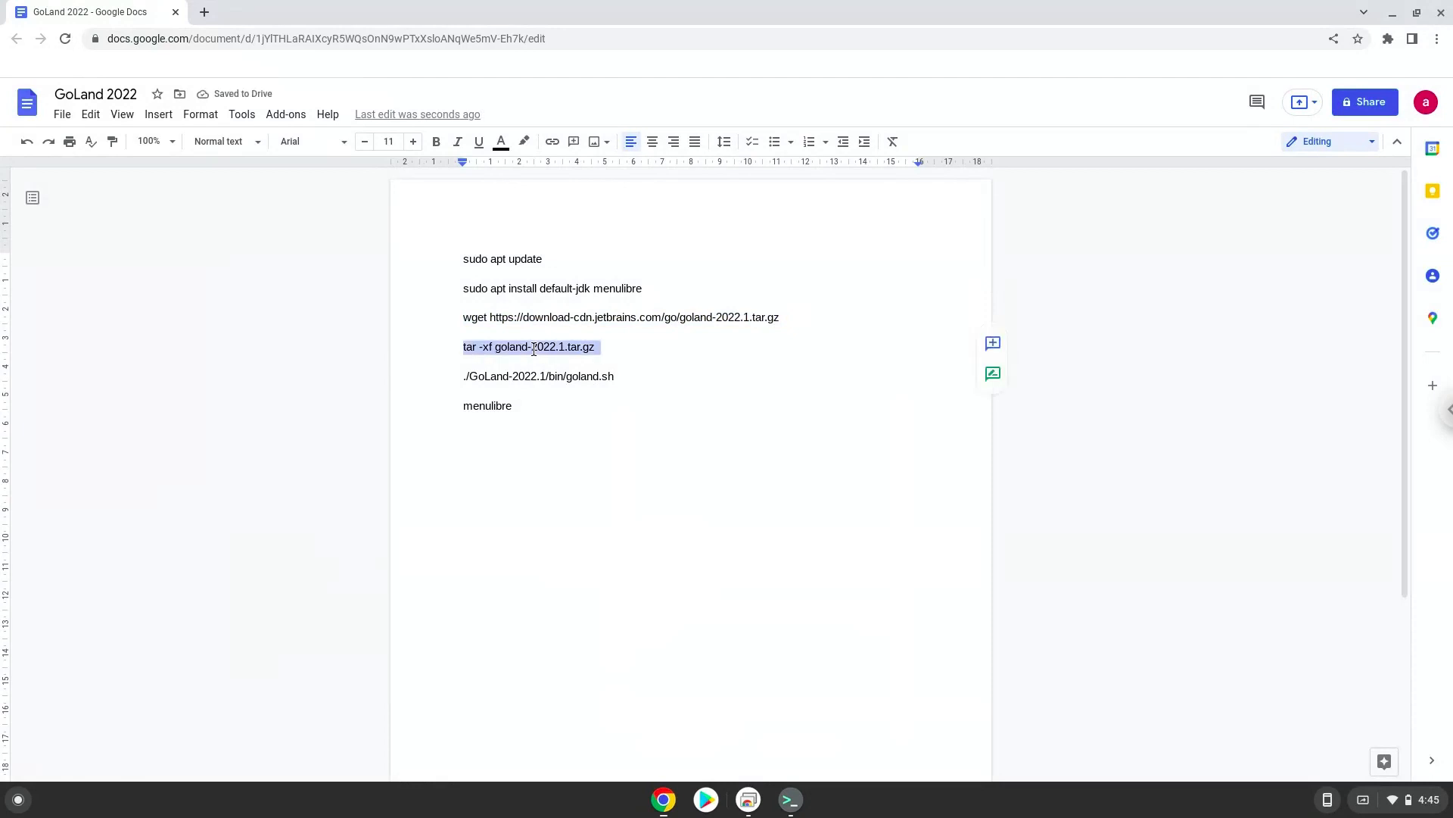
pyautogui.rightClick(532, 346)
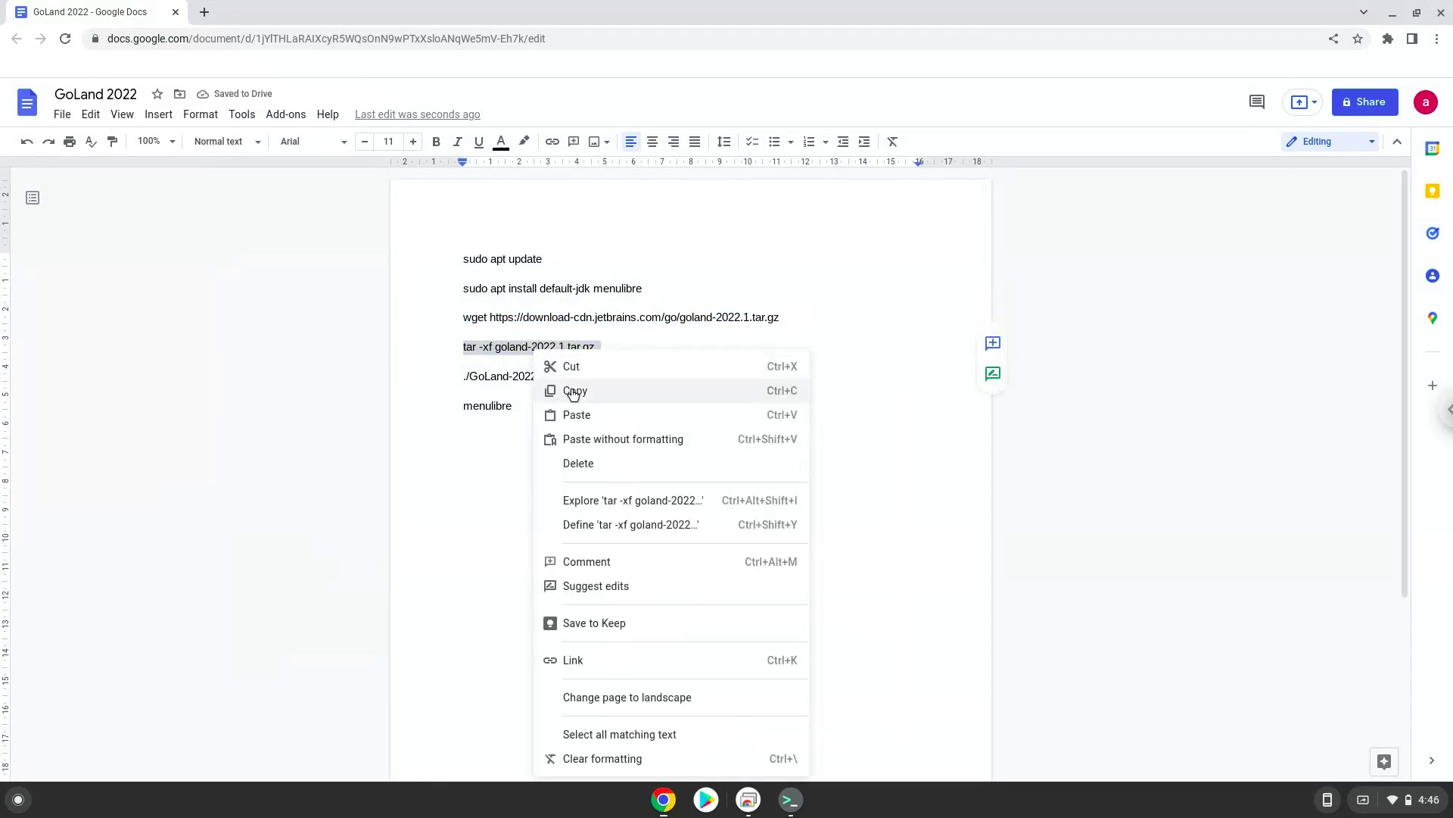
pyautogui.click(576, 391)
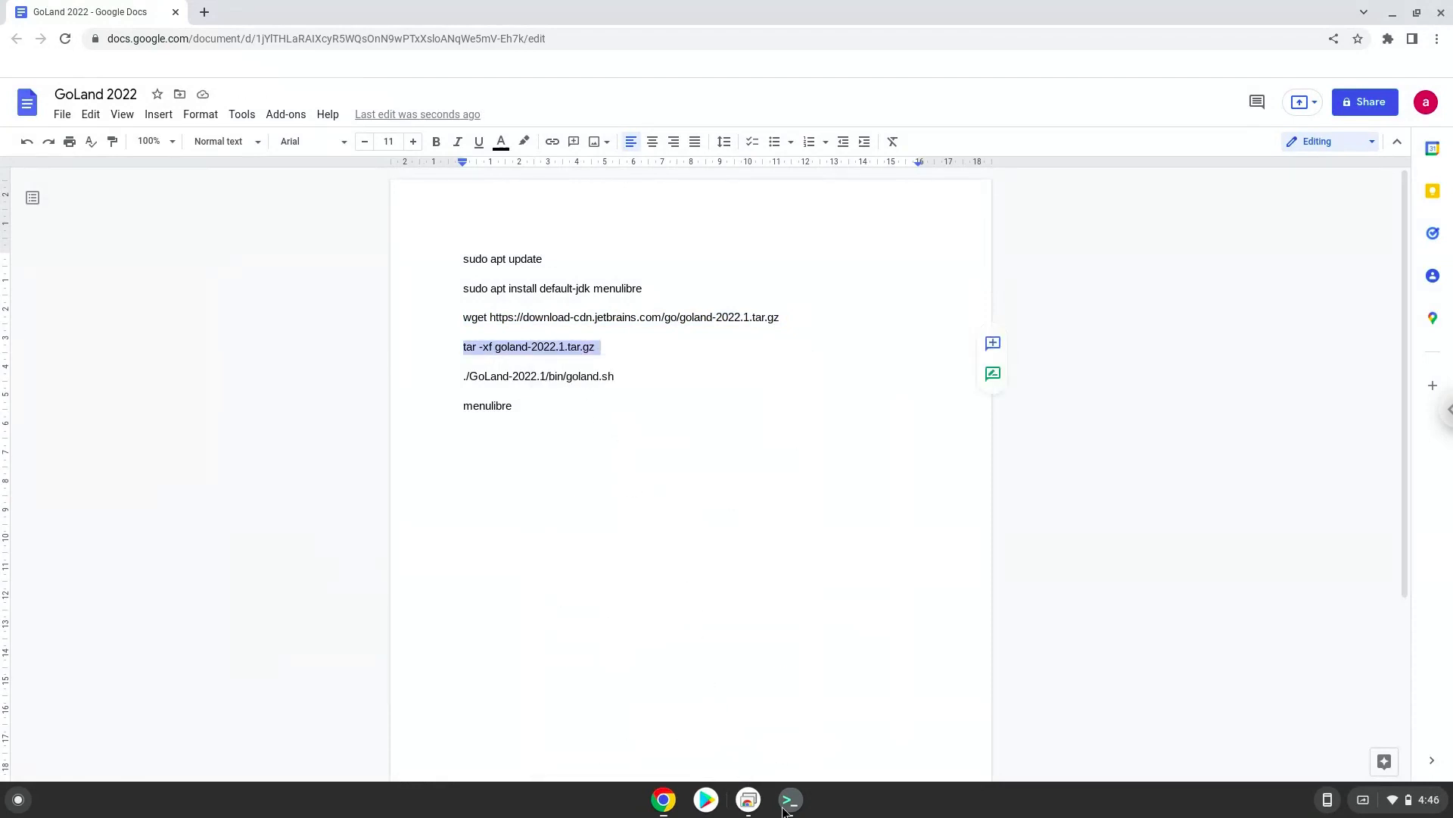
pyautogui.click(789, 799)
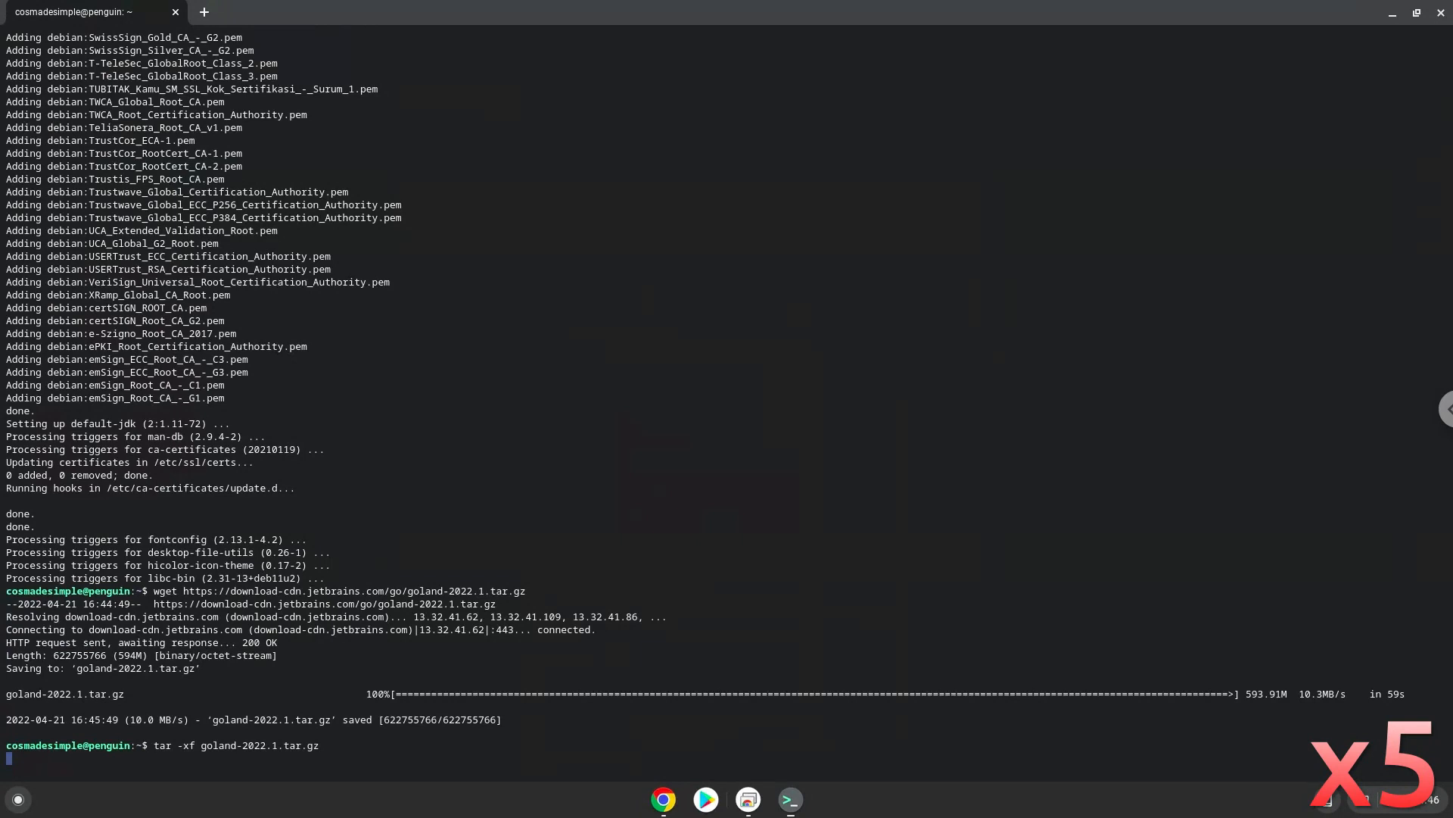
pyautogui.press('Return')
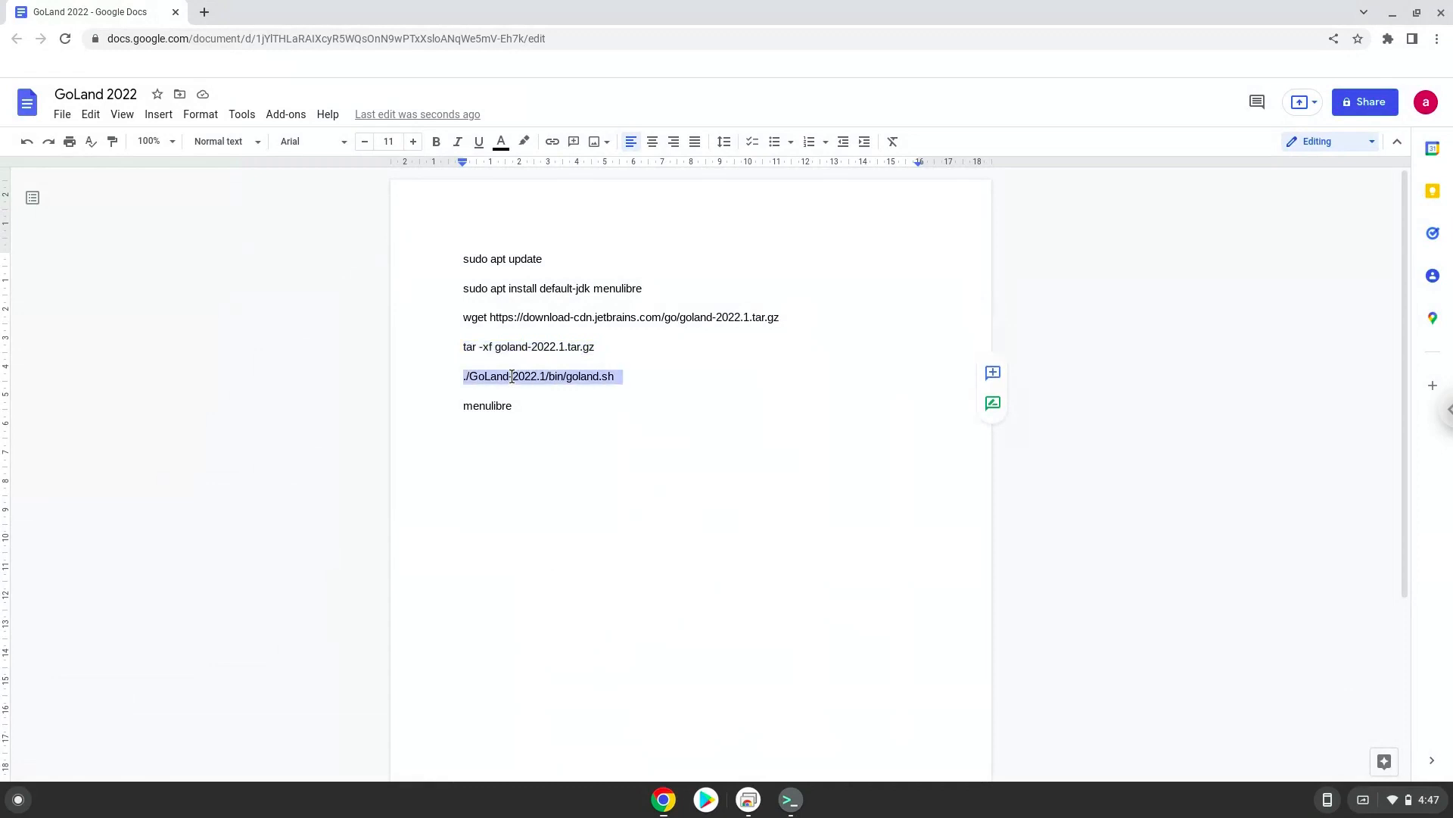
# Copy the ./GoLand launch command from the notes and run it in Terminal
pyautogui.rightClick(541, 375)
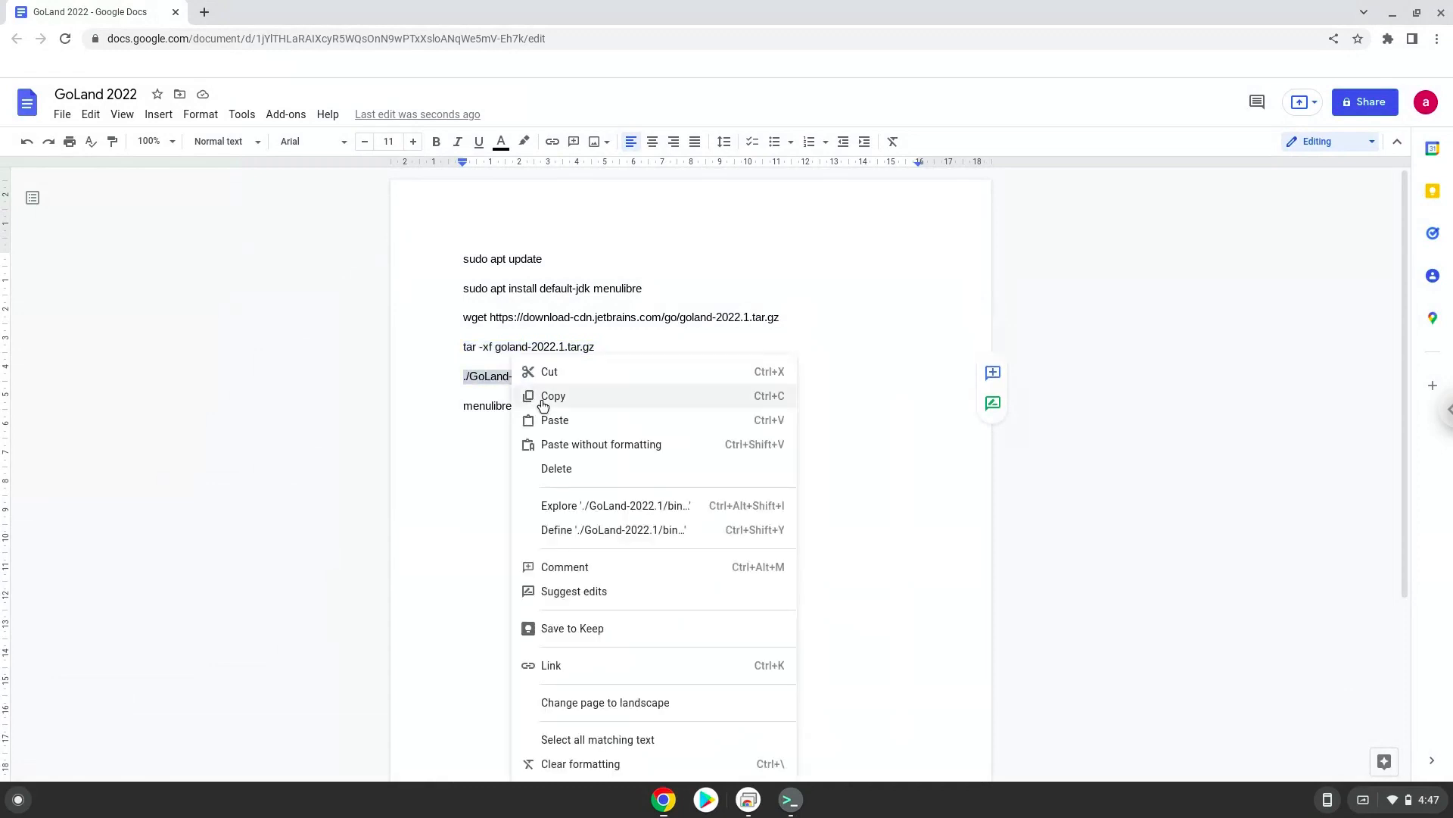
pyautogui.click(553, 395)
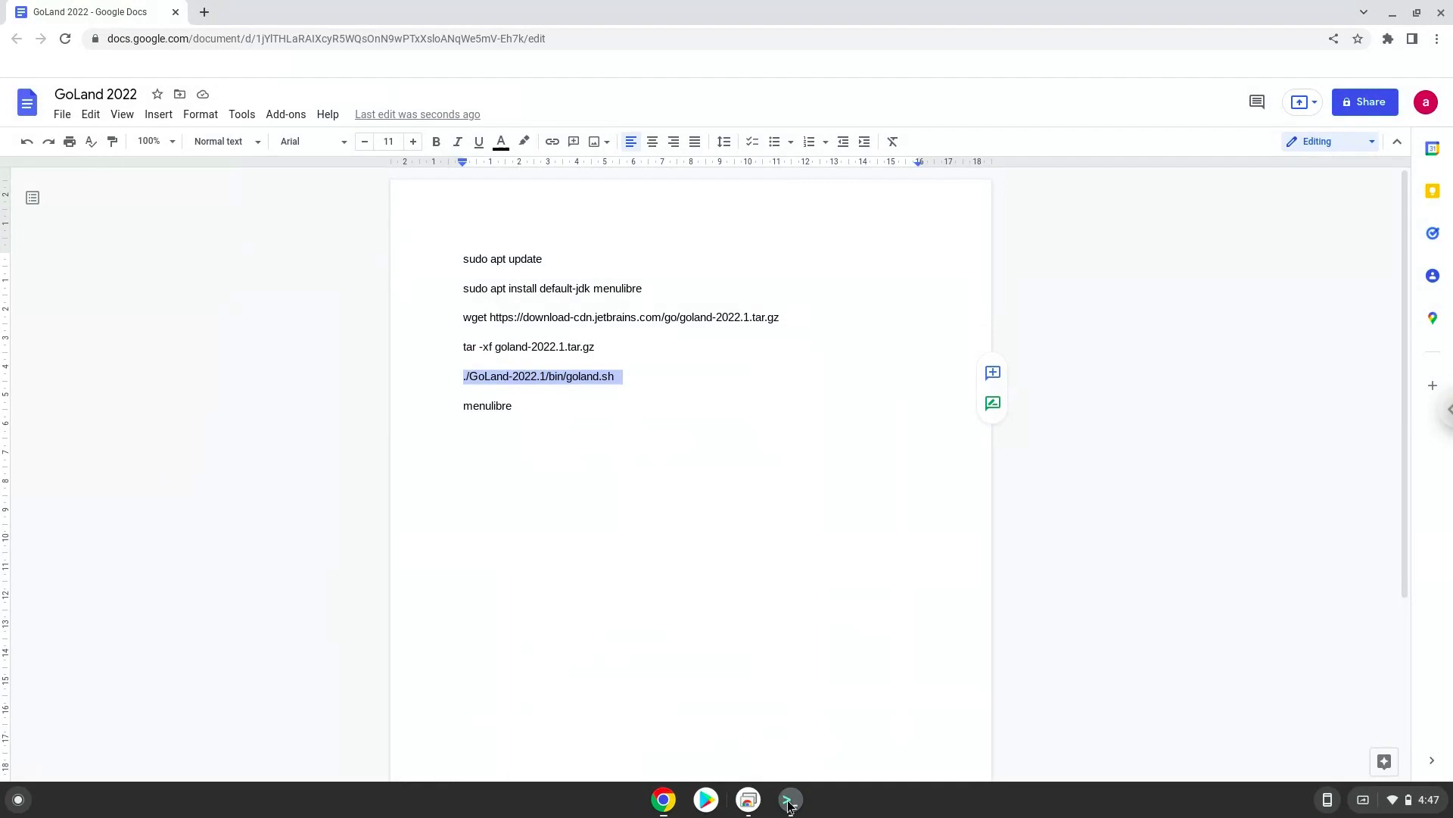
pyautogui.click(787, 799)
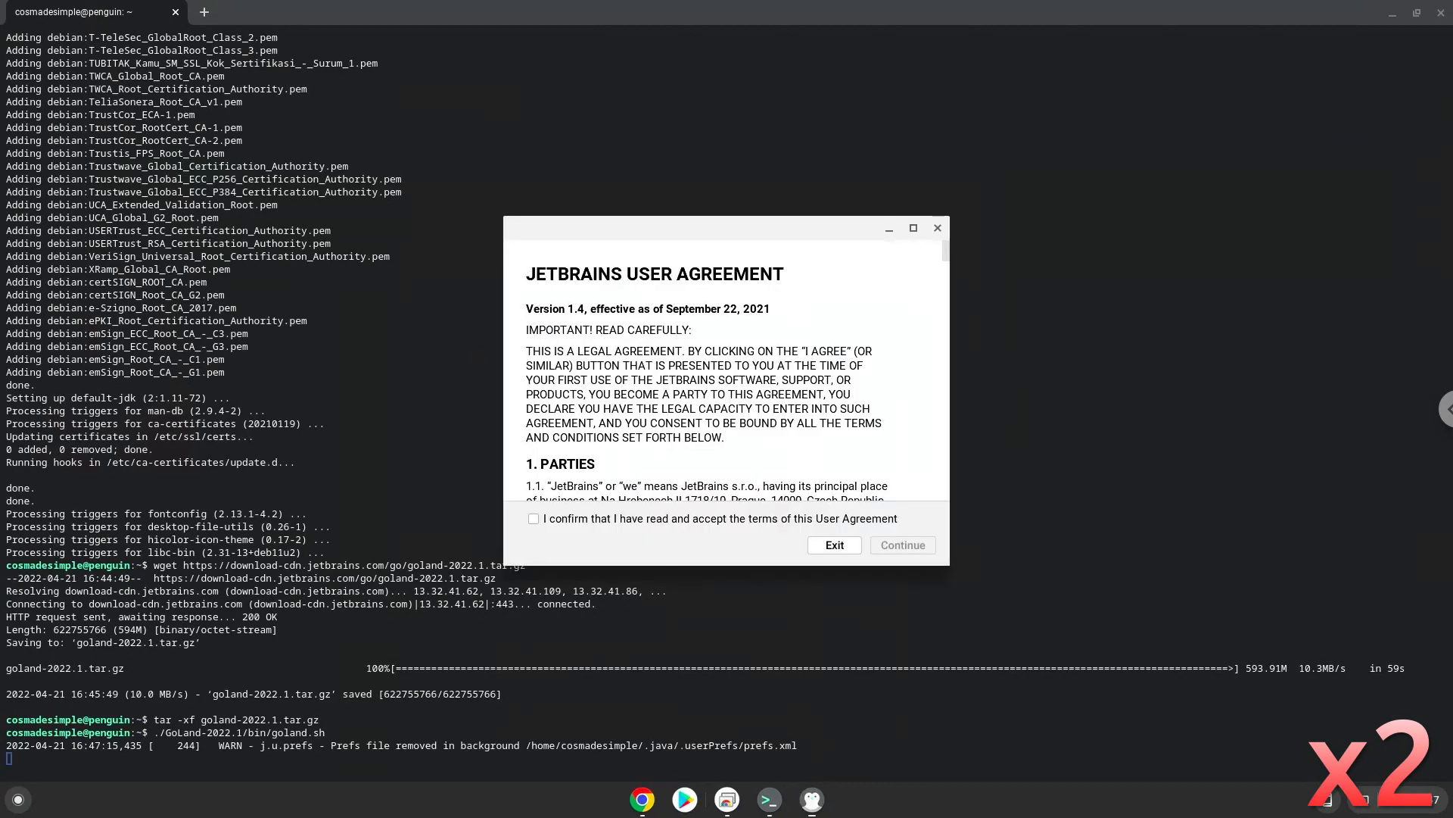
# Accept the JetBrains user agreement, allow anonymous statistics and exit the license activation dialog
pyautogui.click(533, 518)
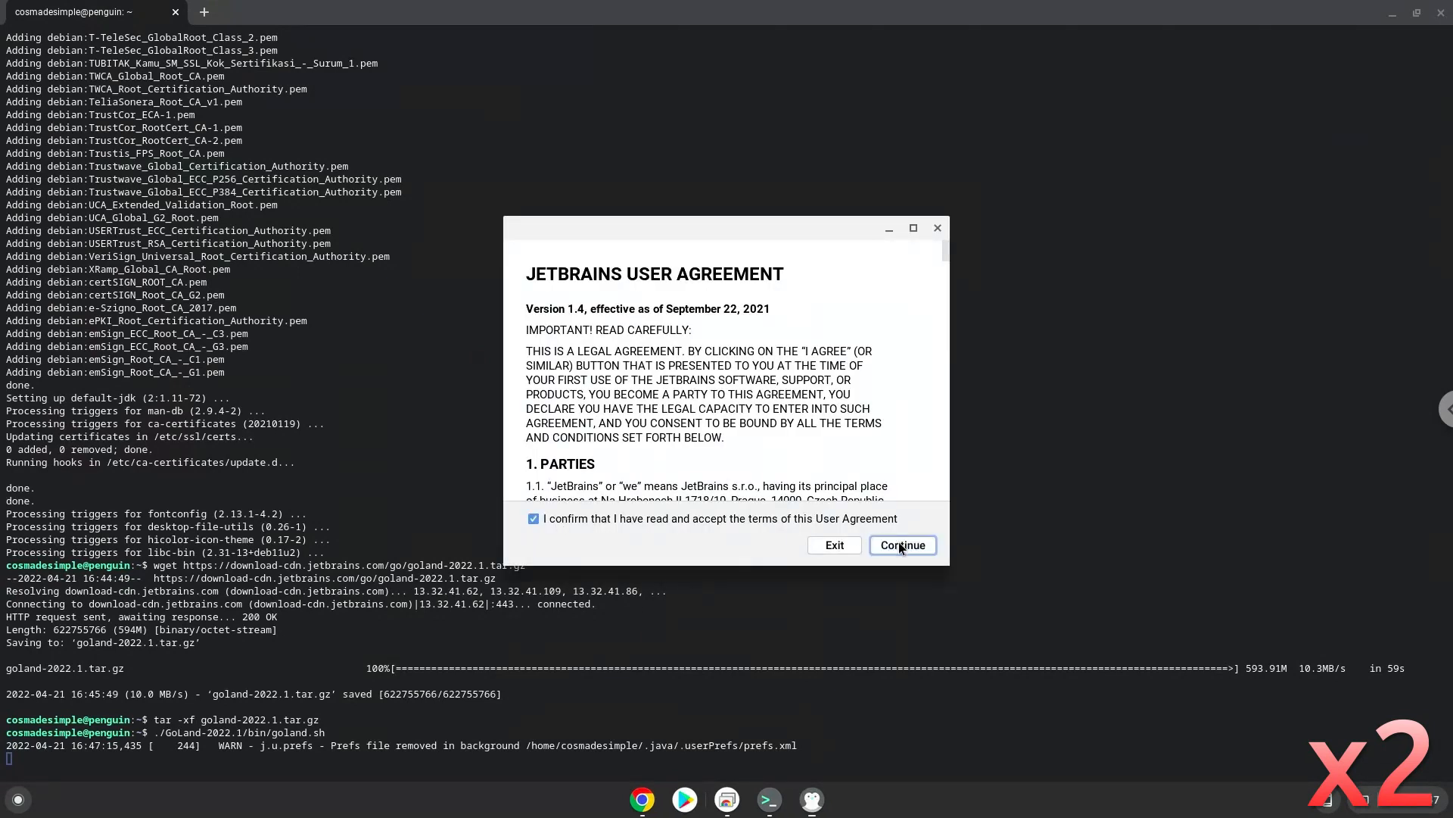
pyautogui.click(901, 545)
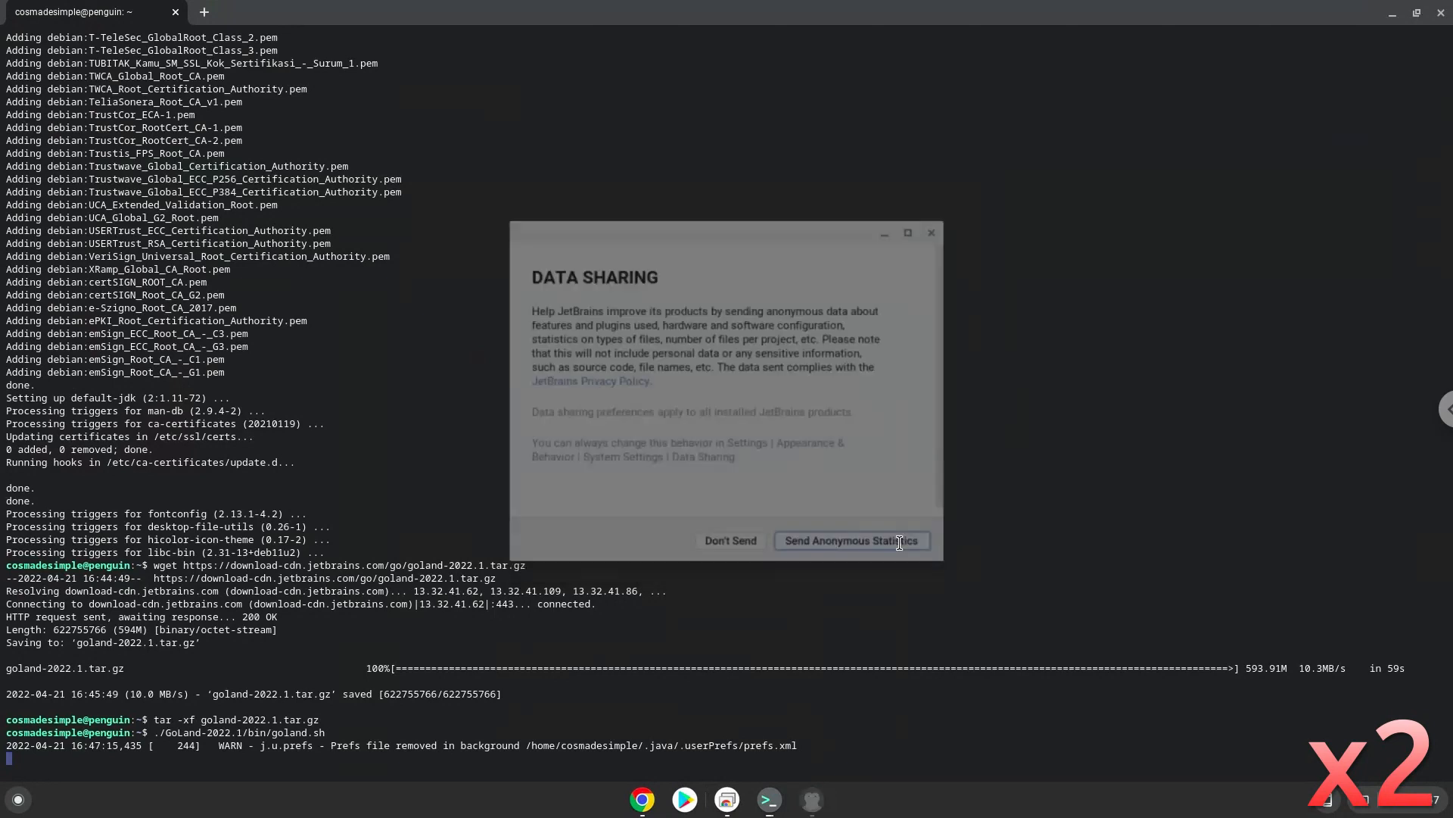
pyautogui.click(850, 541)
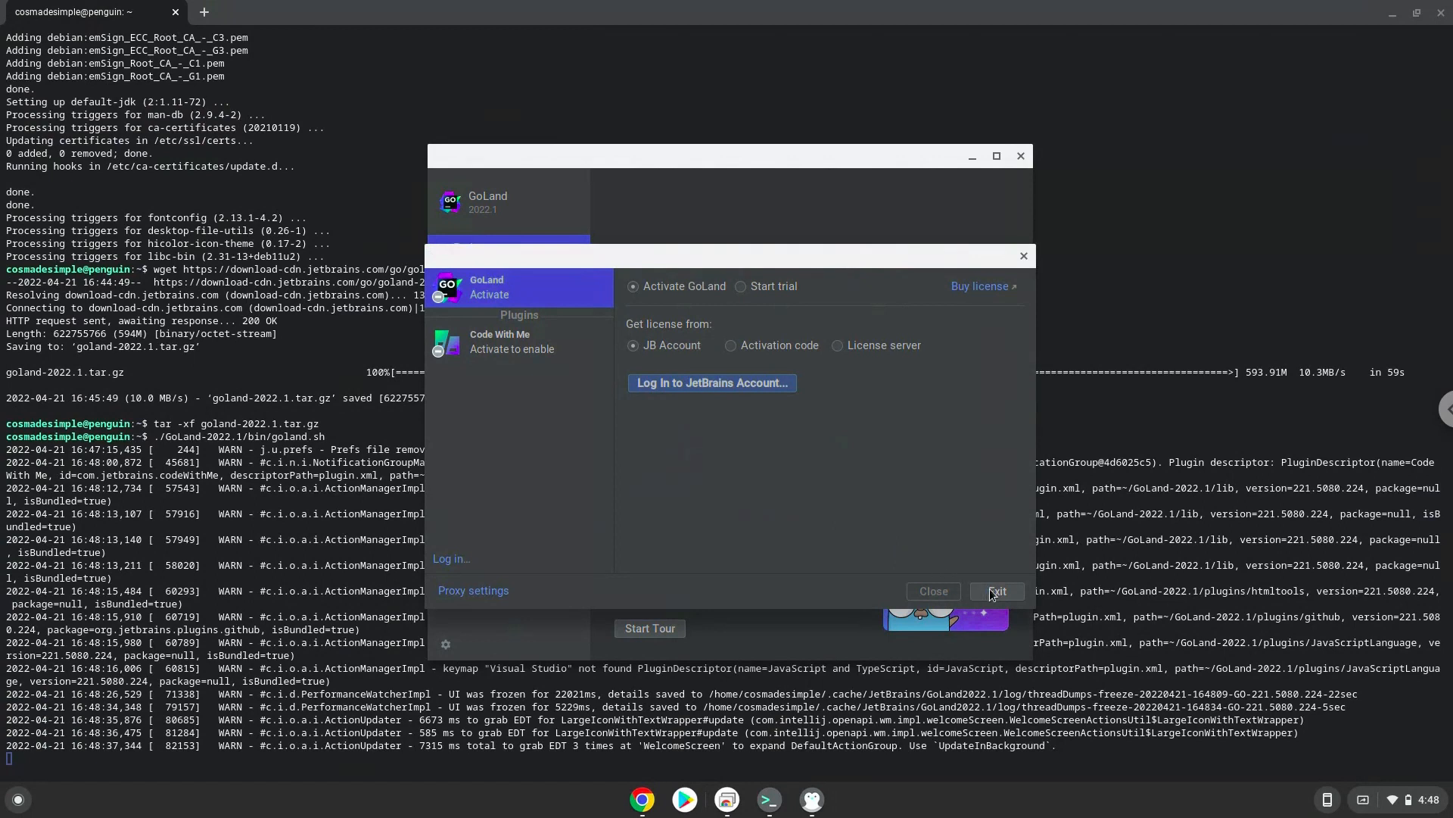
pyautogui.click(996, 592)
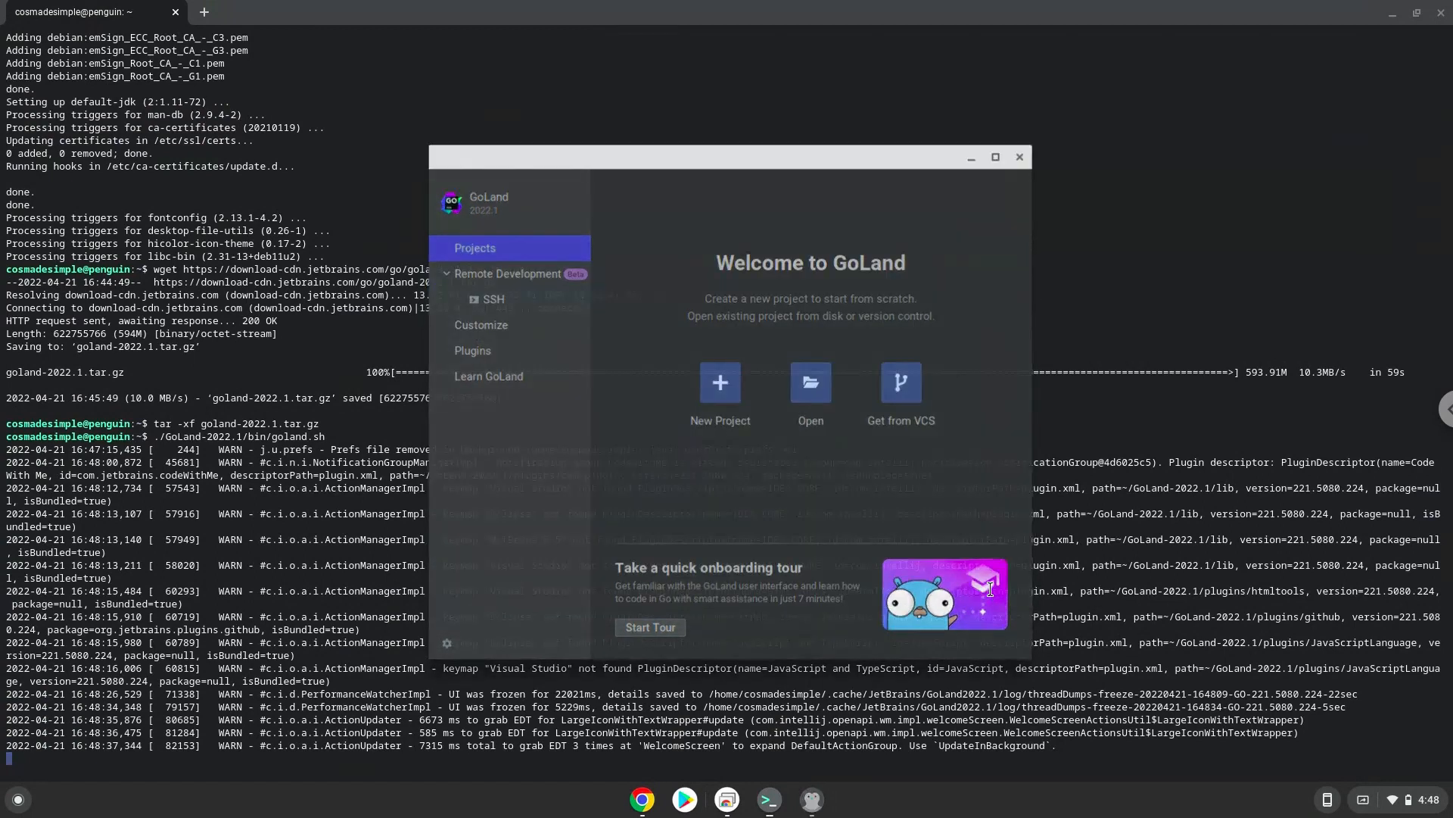
# Close the GoLand welcome window, copy menulibre from the notes and run it in Terminal
pyautogui.click(1019, 156)
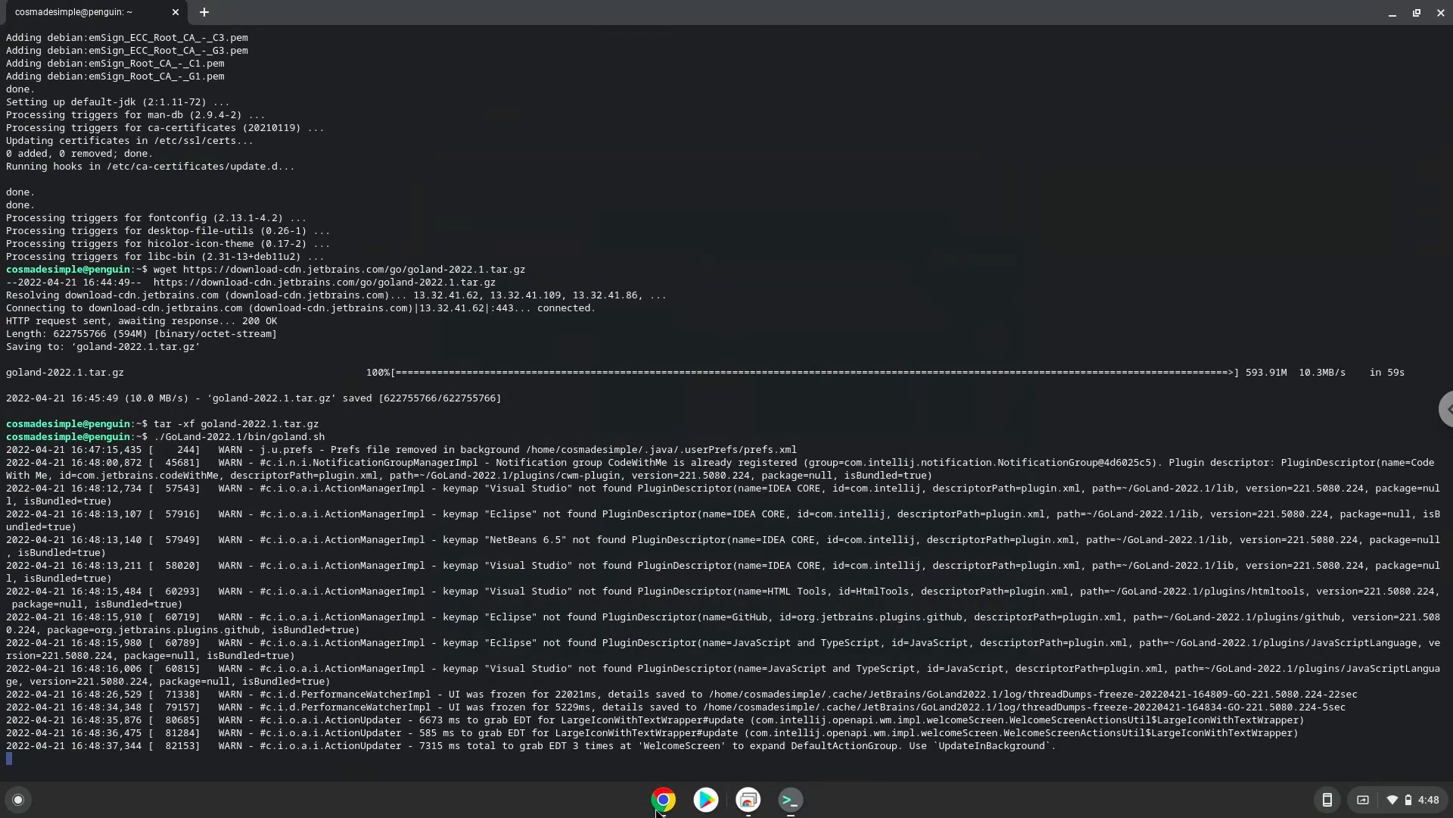
pyautogui.click(662, 799)
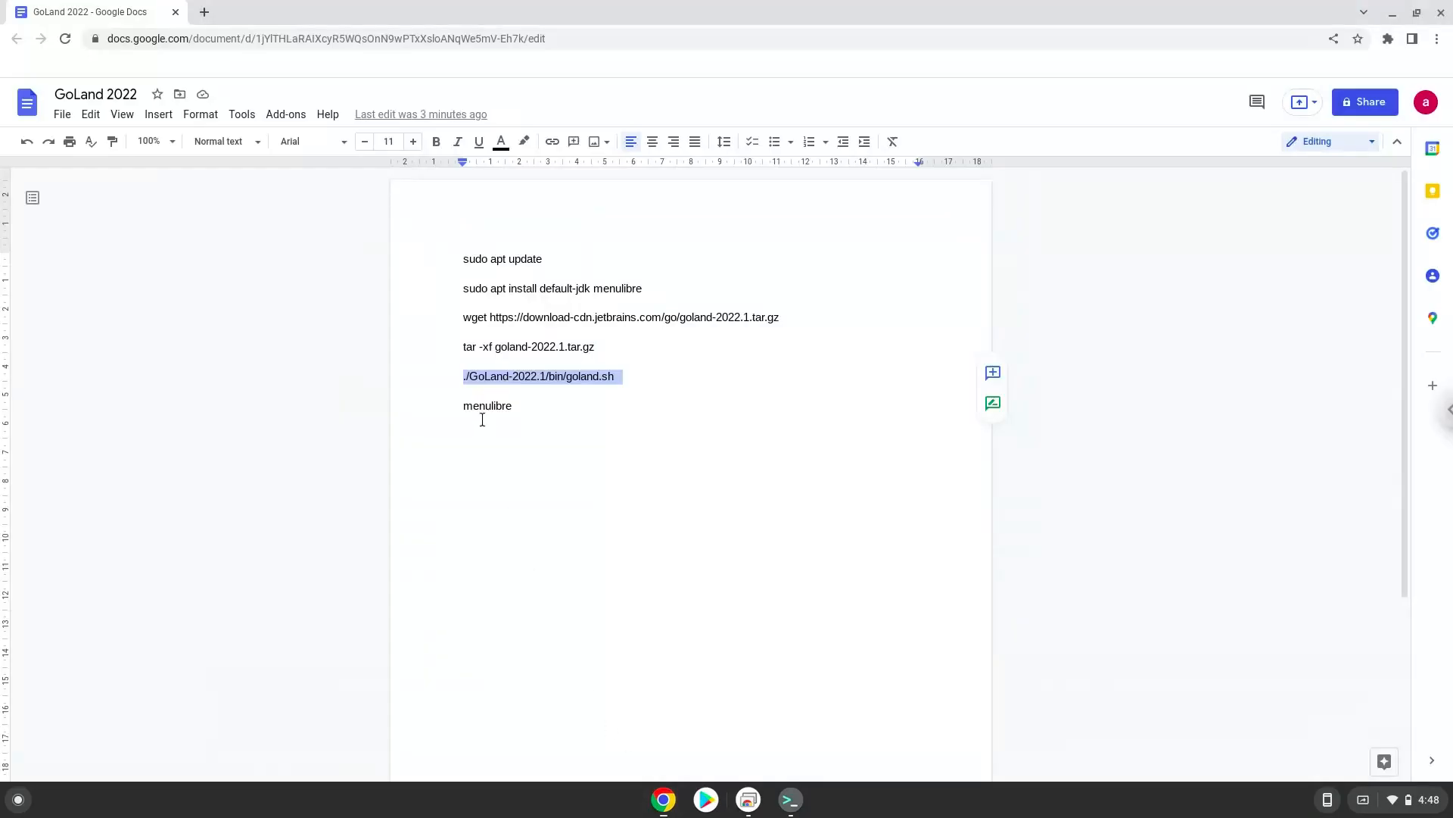
pyautogui.doubleClick(486, 406)
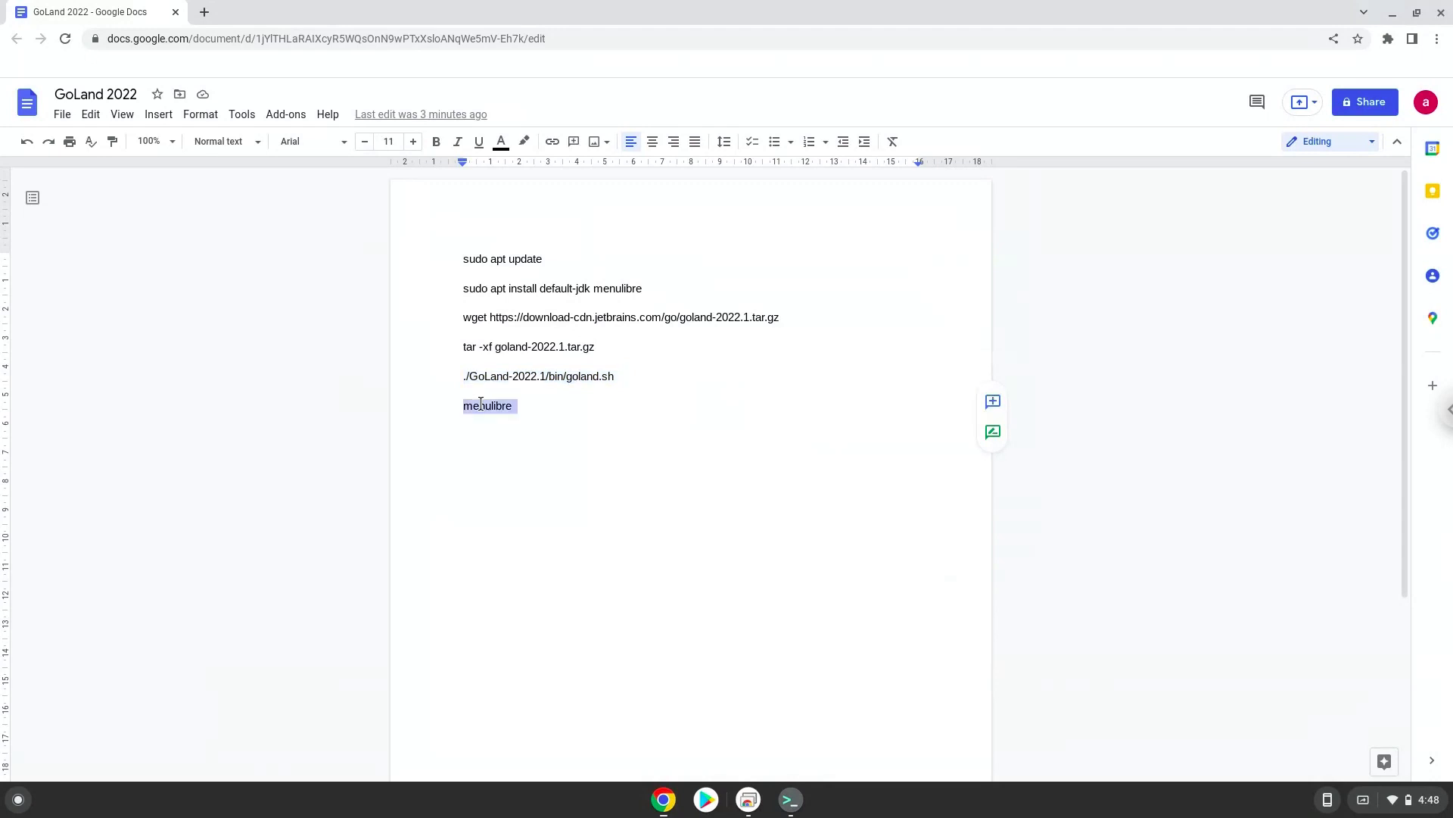
pyautogui.rightClick(489, 405)
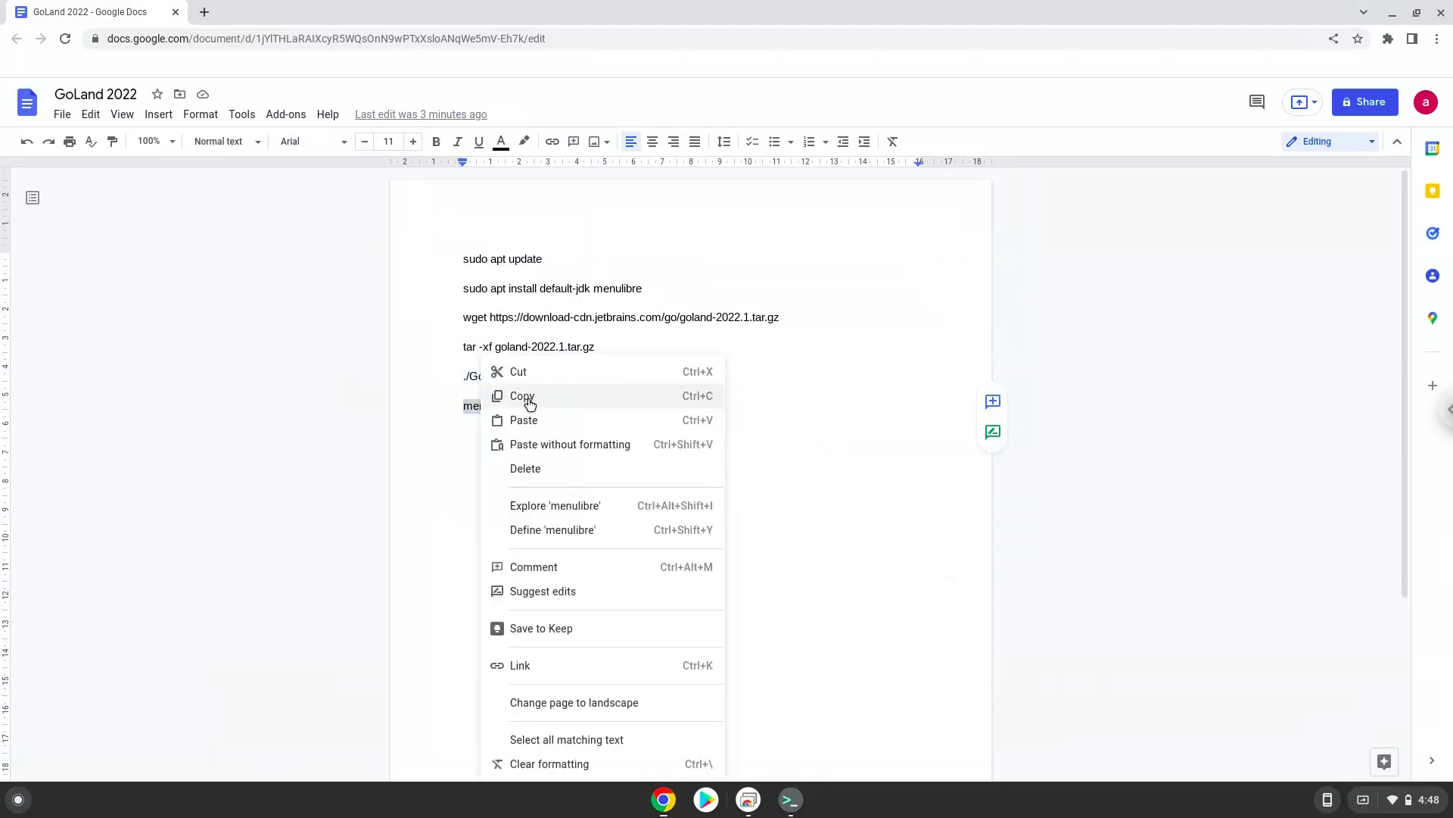
pyautogui.click(522, 396)
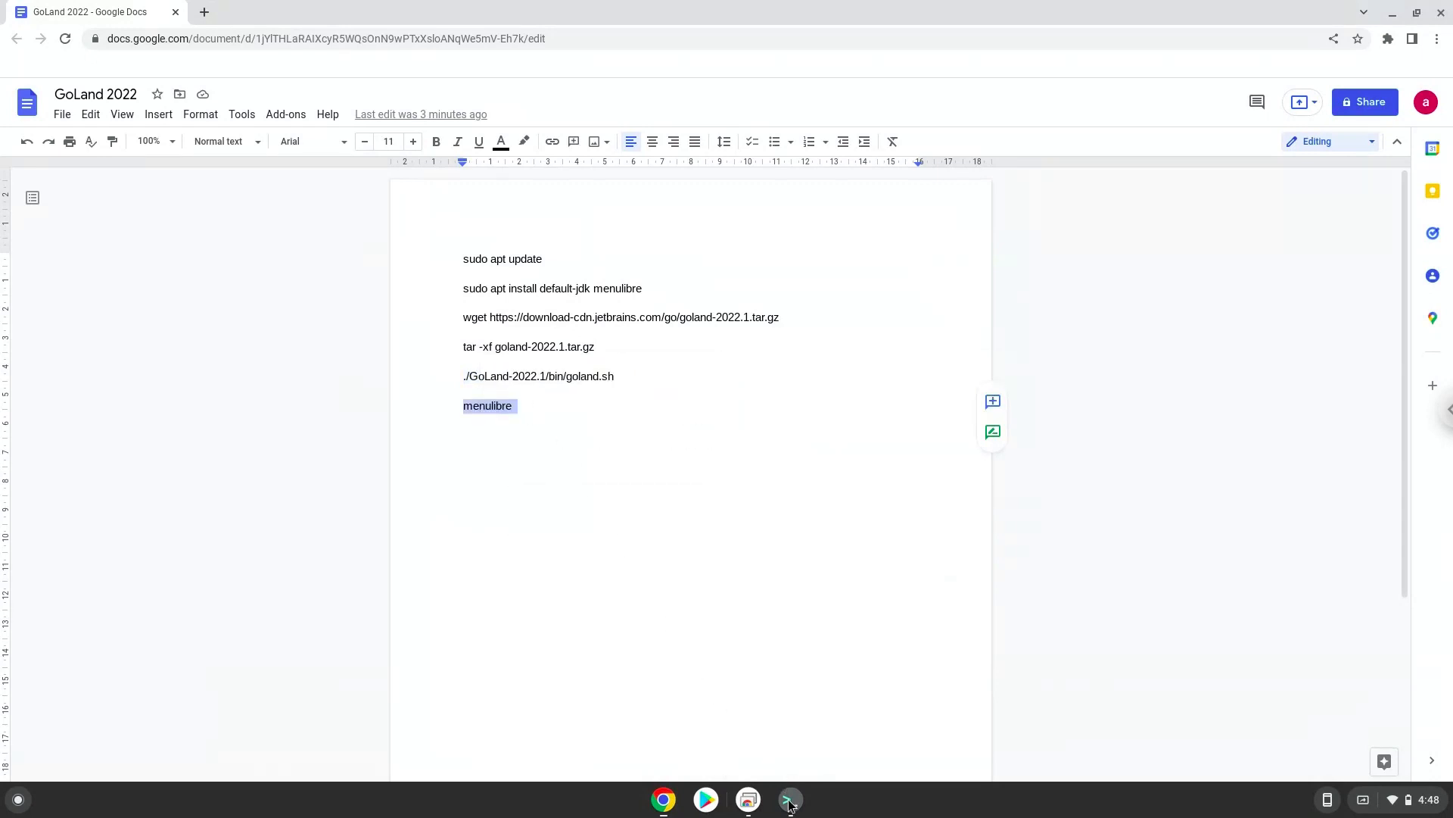
pyautogui.click(789, 799)
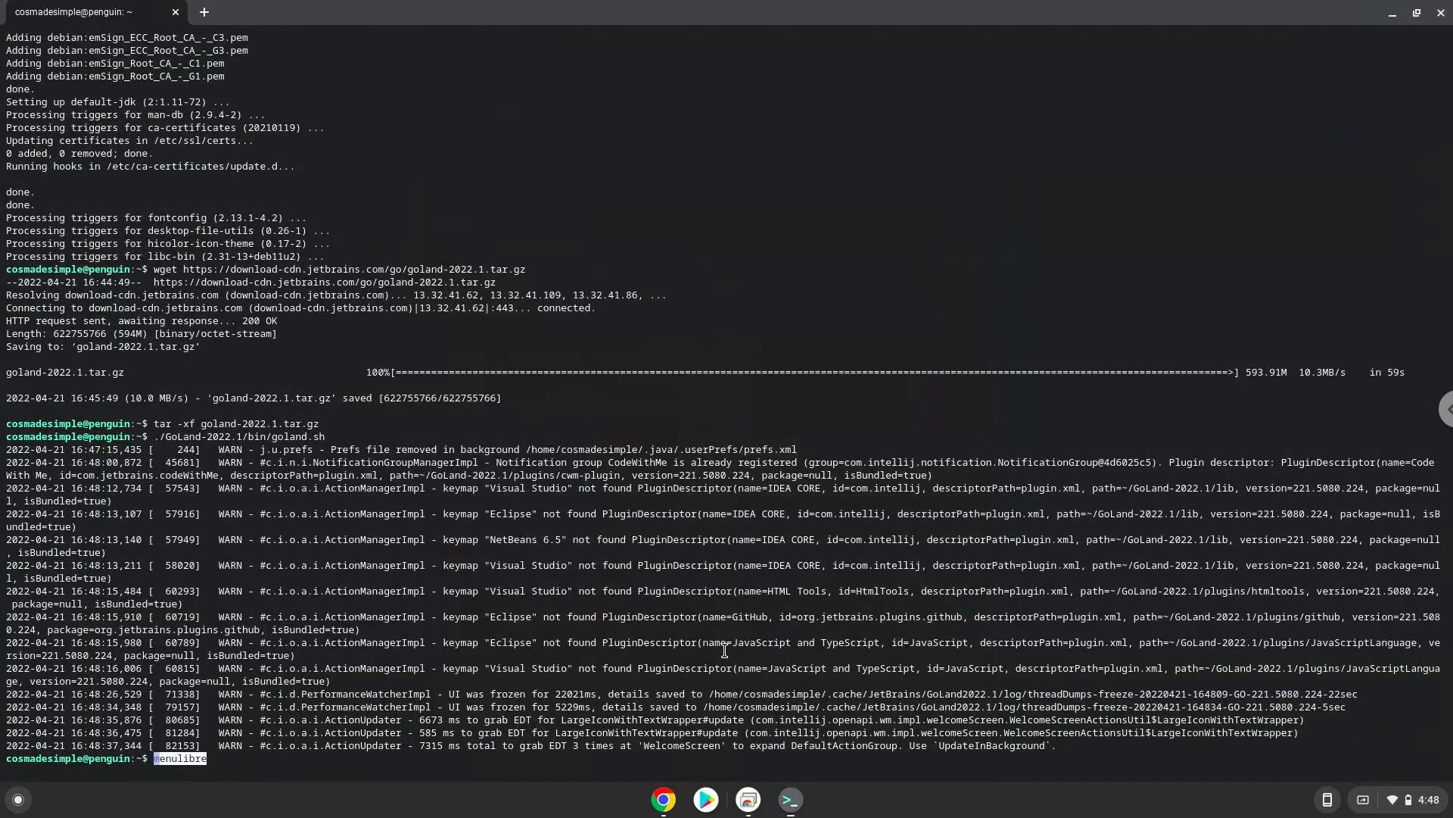
pyautogui.press('Return')
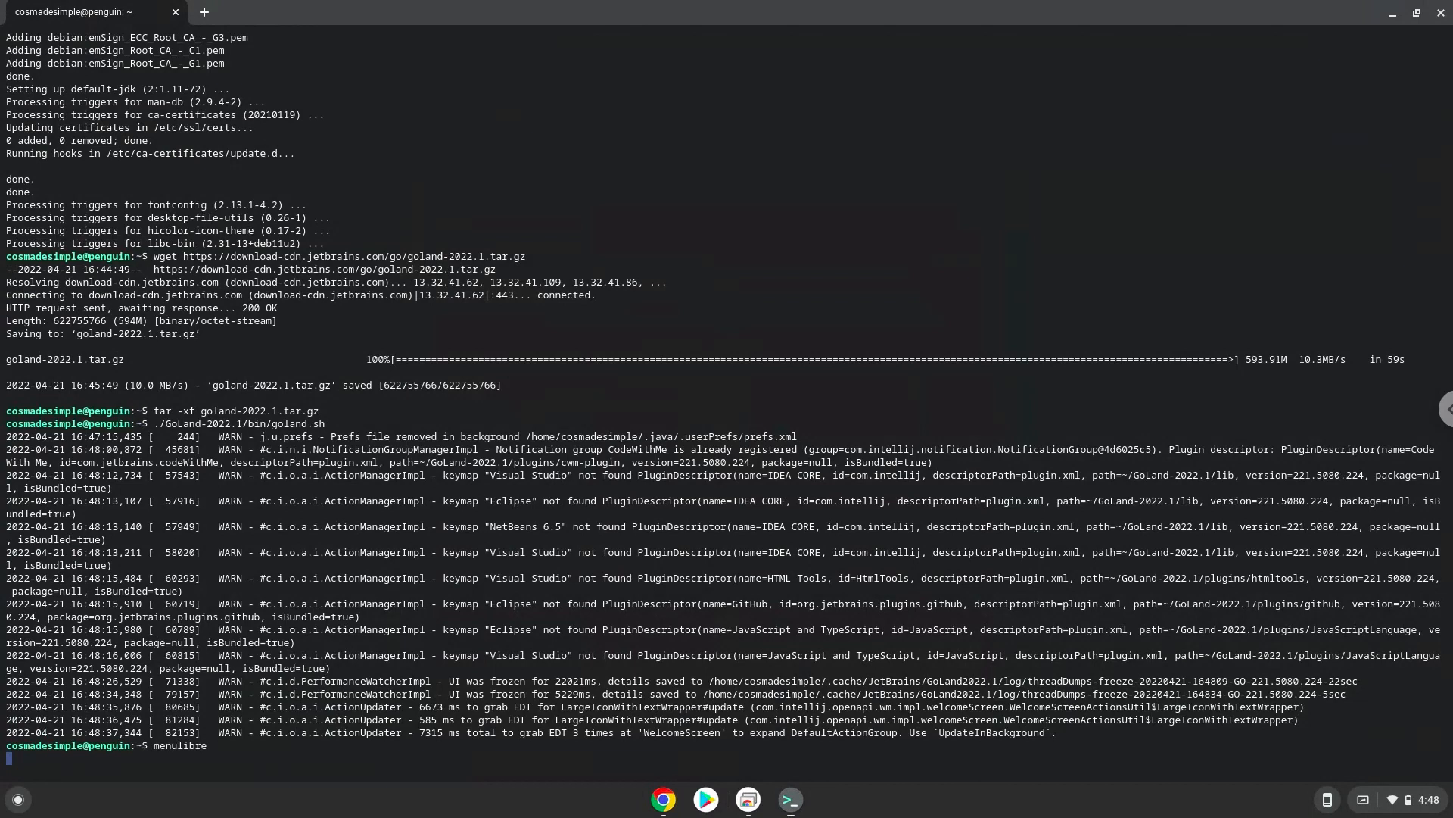
pyautogui.press('Return')
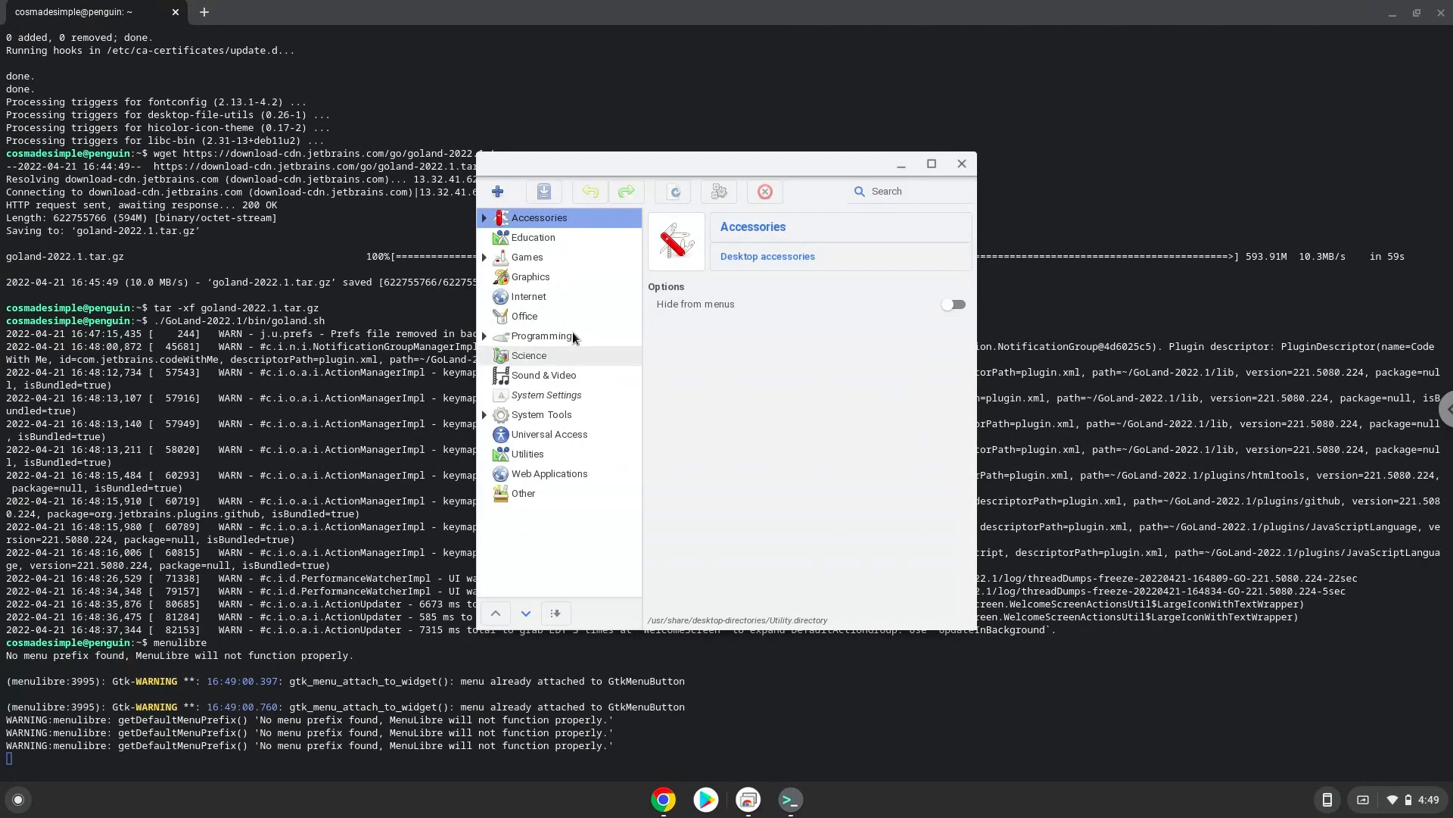
# Add a launcher named GoLand under Programming and start browsing for its command
pyautogui.click(542, 336)
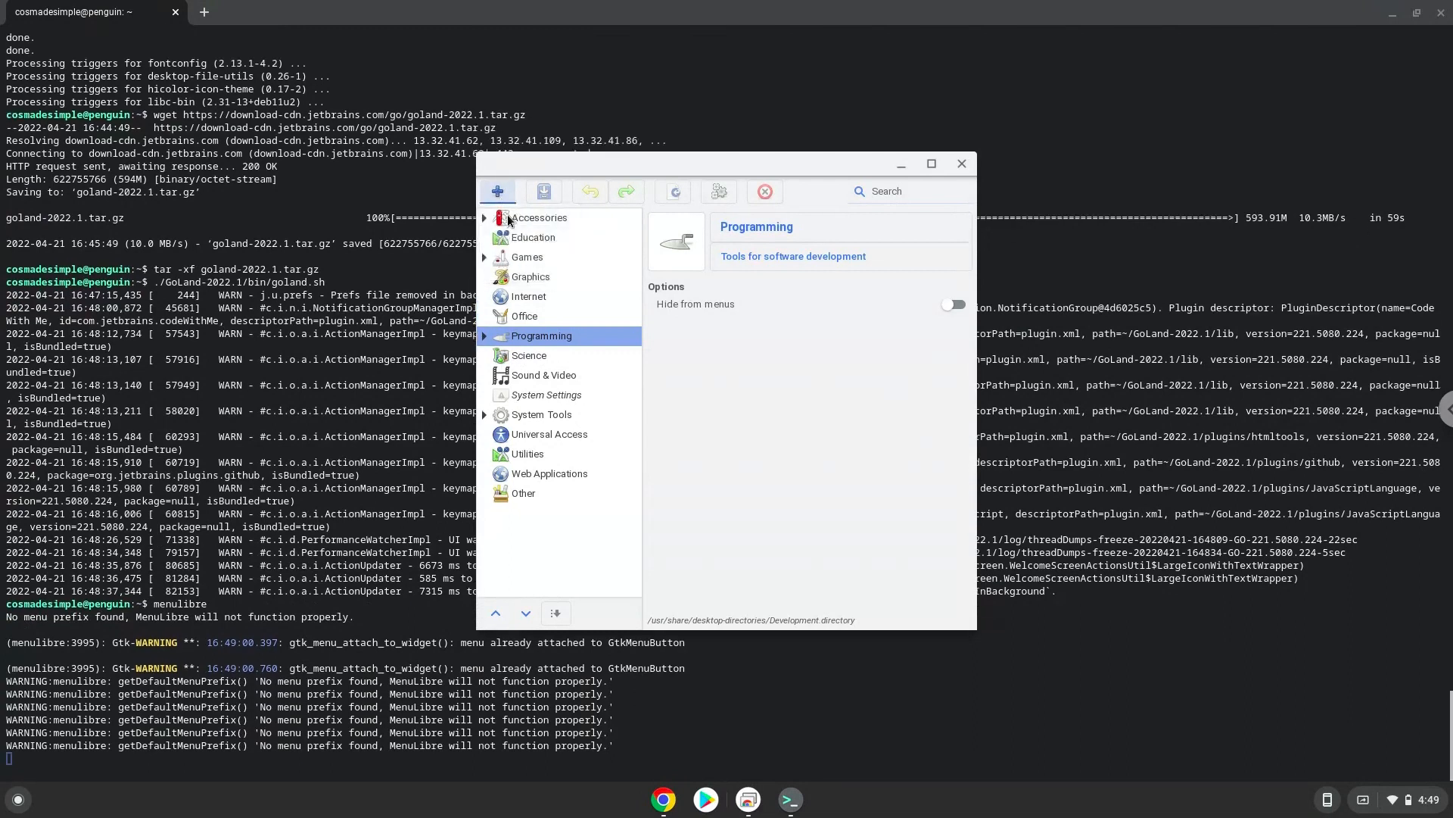
pyautogui.click(496, 191)
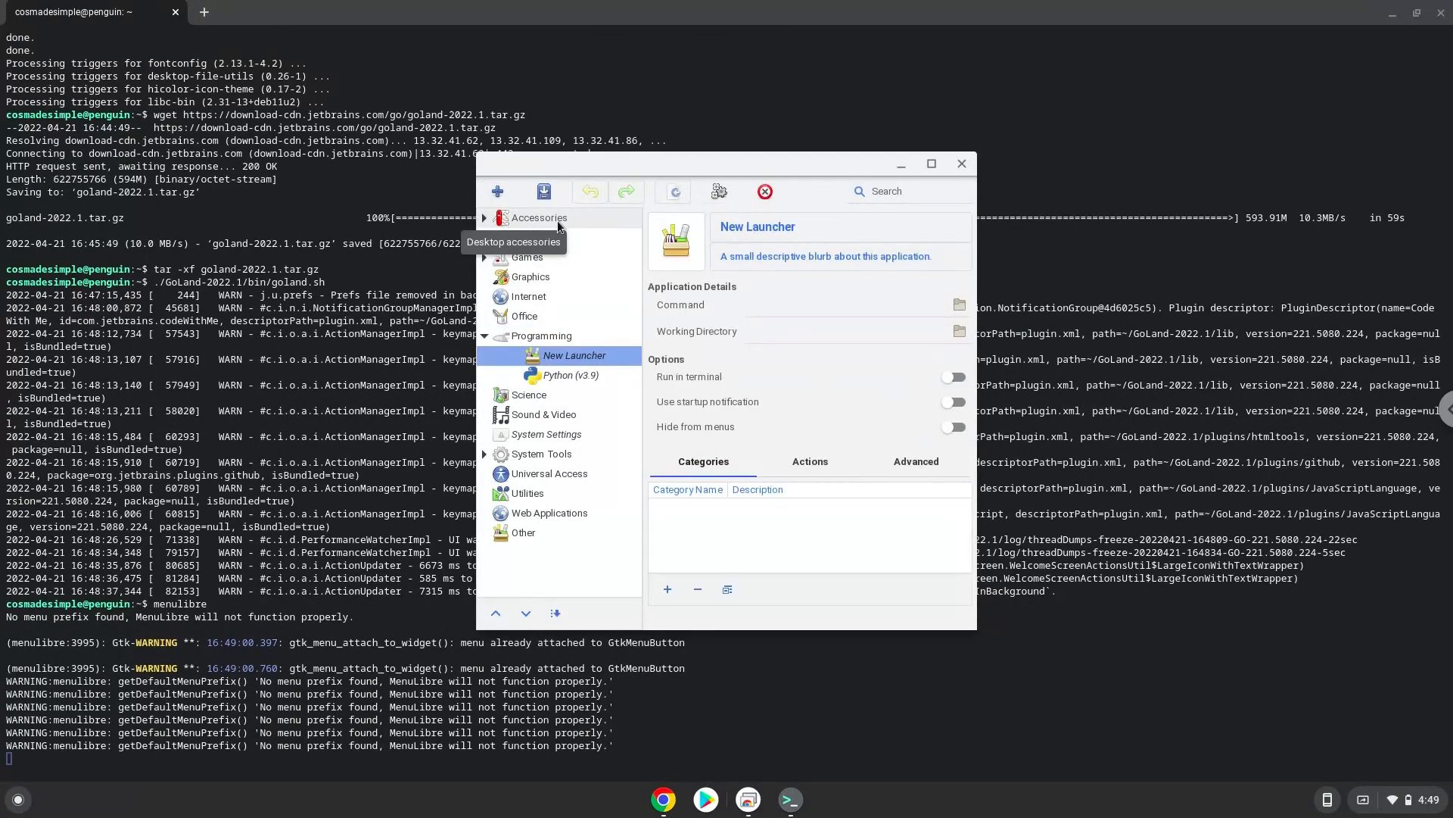
pyautogui.doubleClick(757, 225)
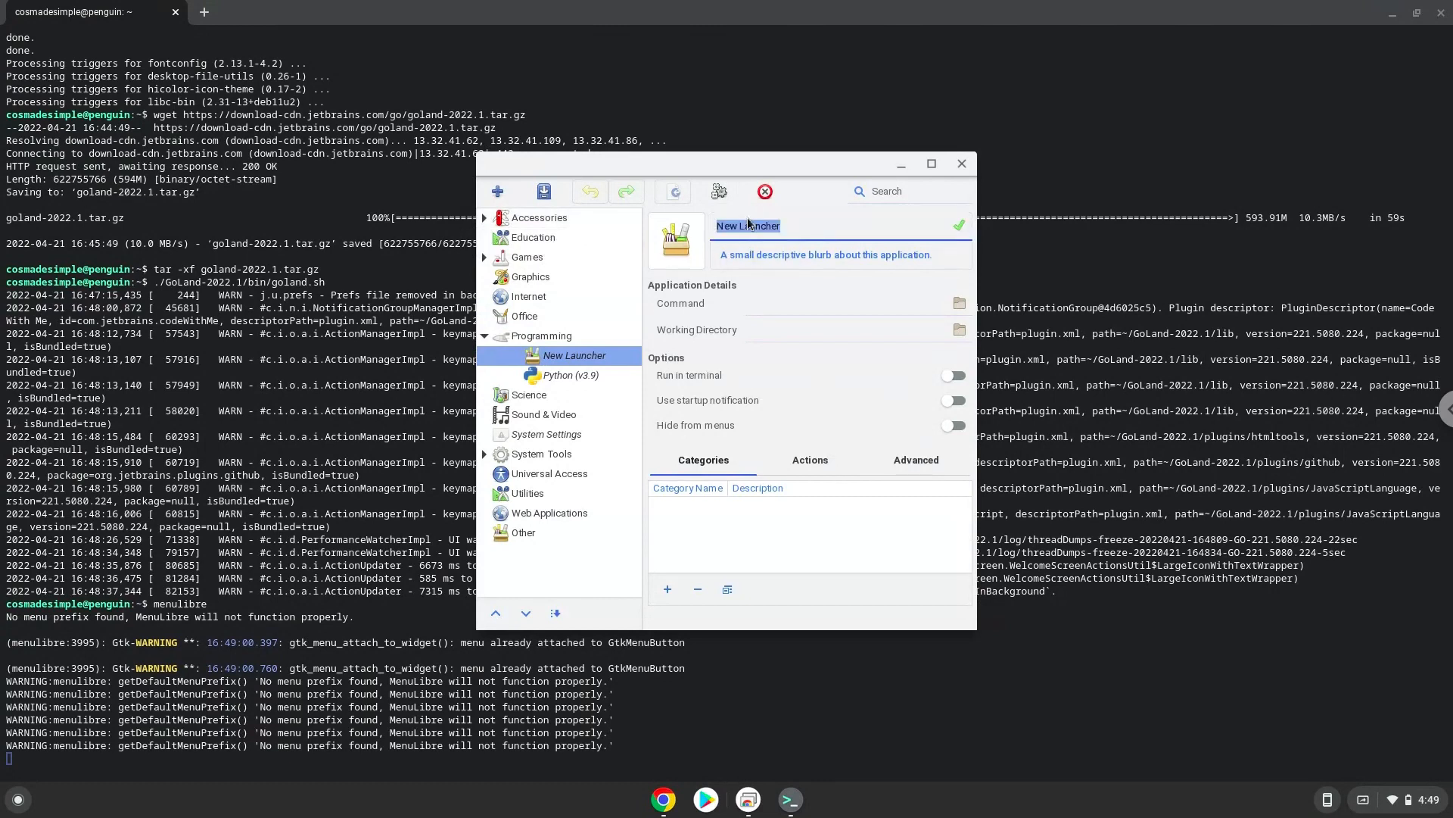
pyautogui.write('Go')
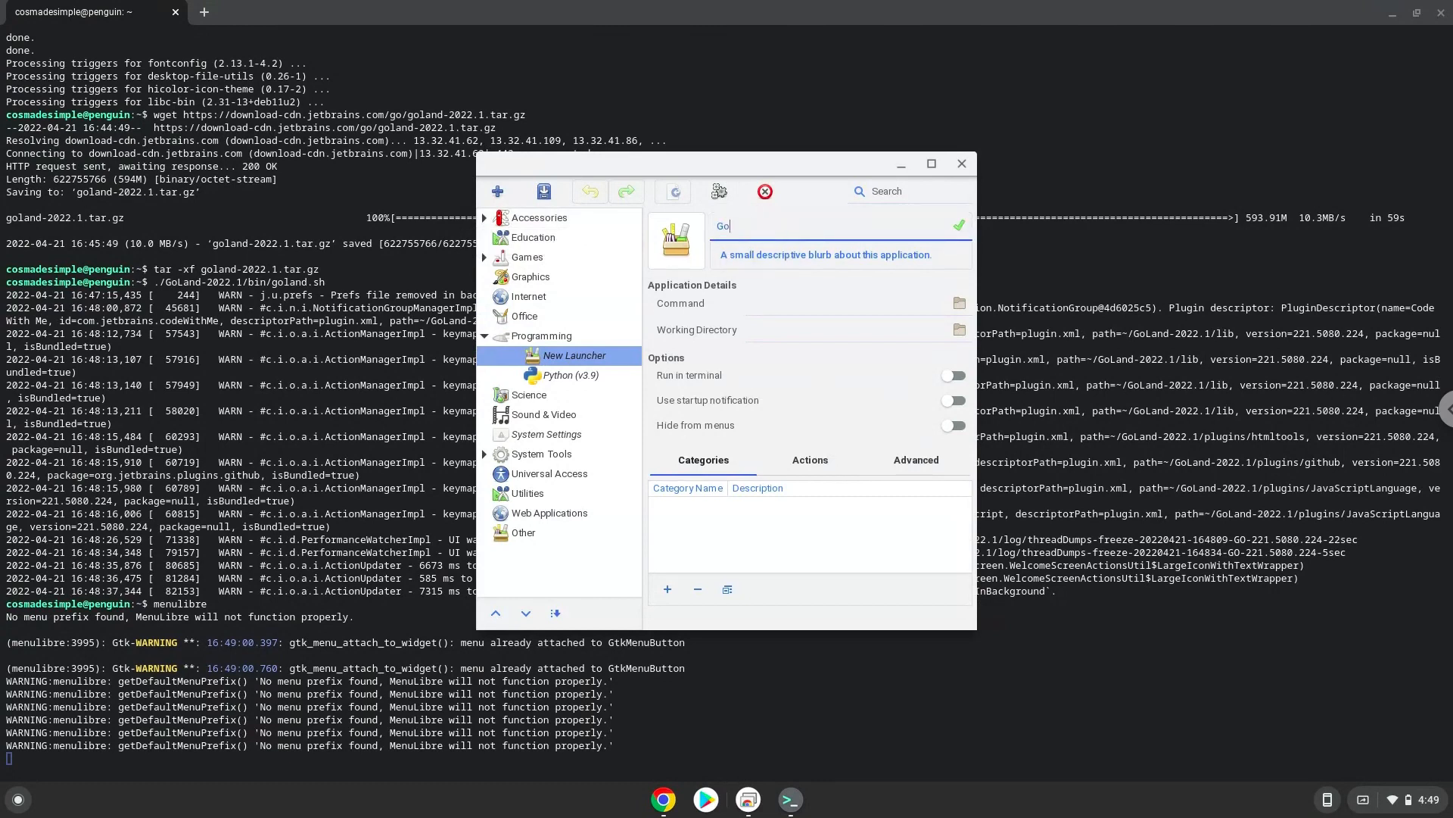
pyautogui.write('Land')
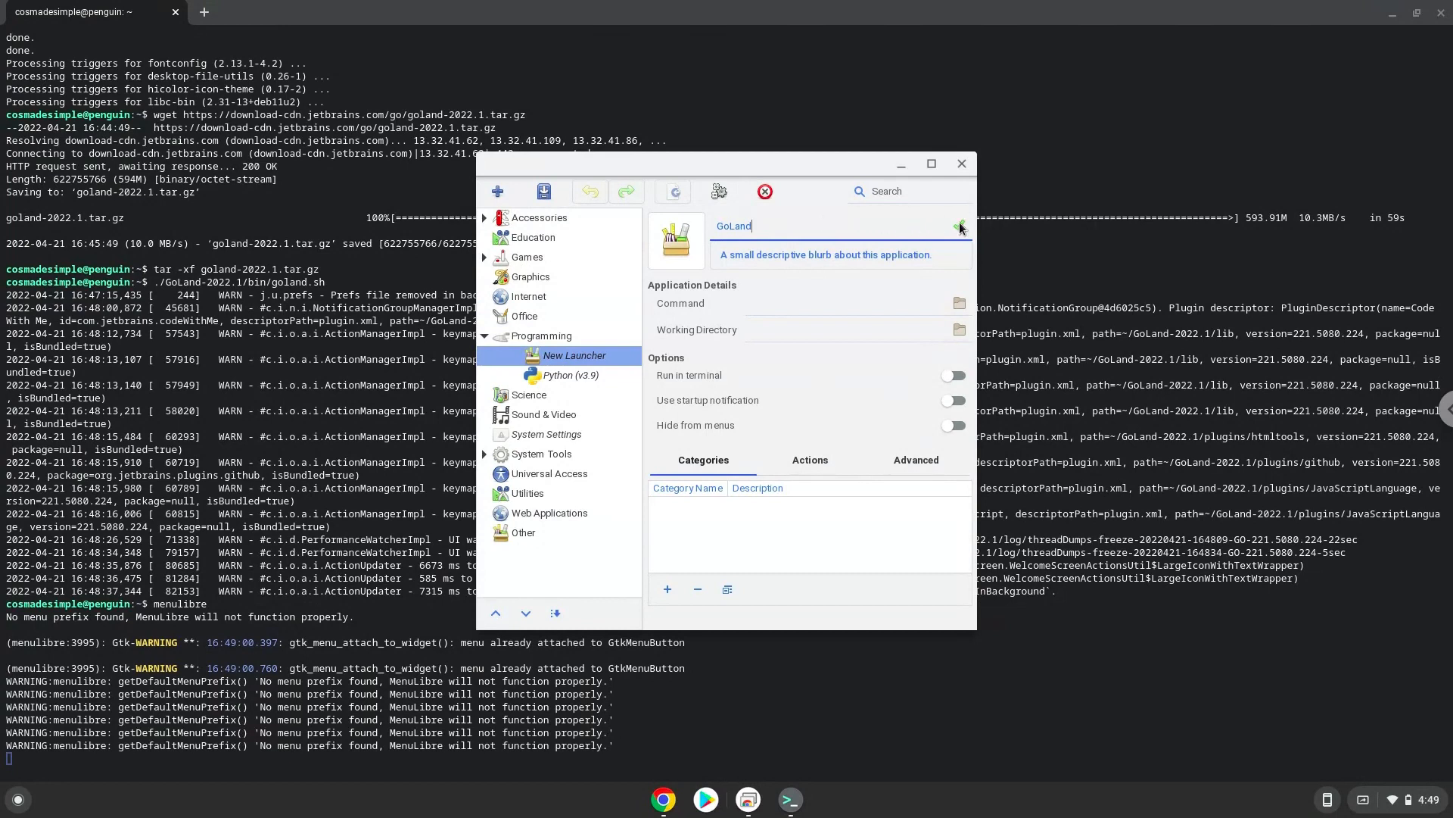
pyautogui.click(962, 226)
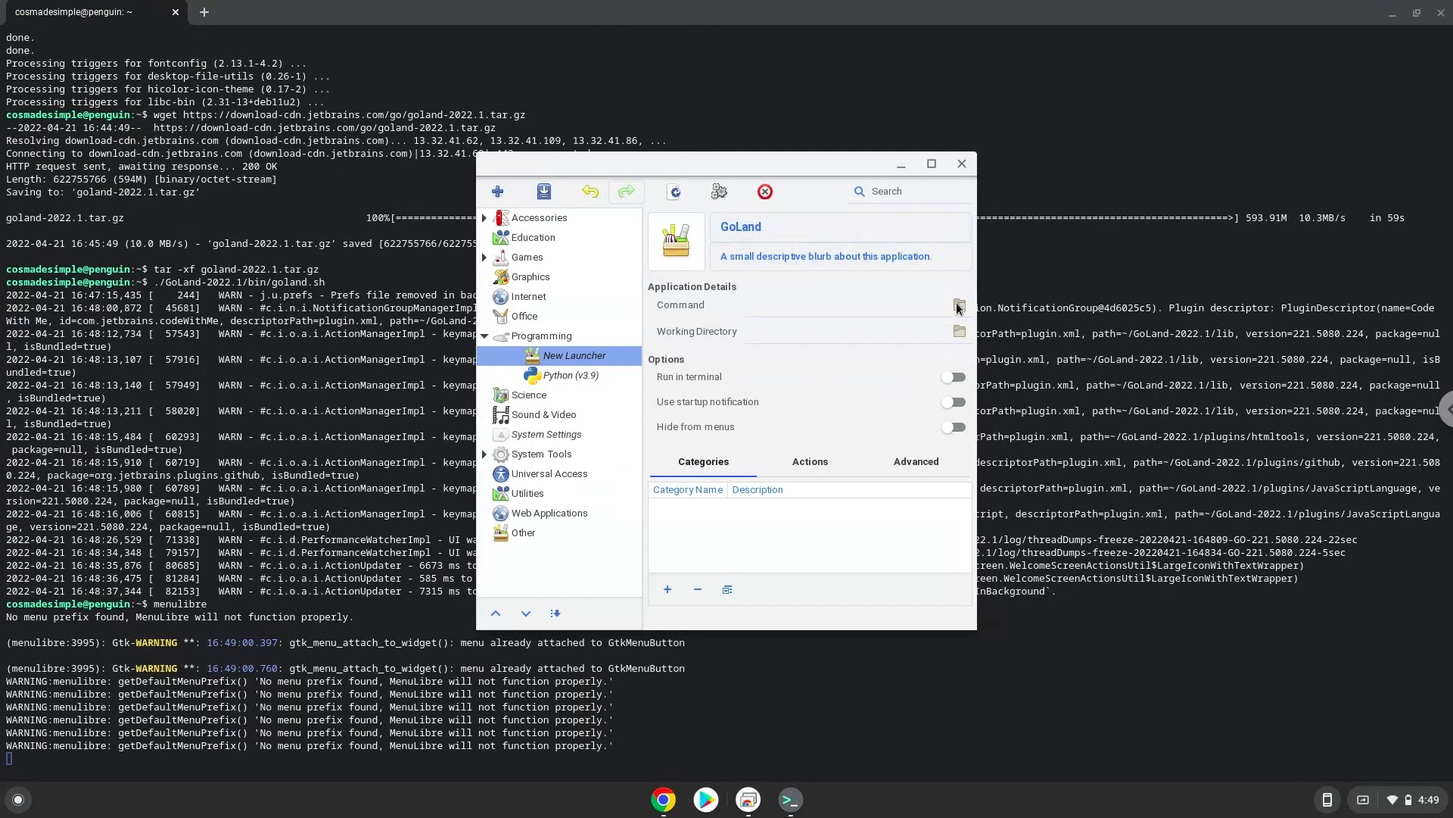
pyautogui.click(959, 305)
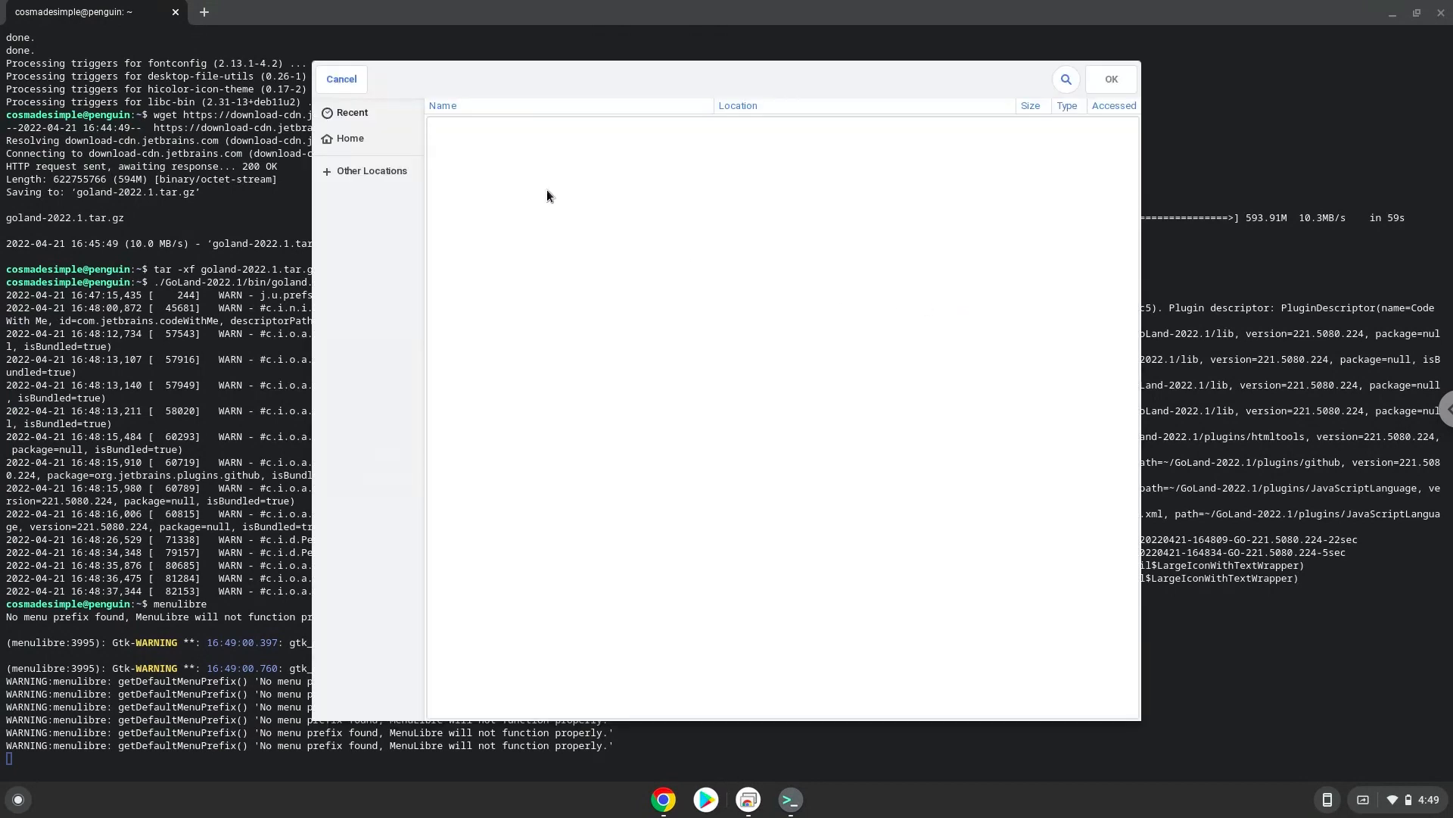
# Browse Home > GoLand-2022.1 > bin and choose goland.sh as the launcher command
pyautogui.click(350, 138)
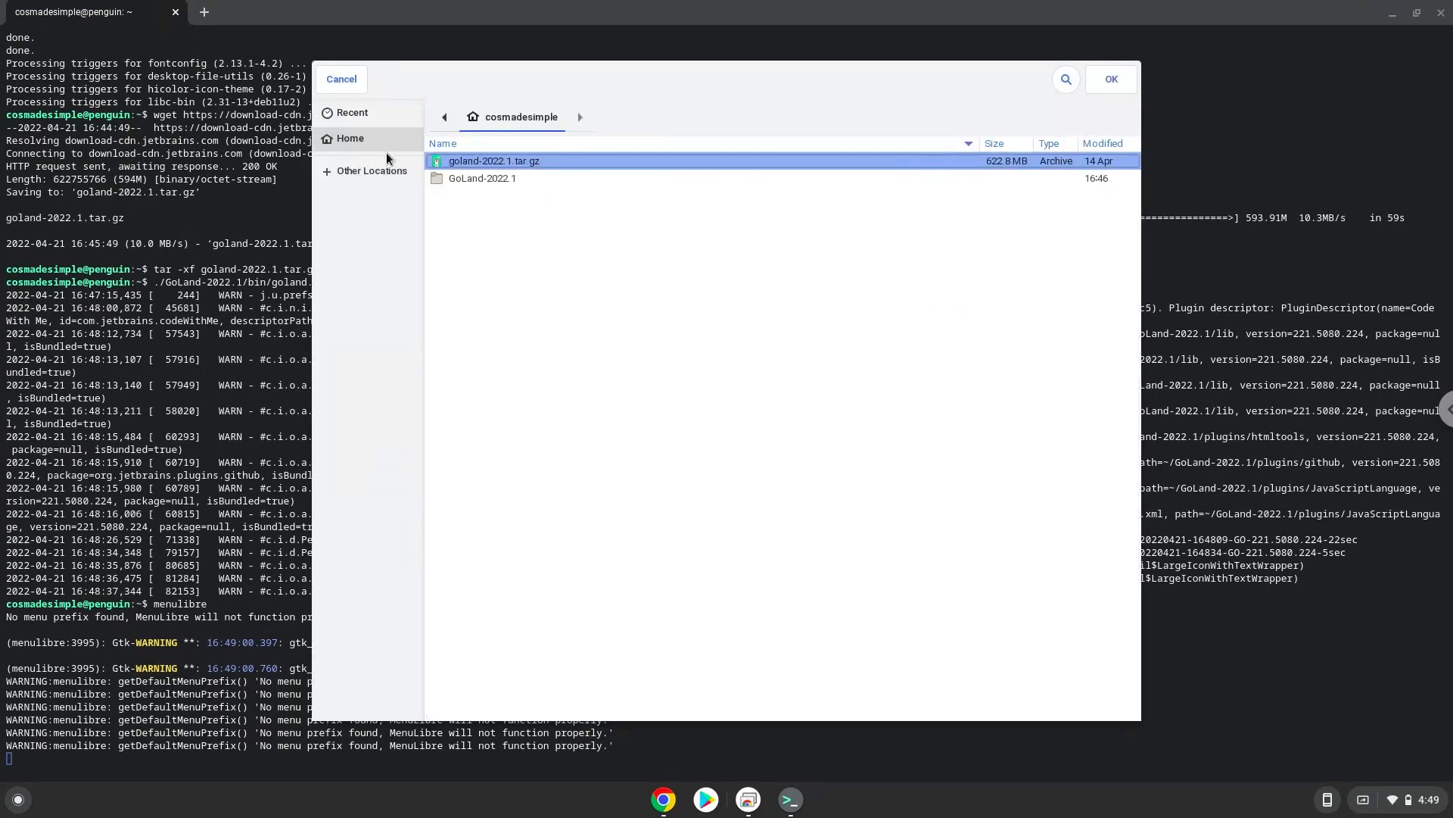
pyautogui.doubleClick(483, 179)
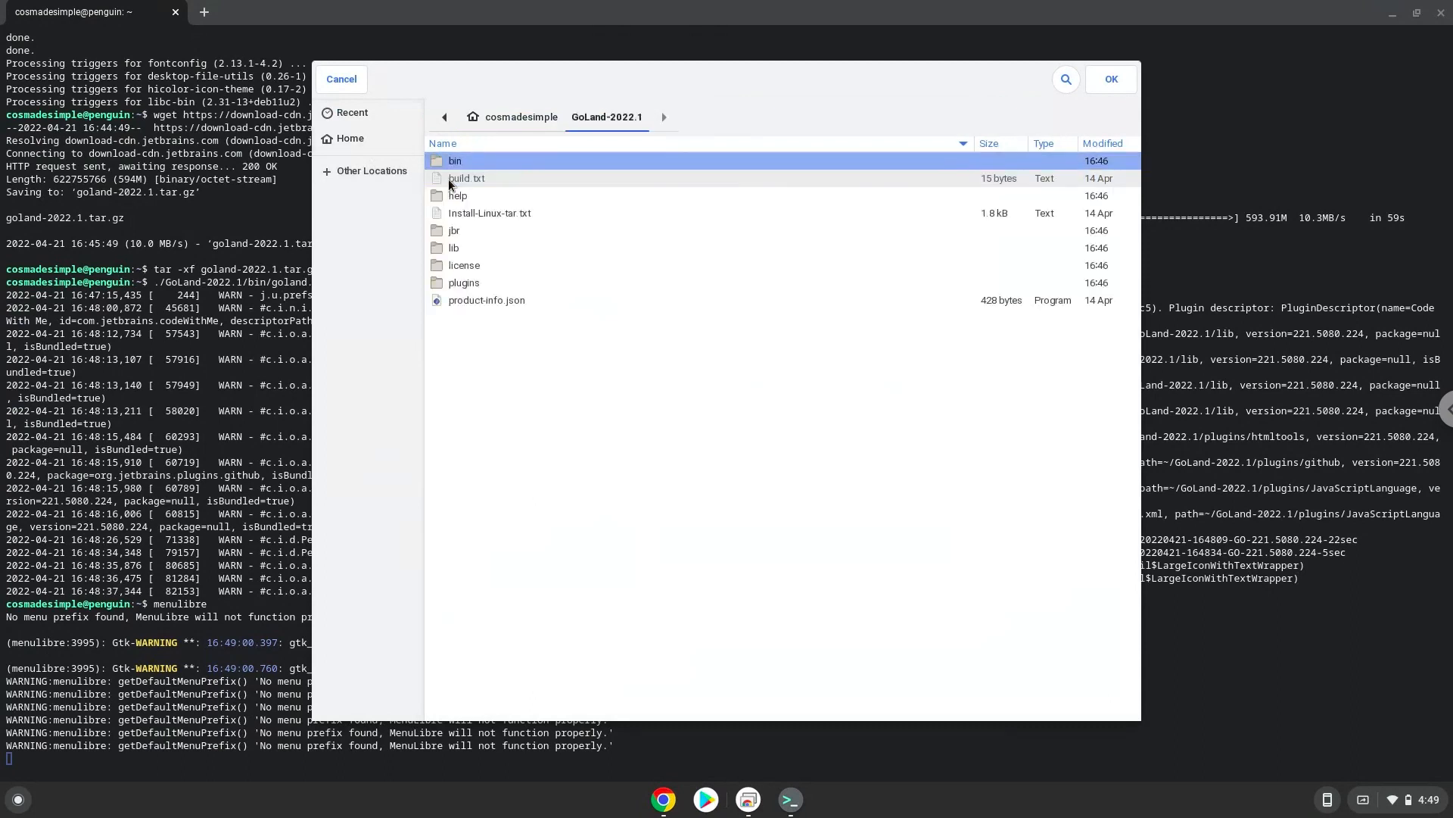
pyautogui.moveTo(453, 180)
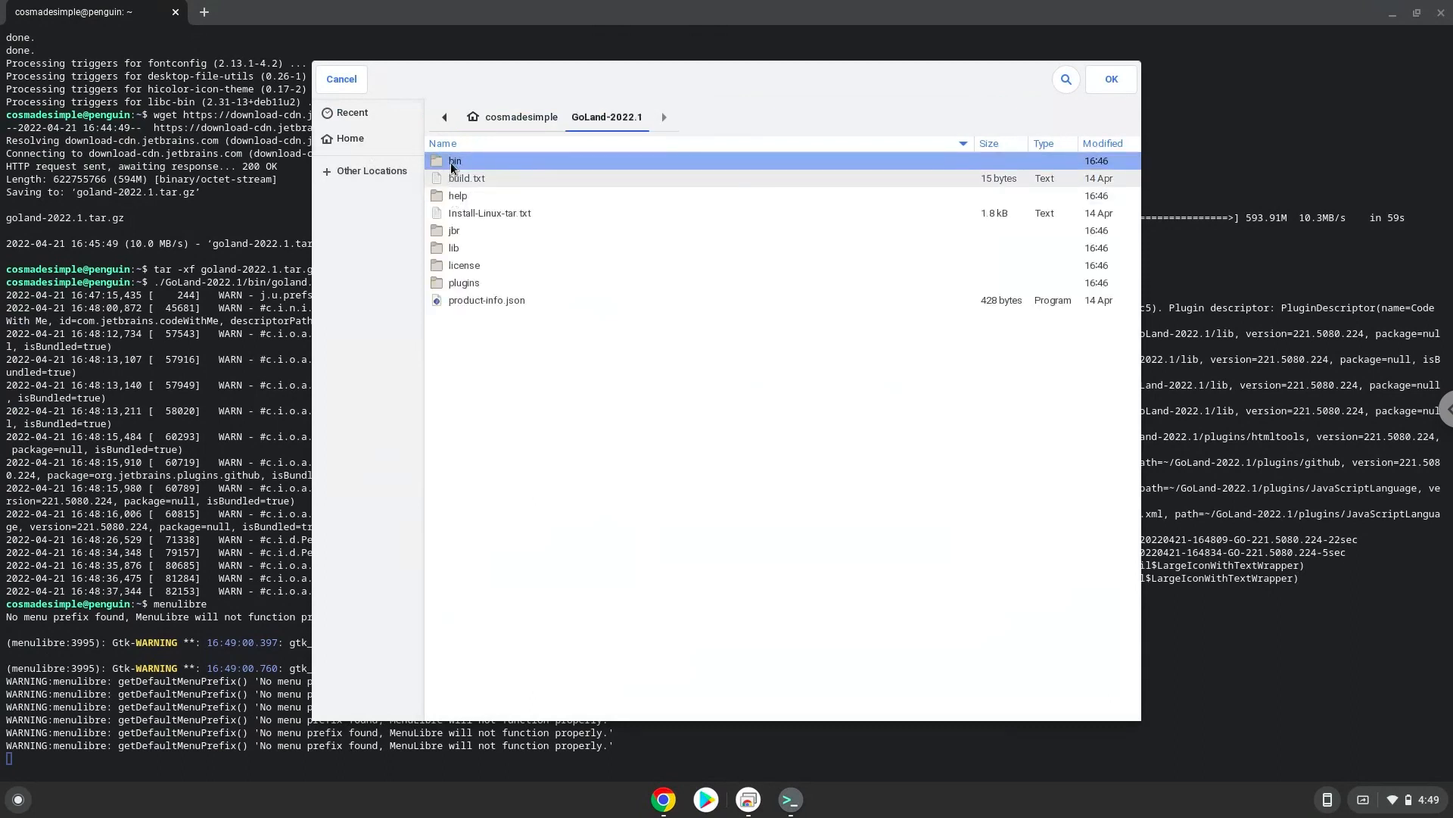
pyautogui.doubleClick(454, 161)
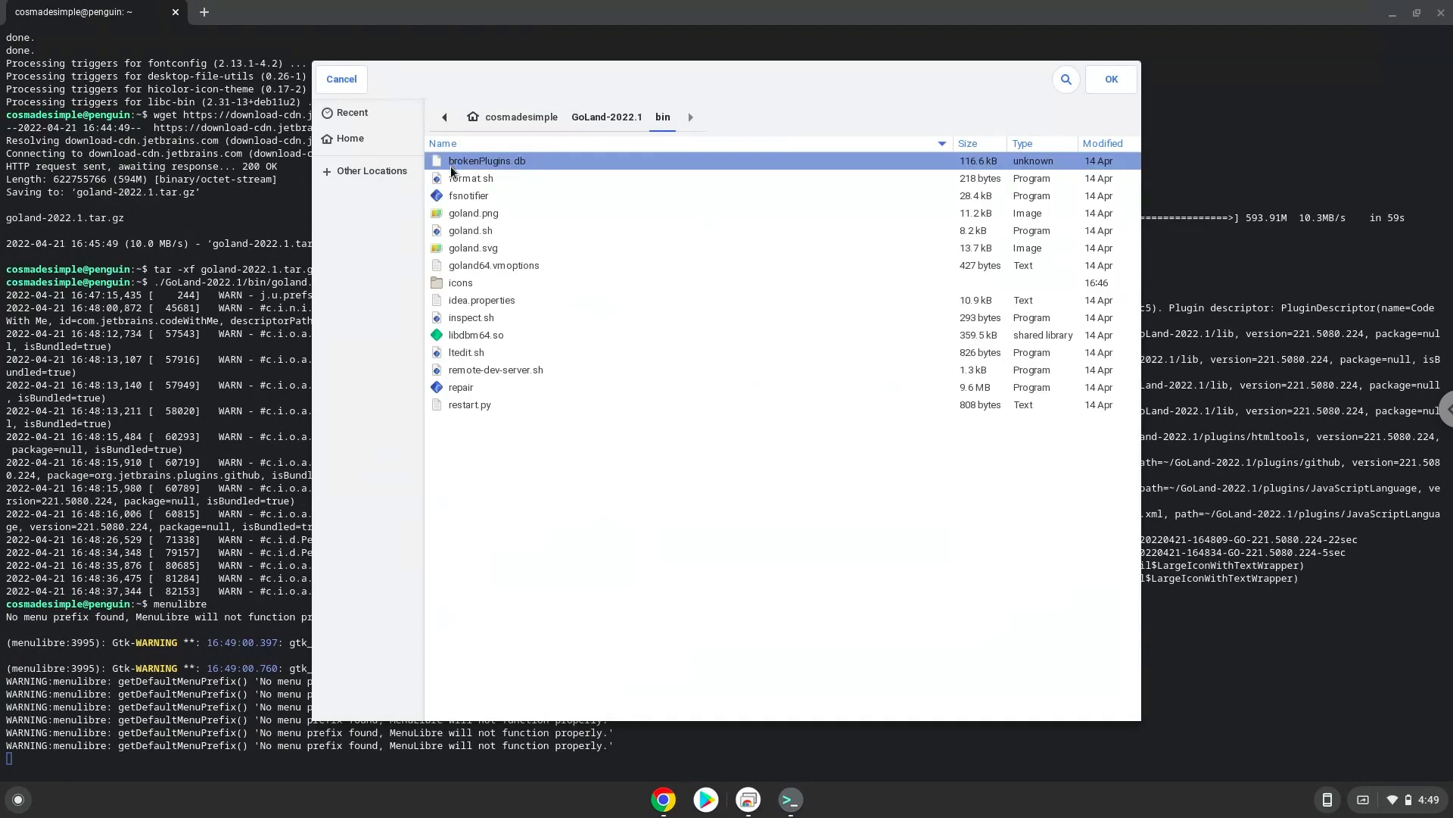
pyautogui.click(470, 230)
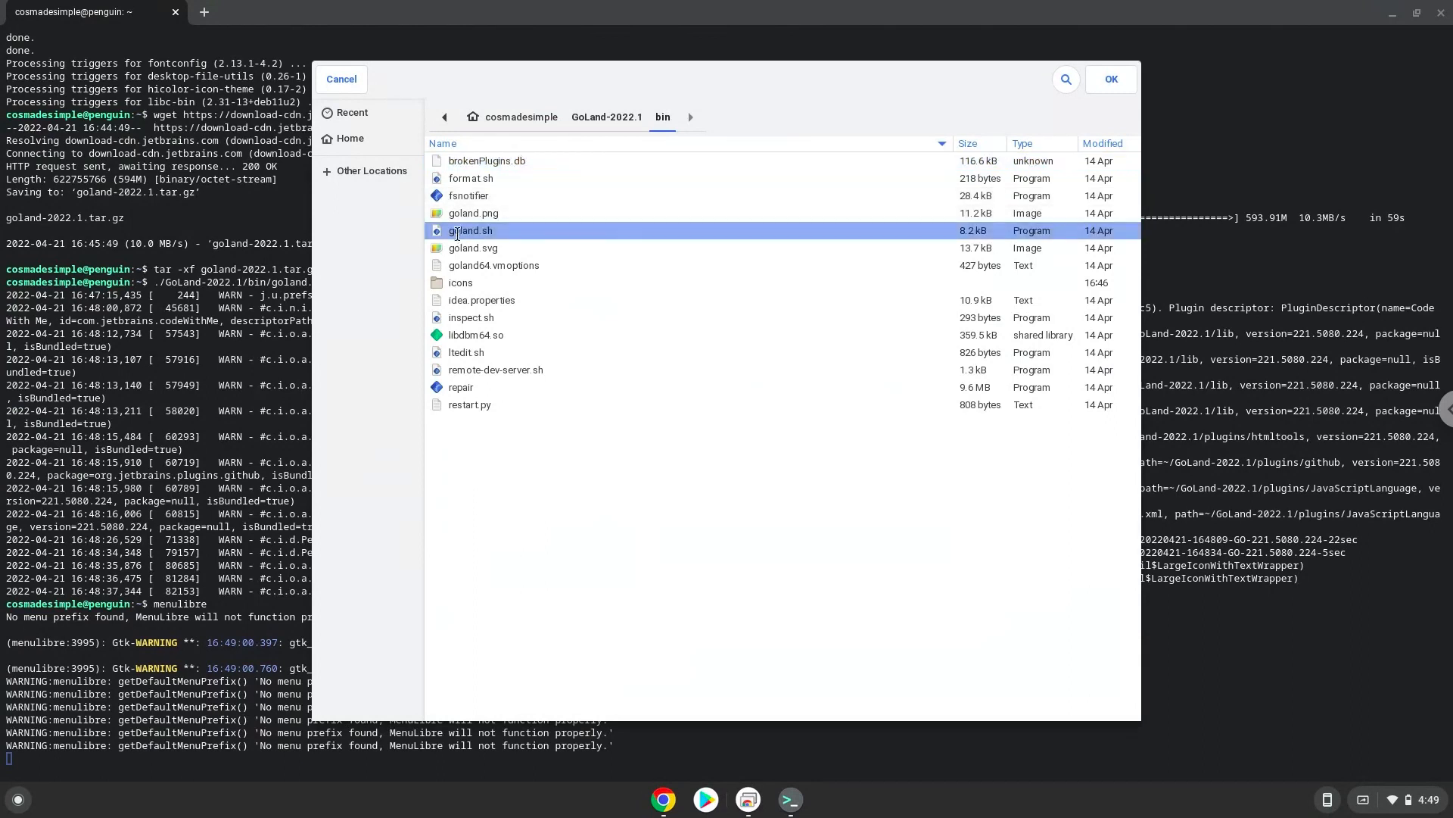
pyautogui.click(1109, 79)
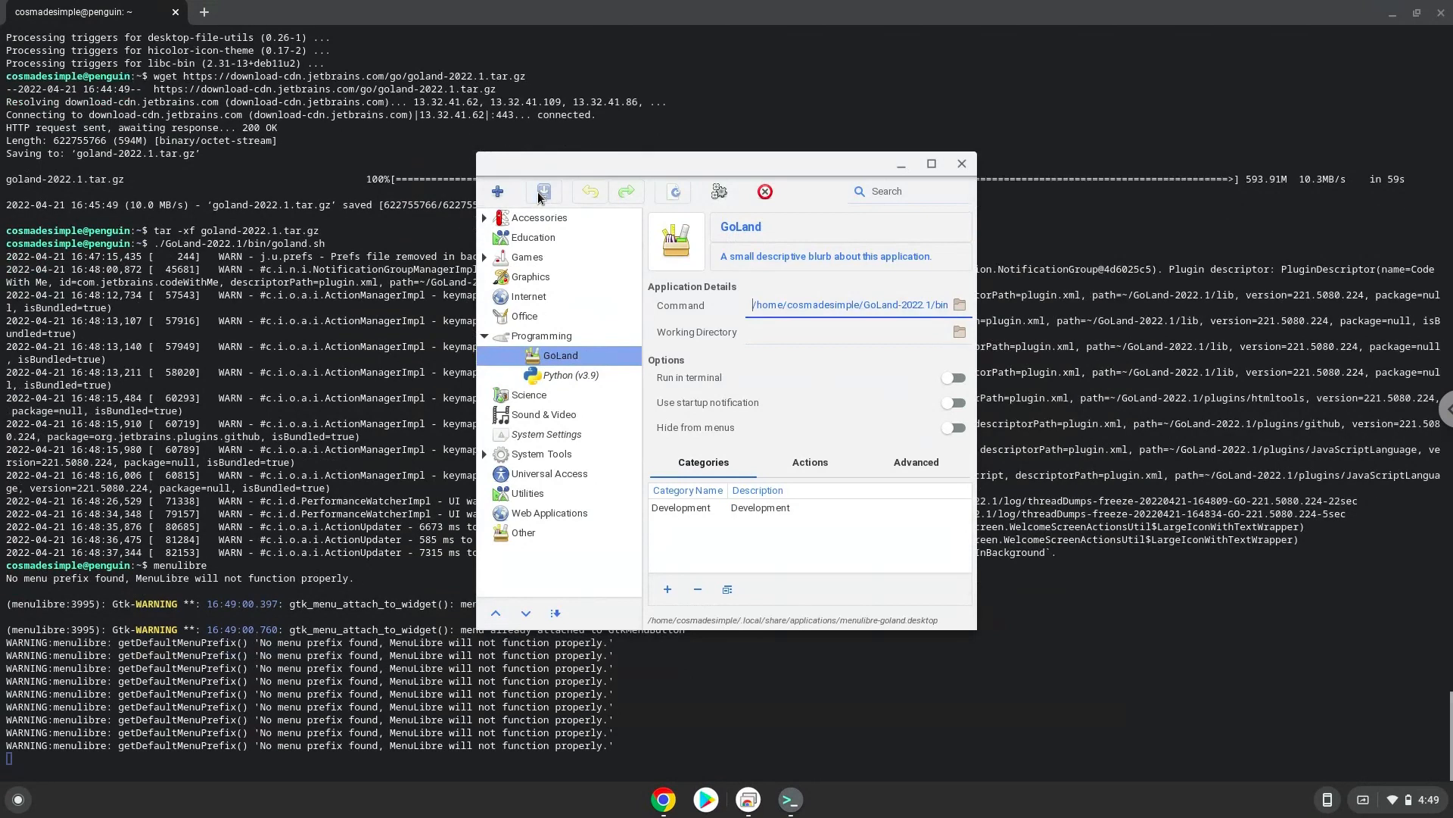
pyautogui.moveTo(542, 192)
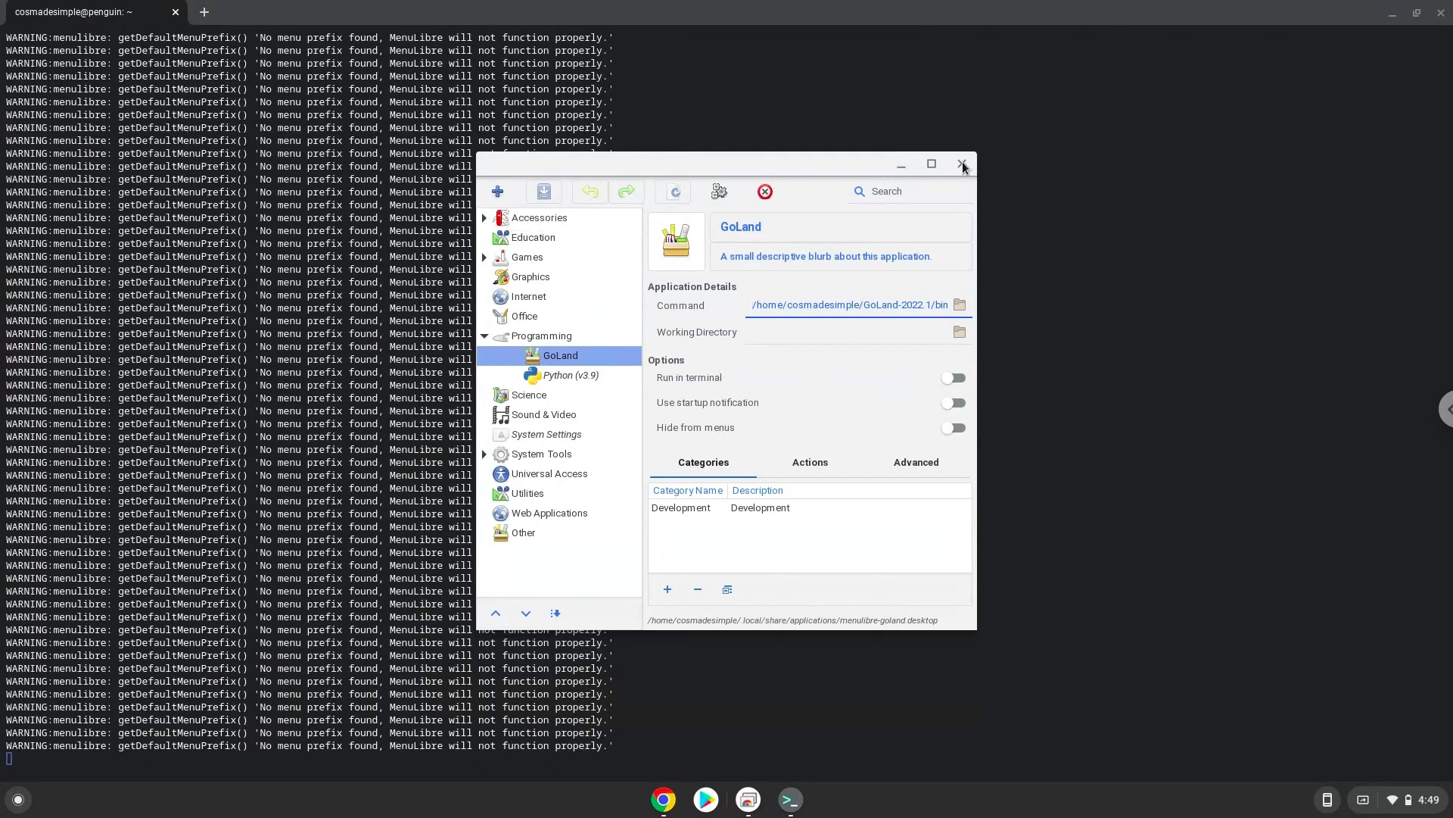
# Close MenuLibre, exit the Terminal confirming Leave, and close the Google Docs notes
pyautogui.click(961, 164)
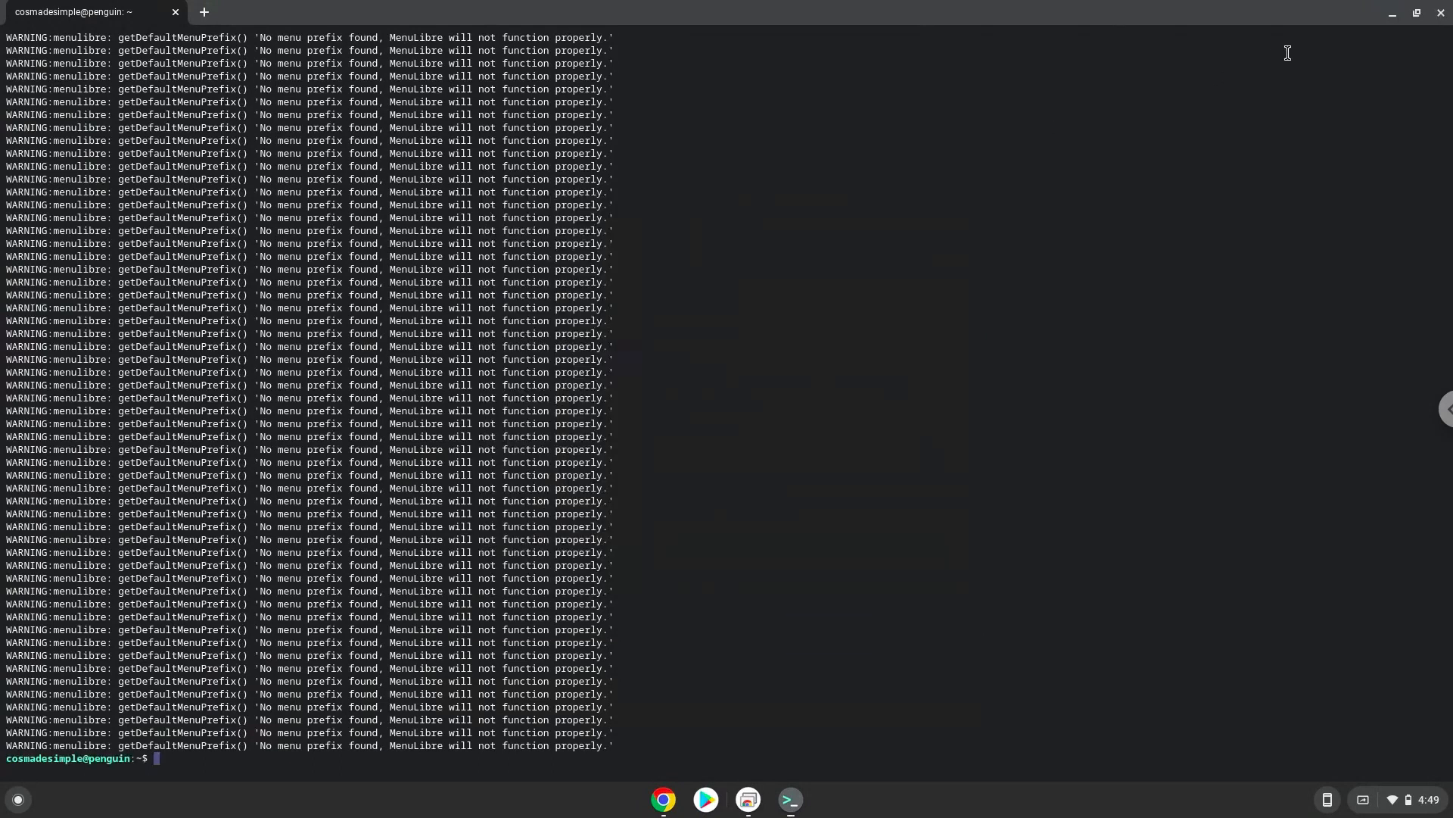
pyautogui.click(1443, 13)
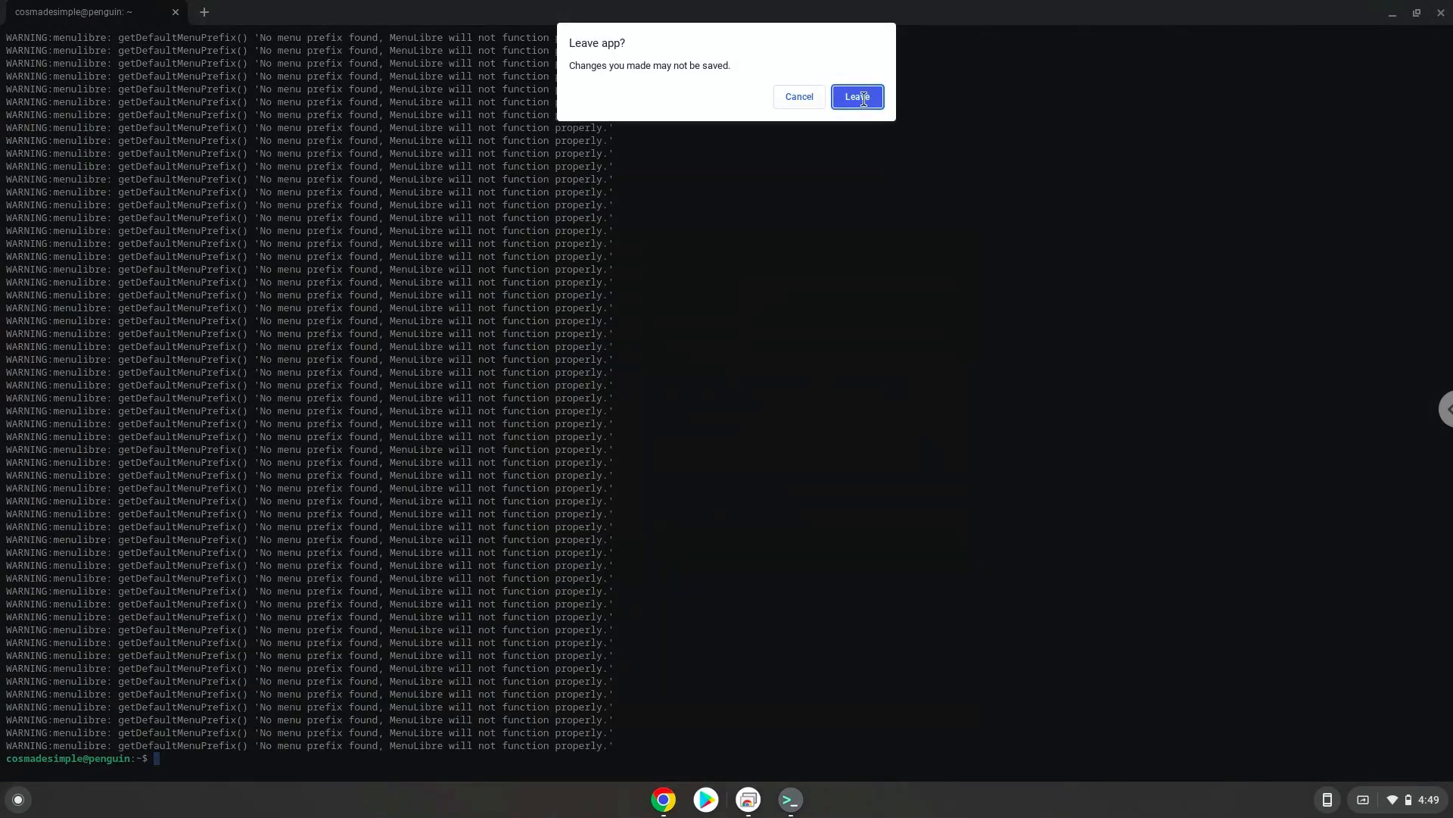
pyautogui.click(856, 97)
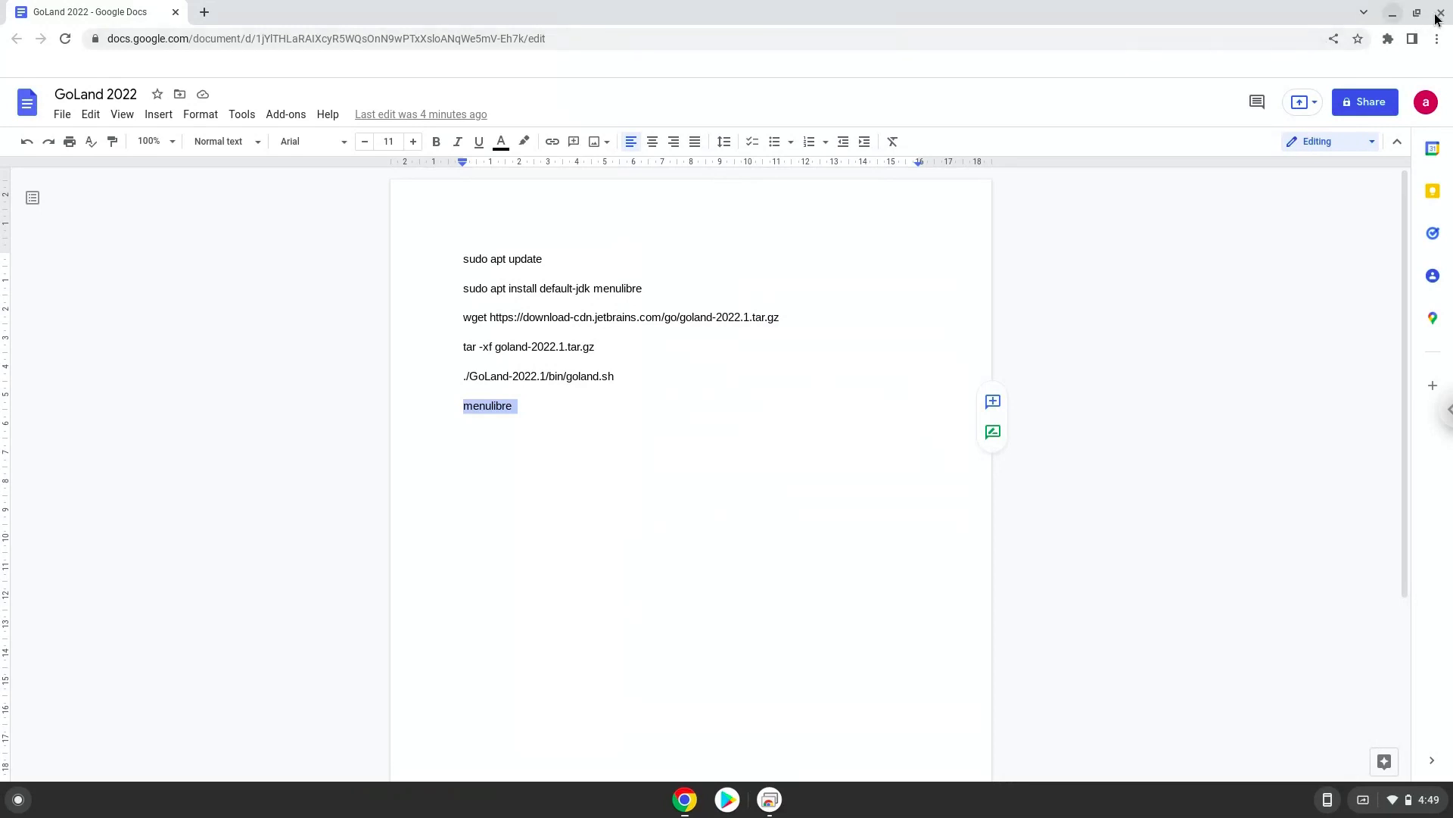
pyautogui.click(1435, 17)
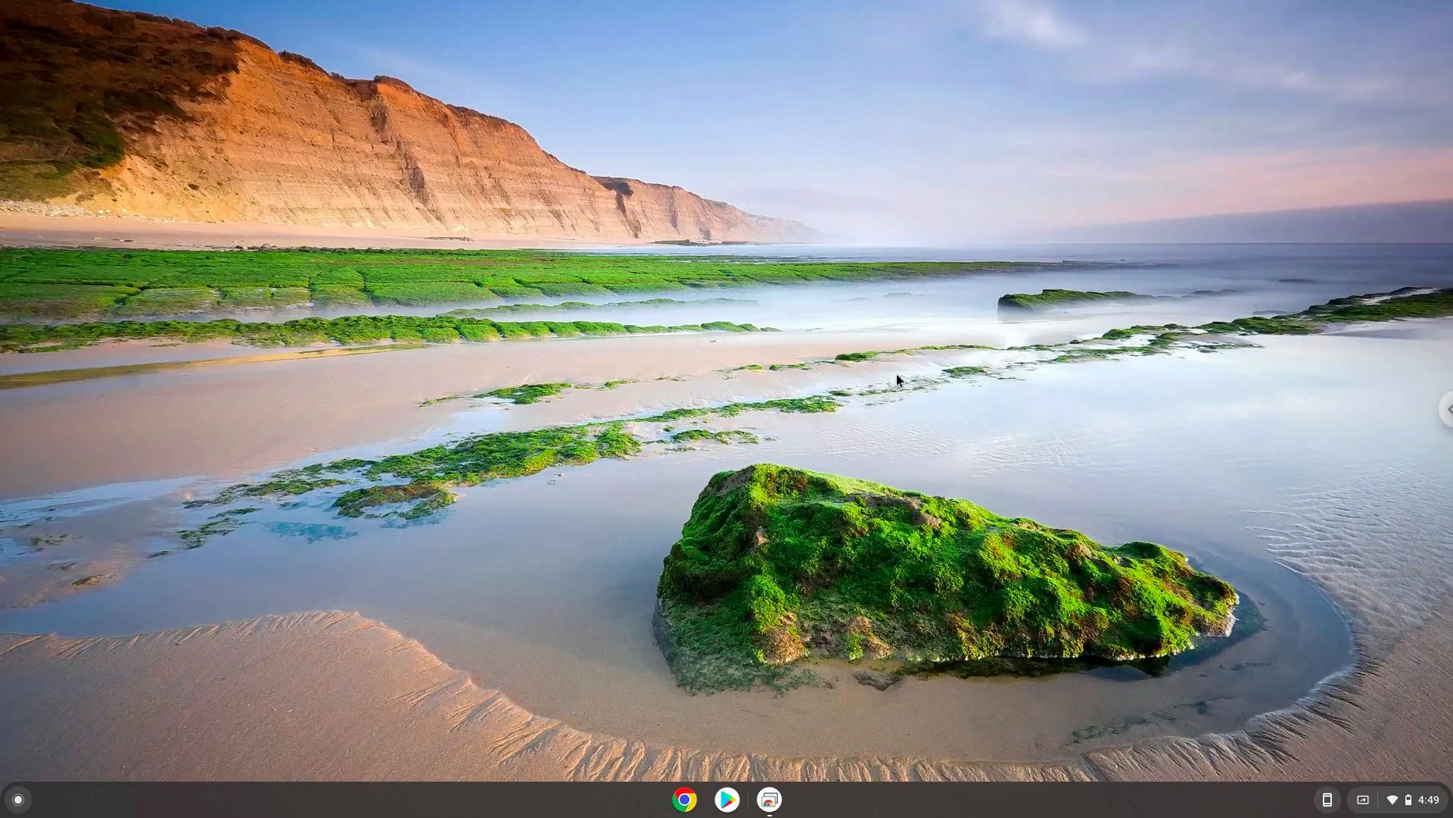
# Launch GoLand from the Launcher's Linux apps folder and start its onboarding tour
pyautogui.click(16, 798)
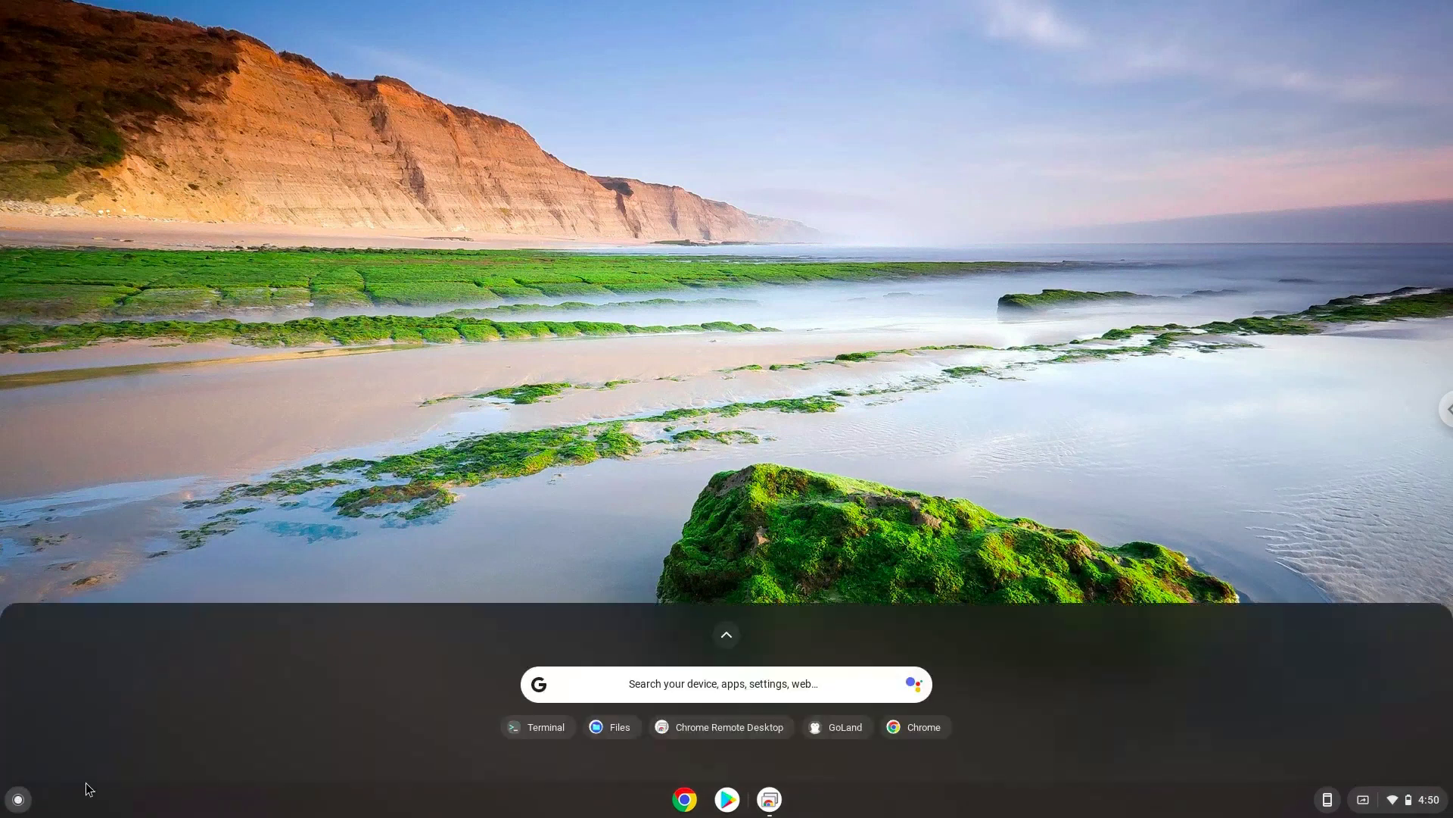
pyautogui.moveTo(725, 633)
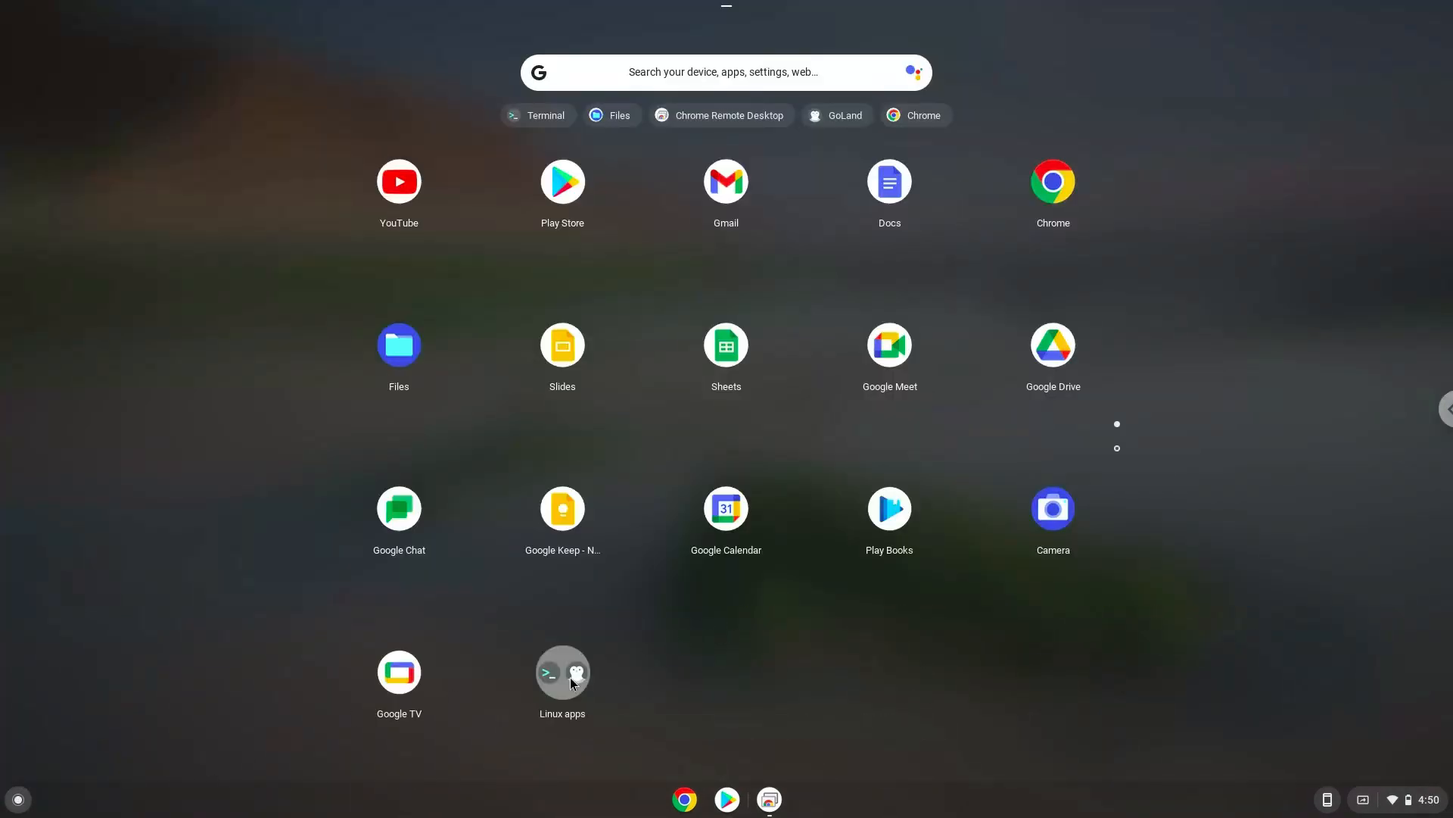
pyautogui.click(562, 672)
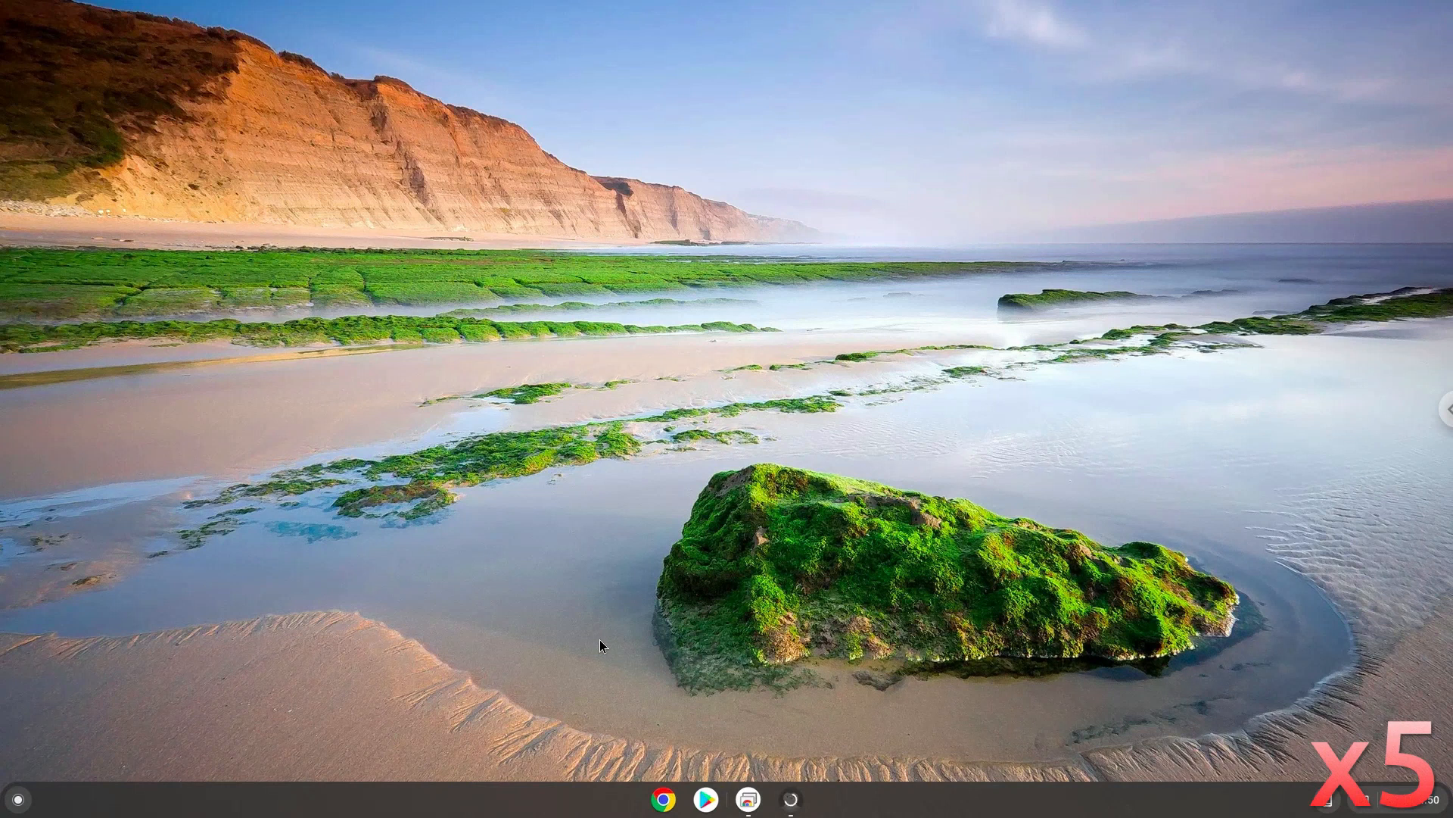
pyautogui.click(789, 798)
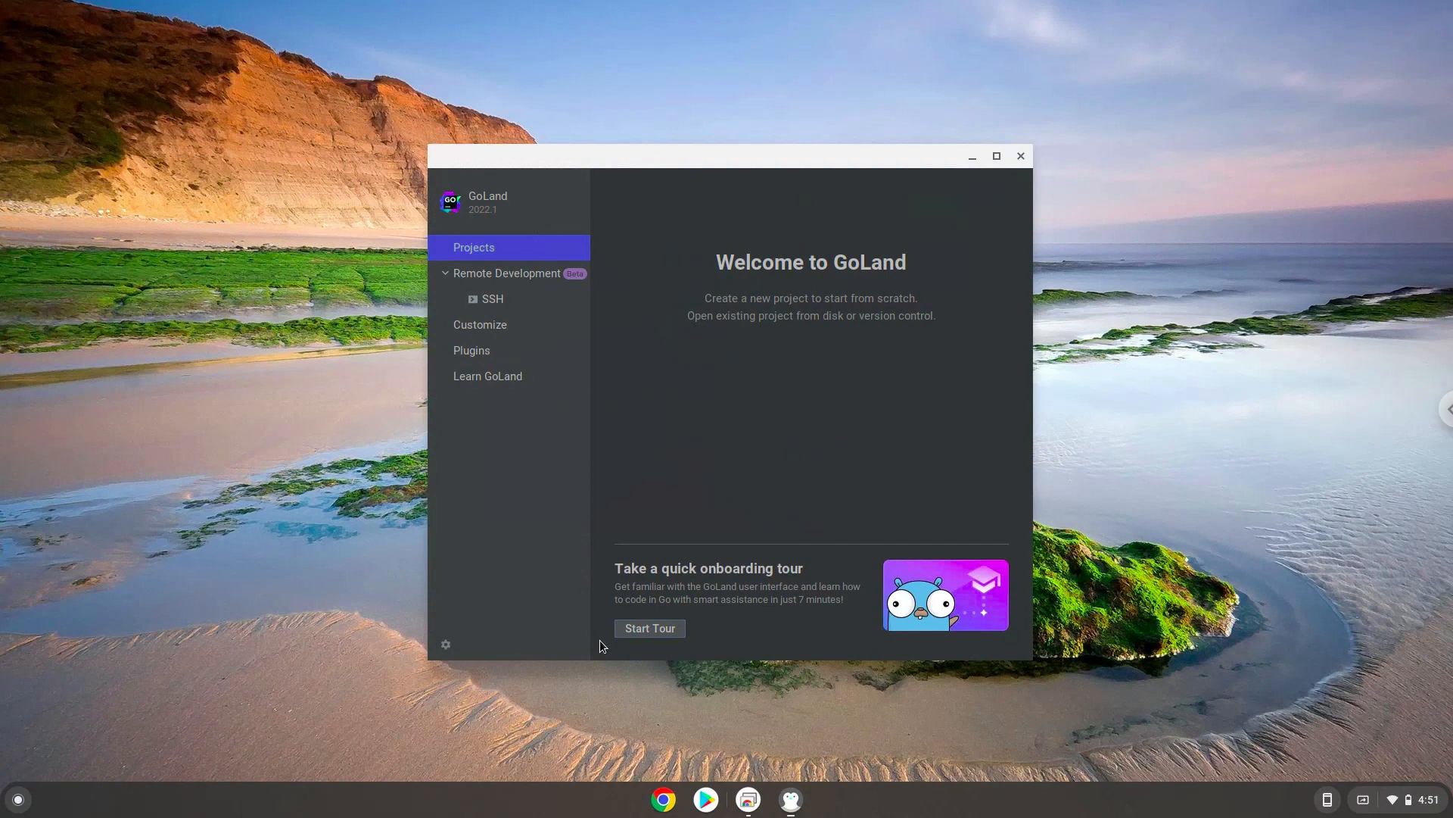
pyautogui.click(649, 626)
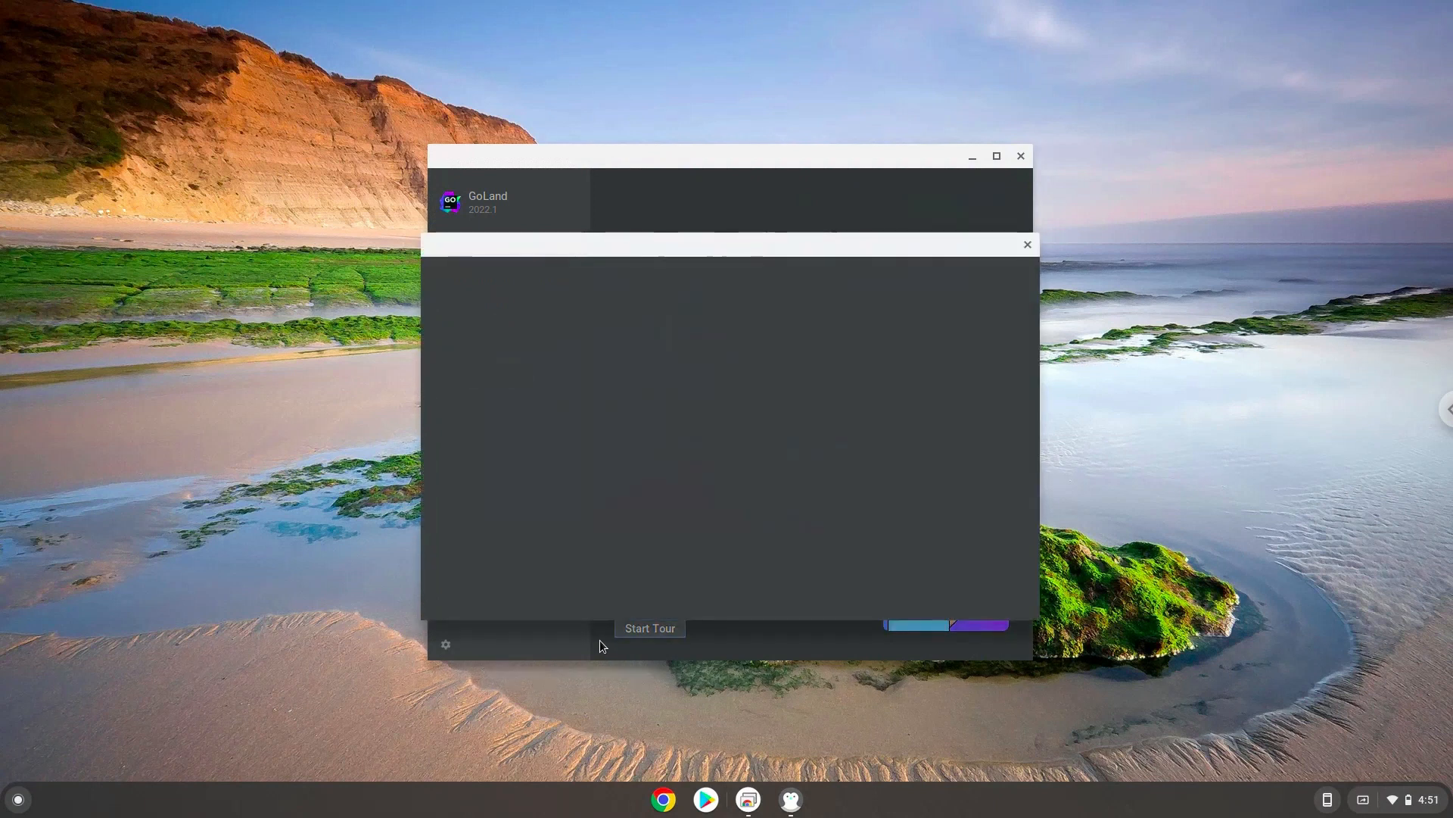